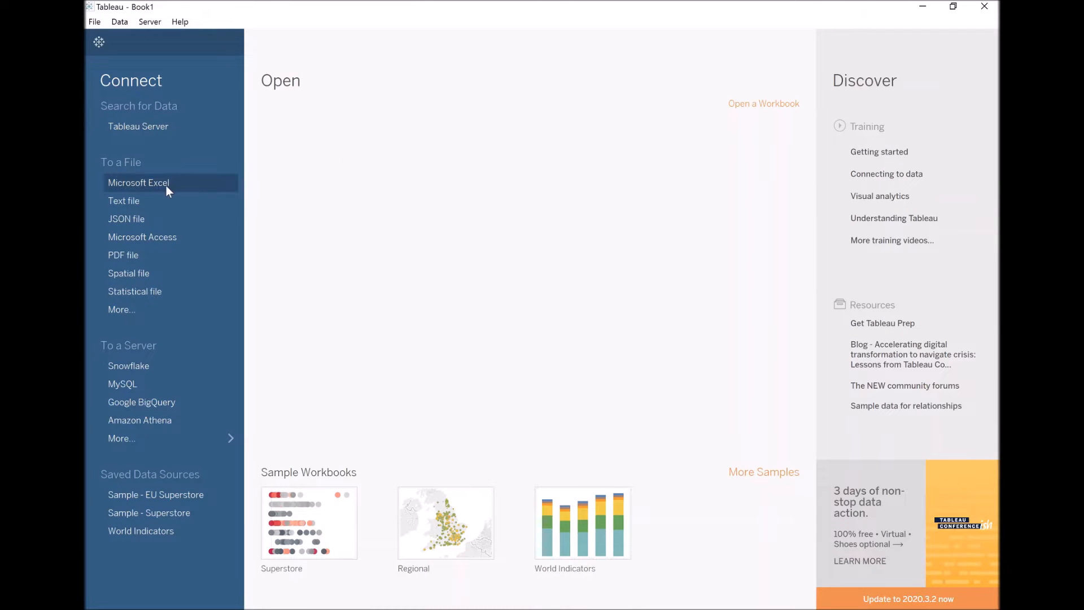
Connect to the Superstore Excel workbook and move to the blank Sheet 1 worksheet.
click(138, 183)
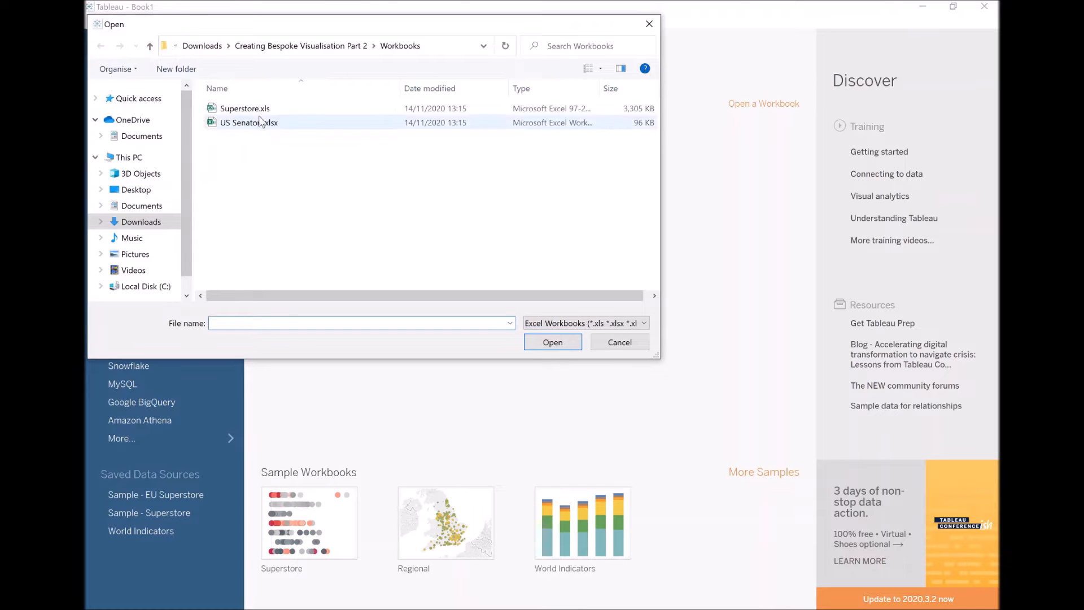
click(619, 341)
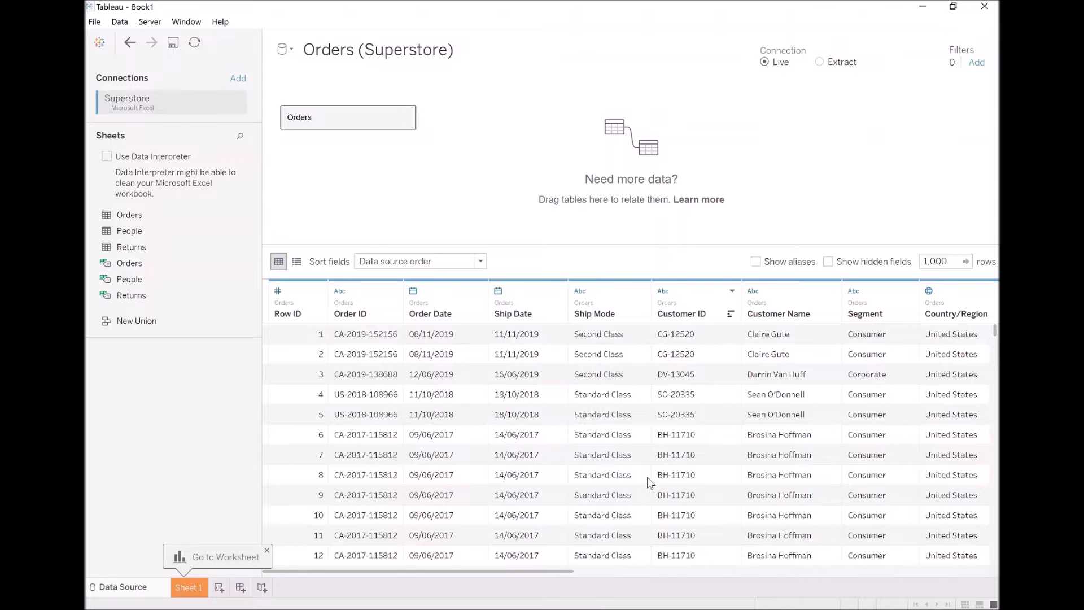
click(188, 586)
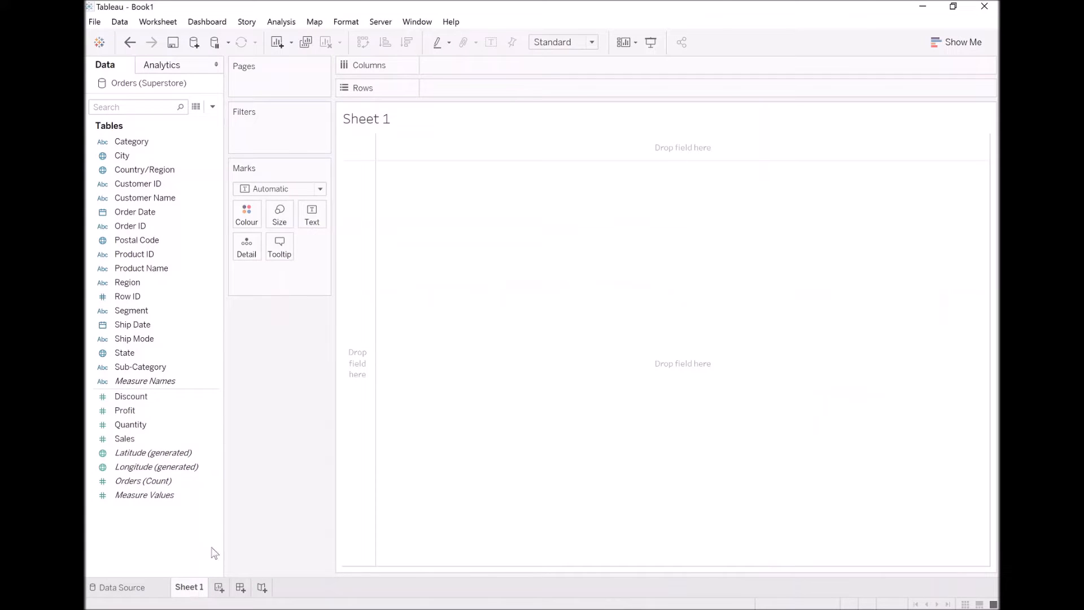
mouse_move(303, 356)
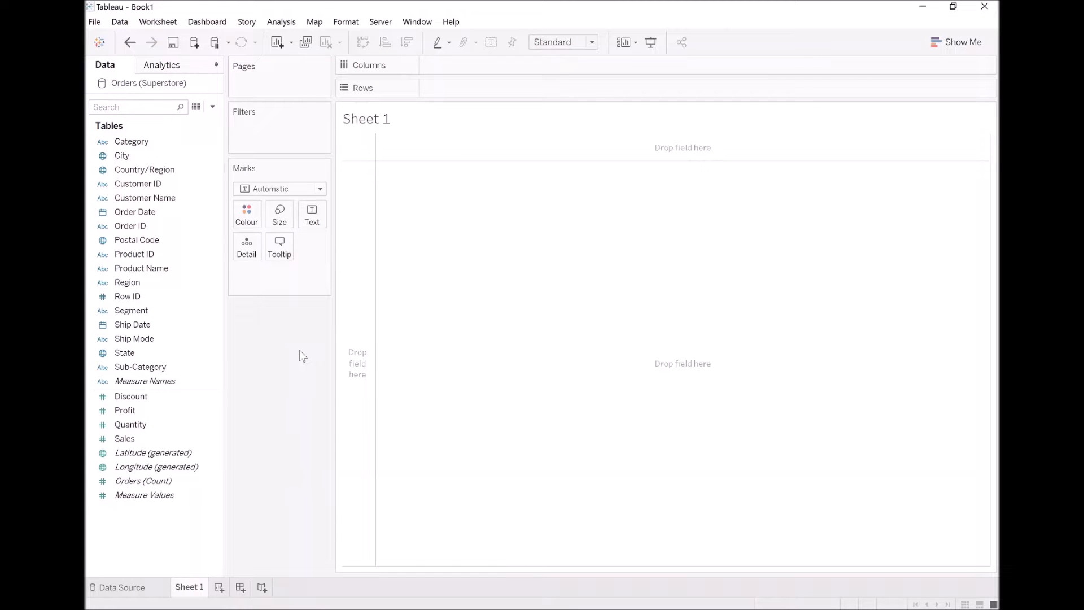
Start a calculated field from Ship Mode and name it Path.
click(135, 339)
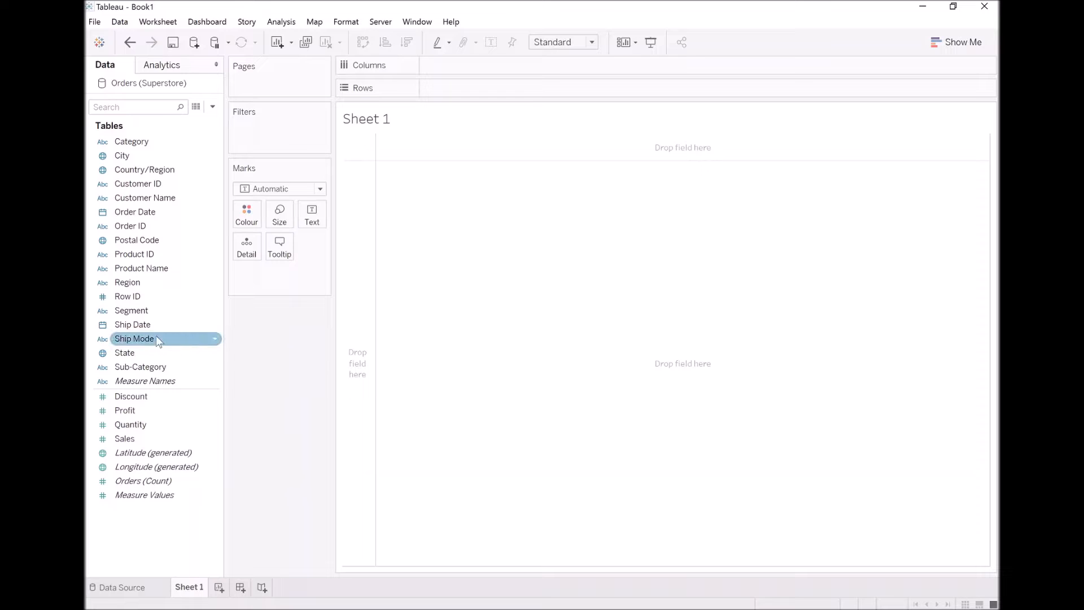
right_click(135, 338)
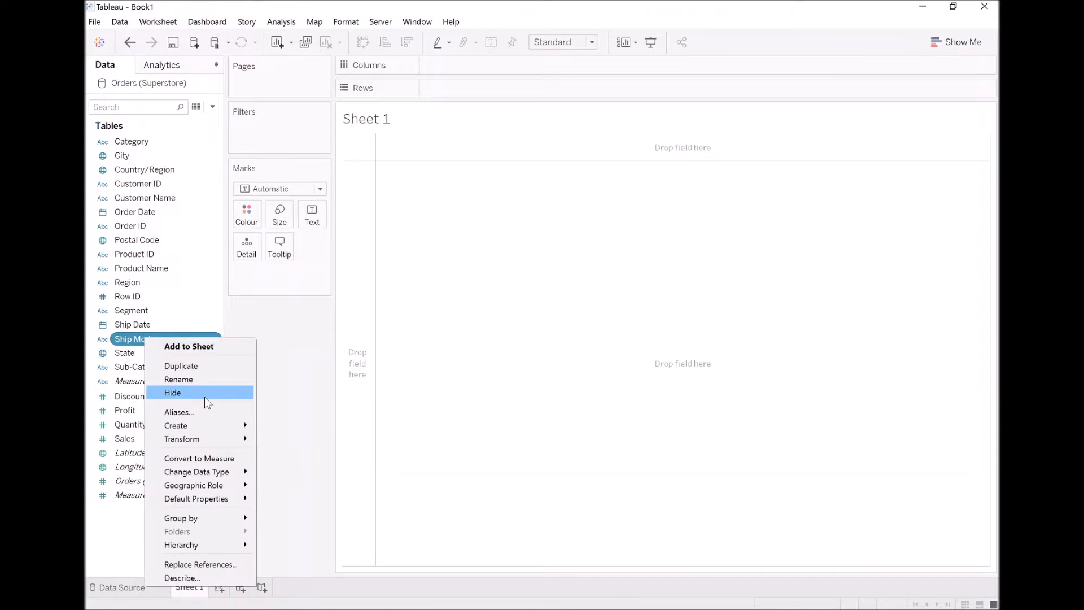
mouse_move(176, 425)
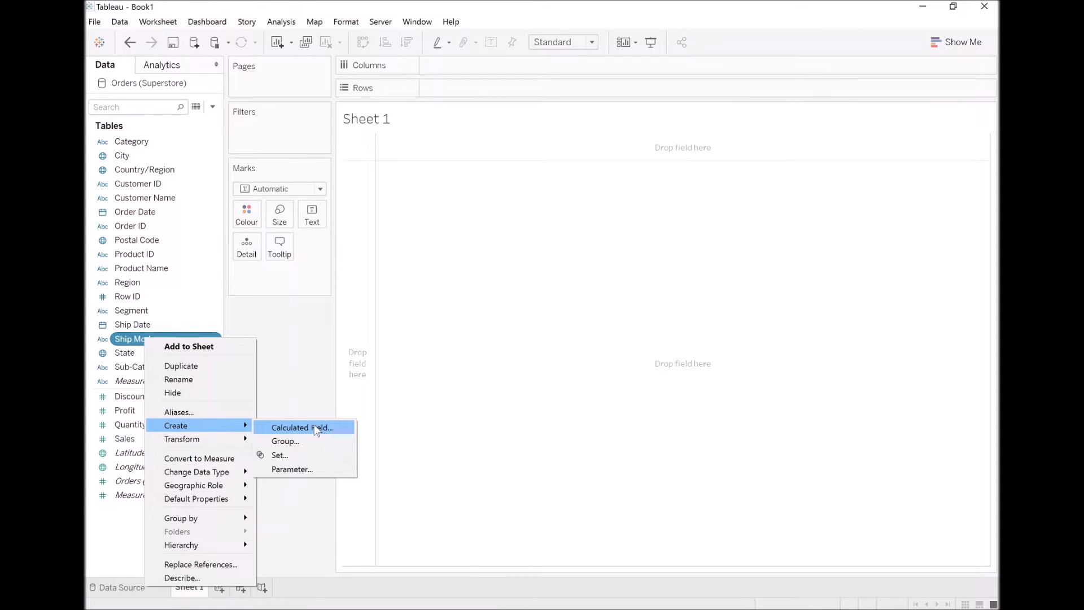
click(300, 427)
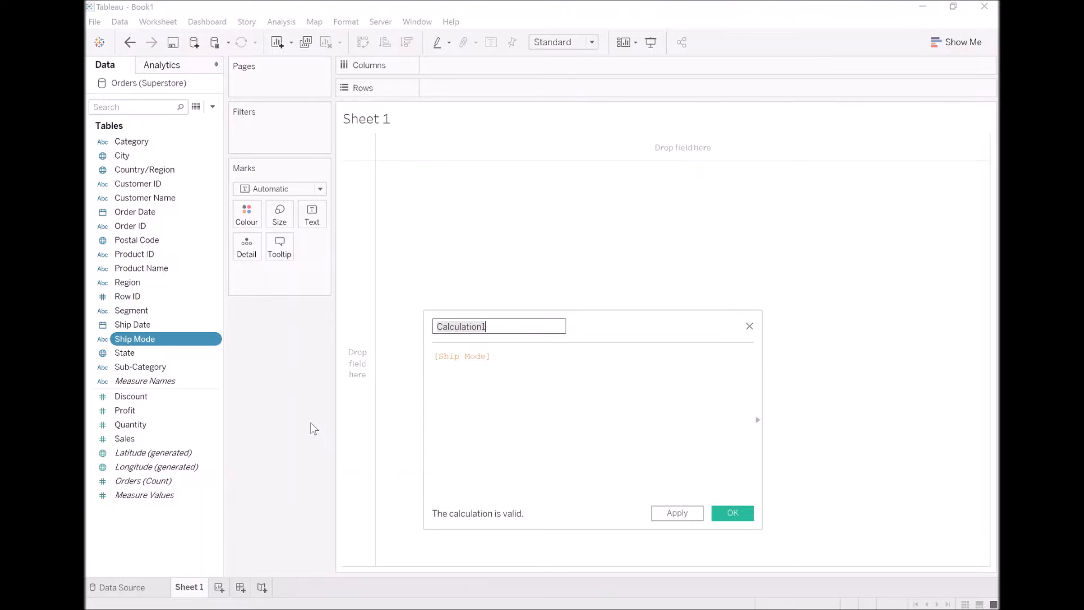
text(Path)
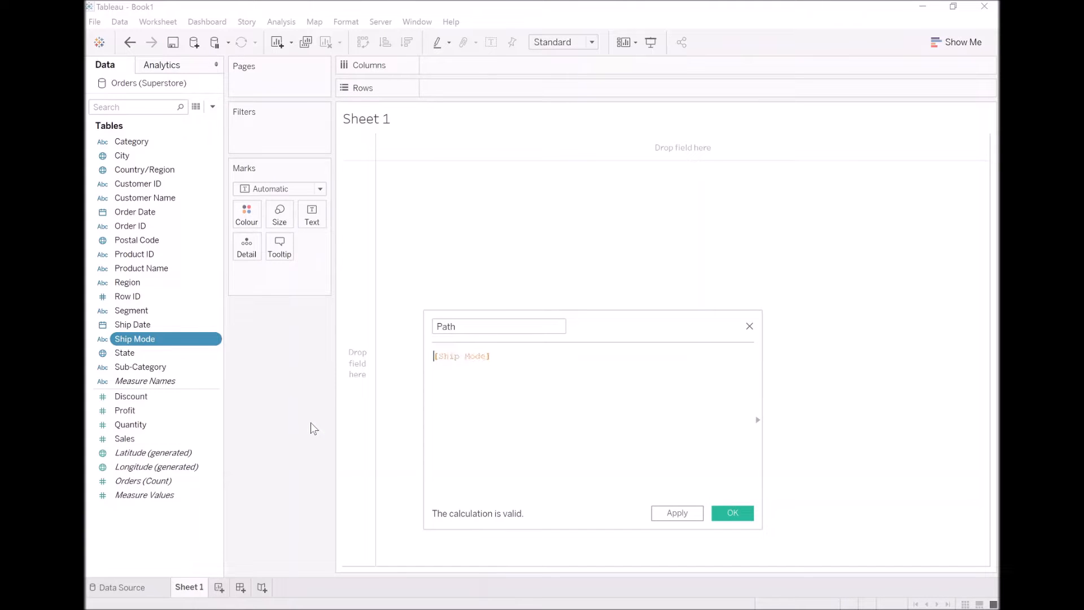
Enter IIF([Ship Mode]="First Class",0,360) as the Path formula and save it.
text(II)
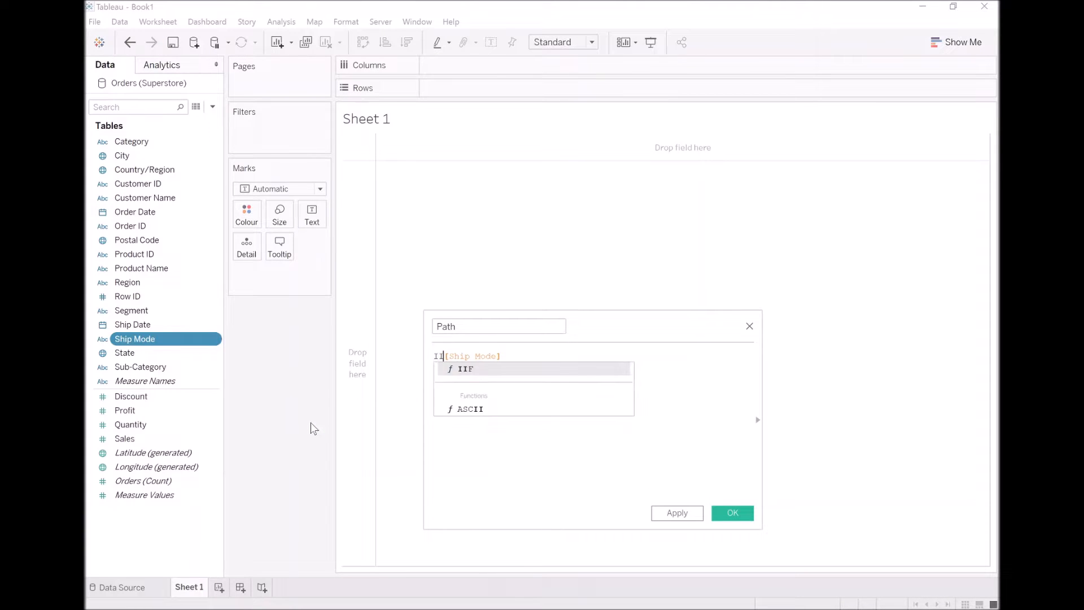
text(F()
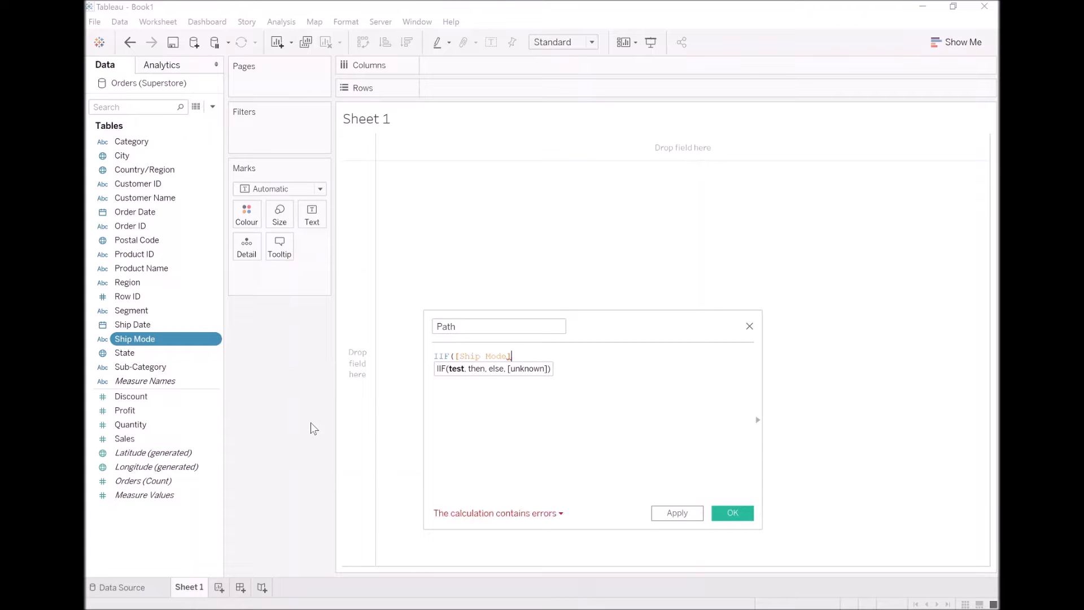
text(=")
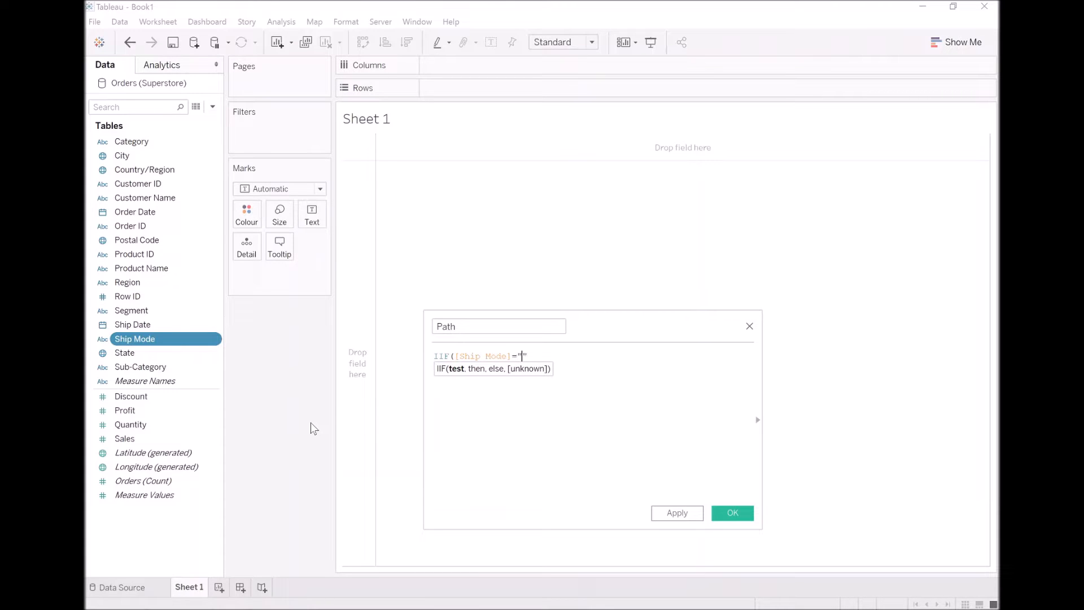
text(First Class)
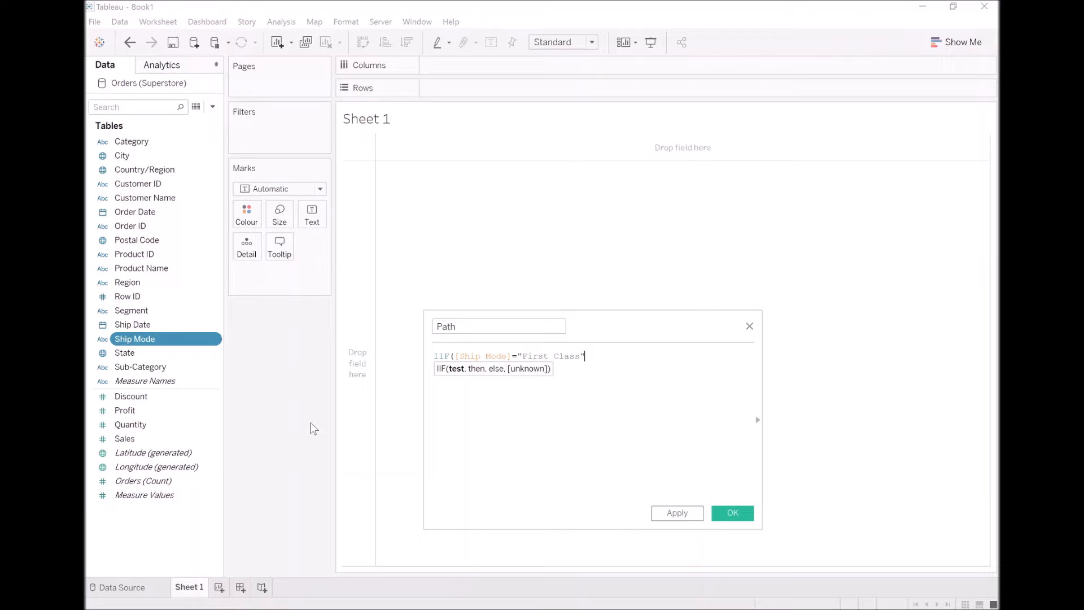
text(, 0,)
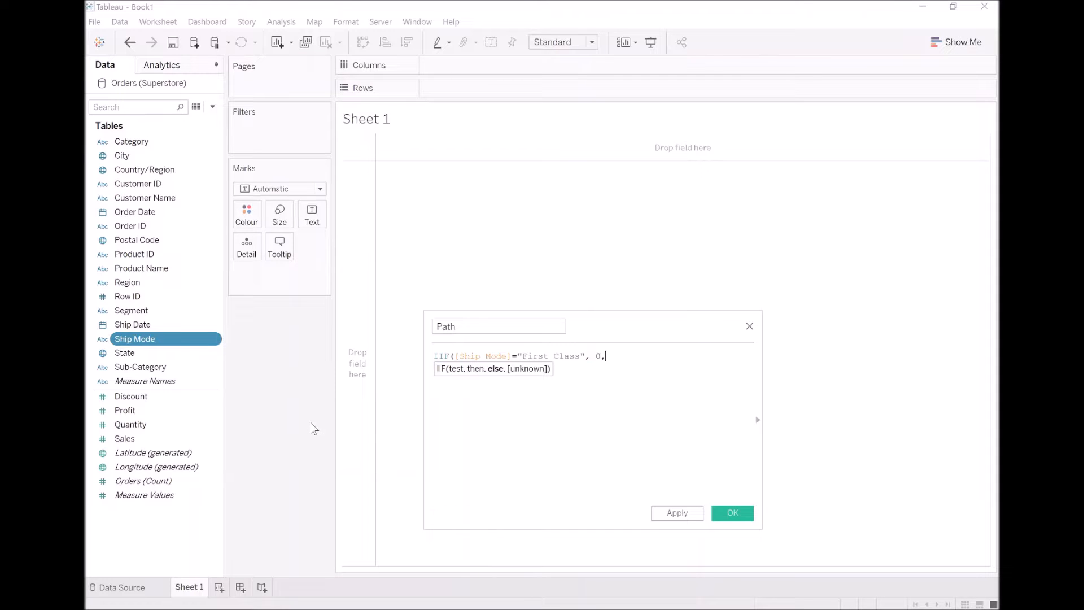
text(360))
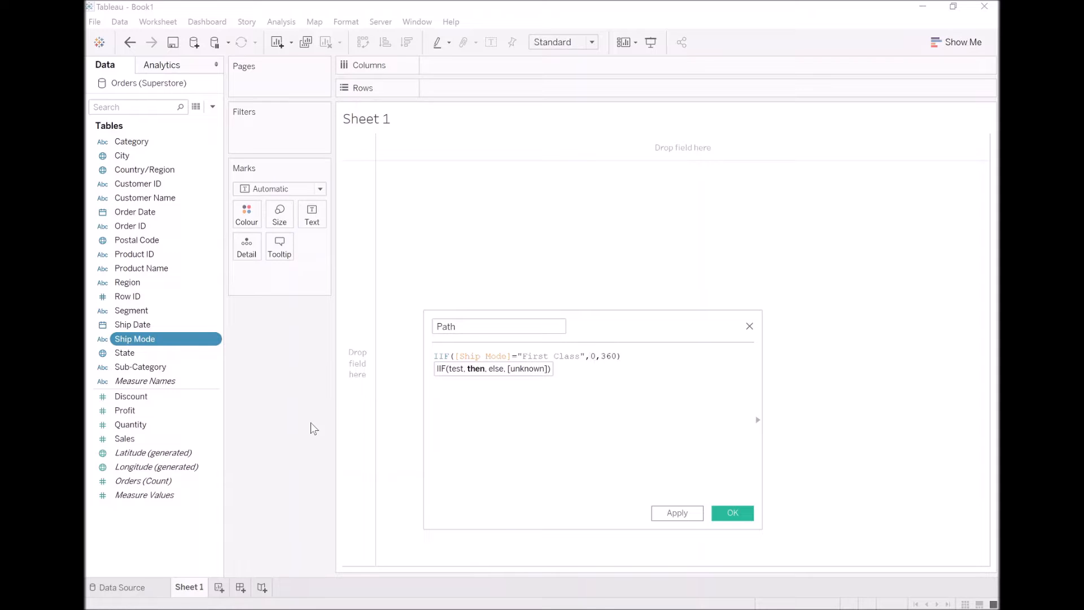
click(588, 355)
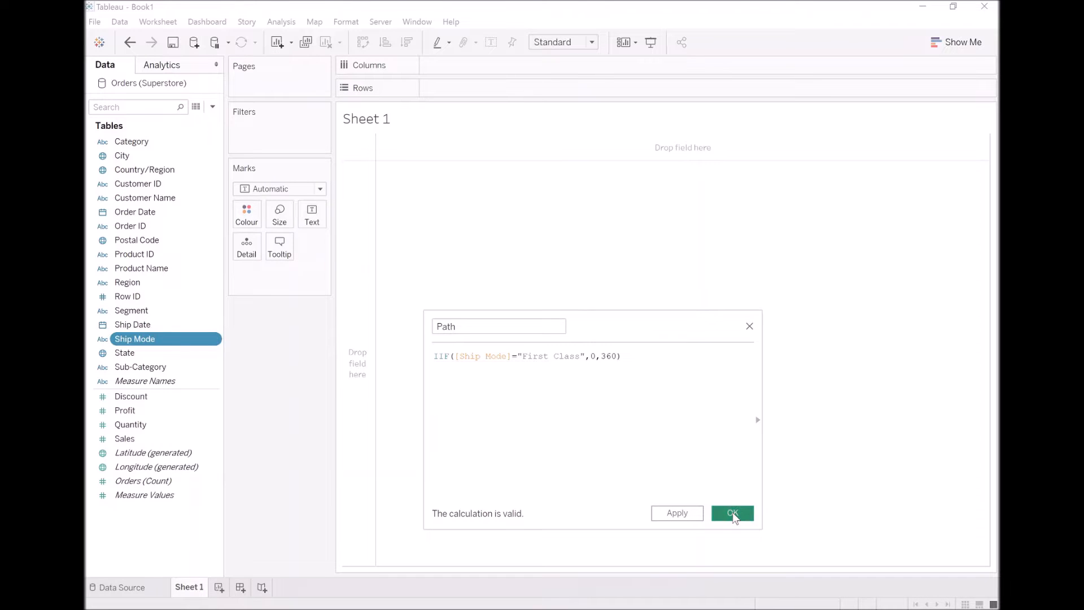
click(732, 513)
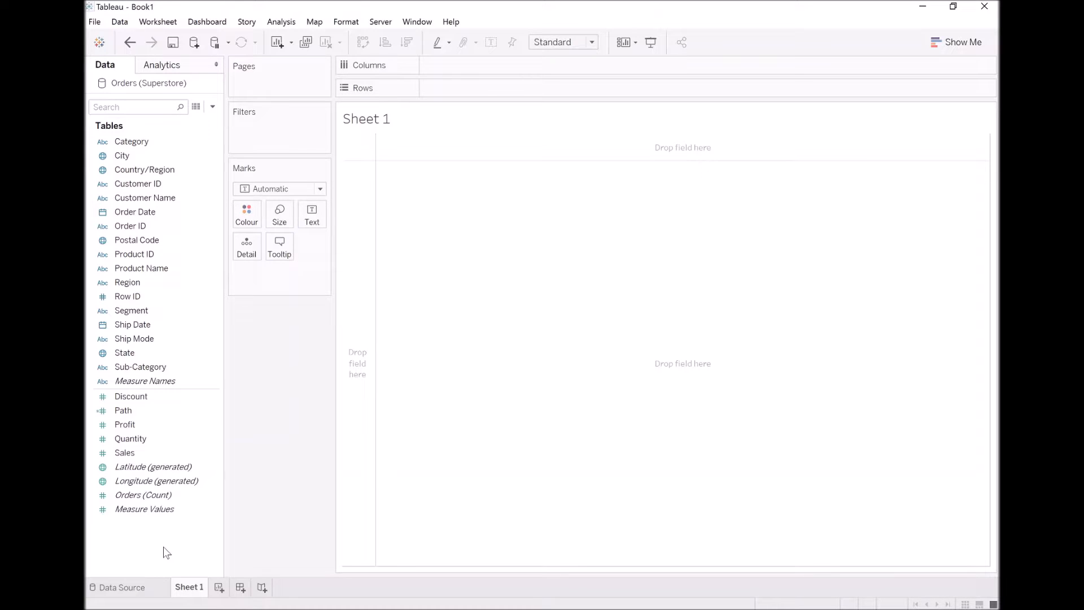
right_click(166, 552)
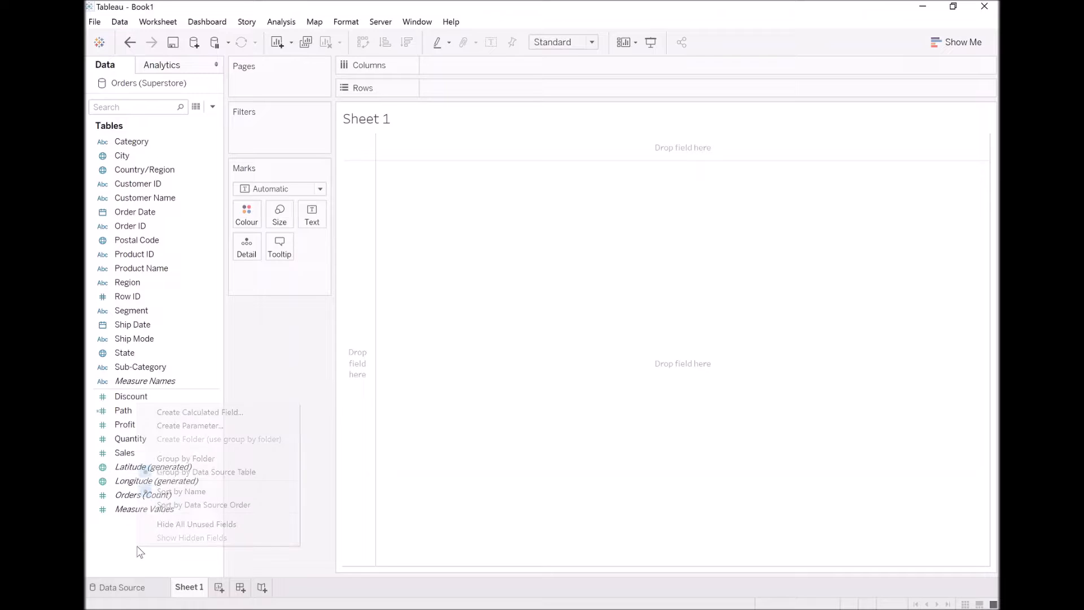
click(125, 424)
text(@B)
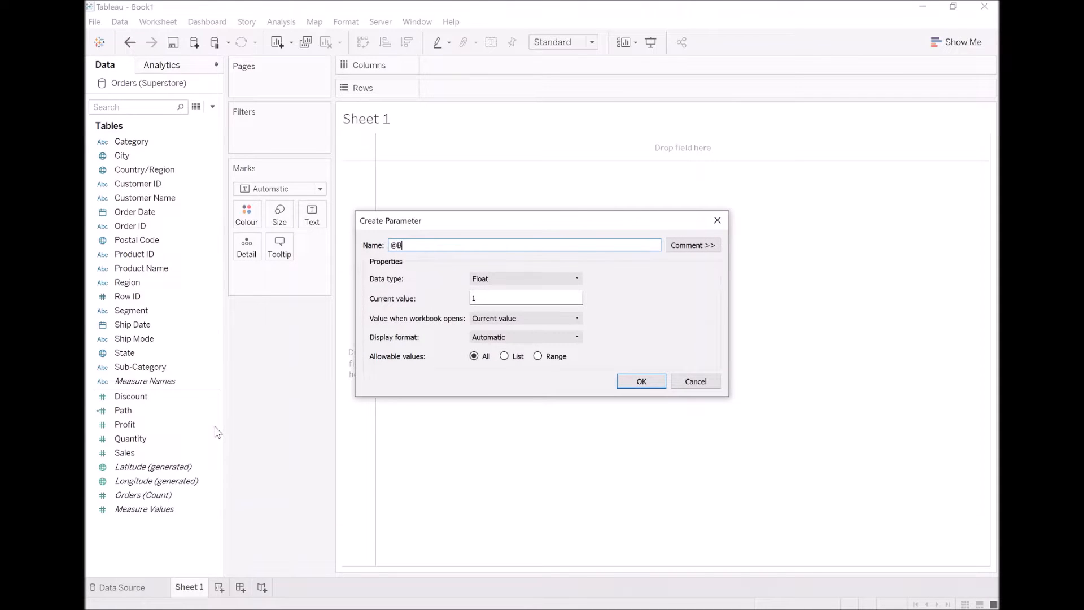
text(in Size)
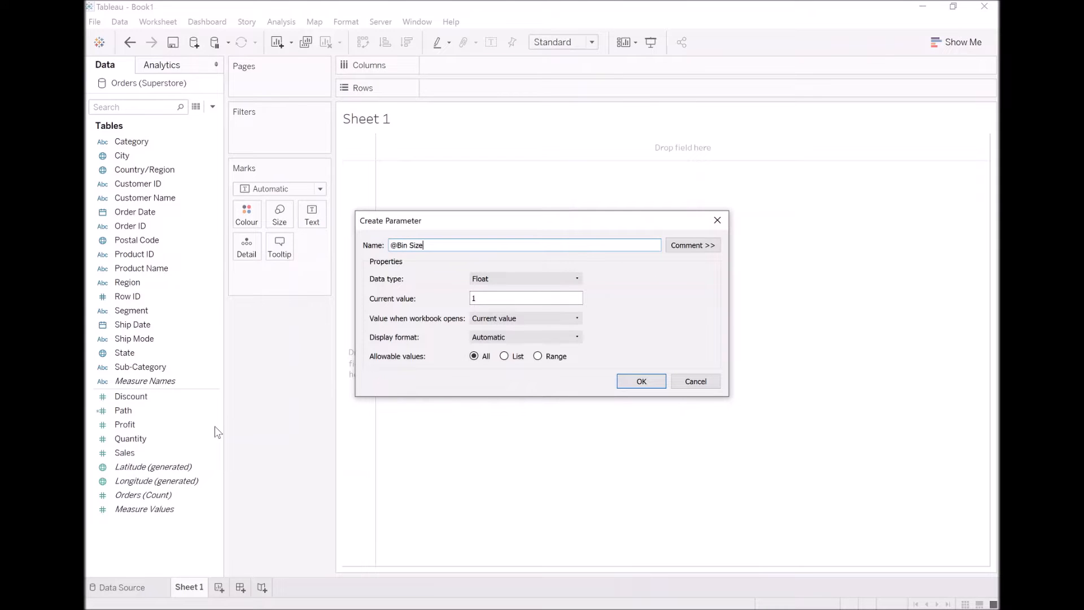
click(525, 278)
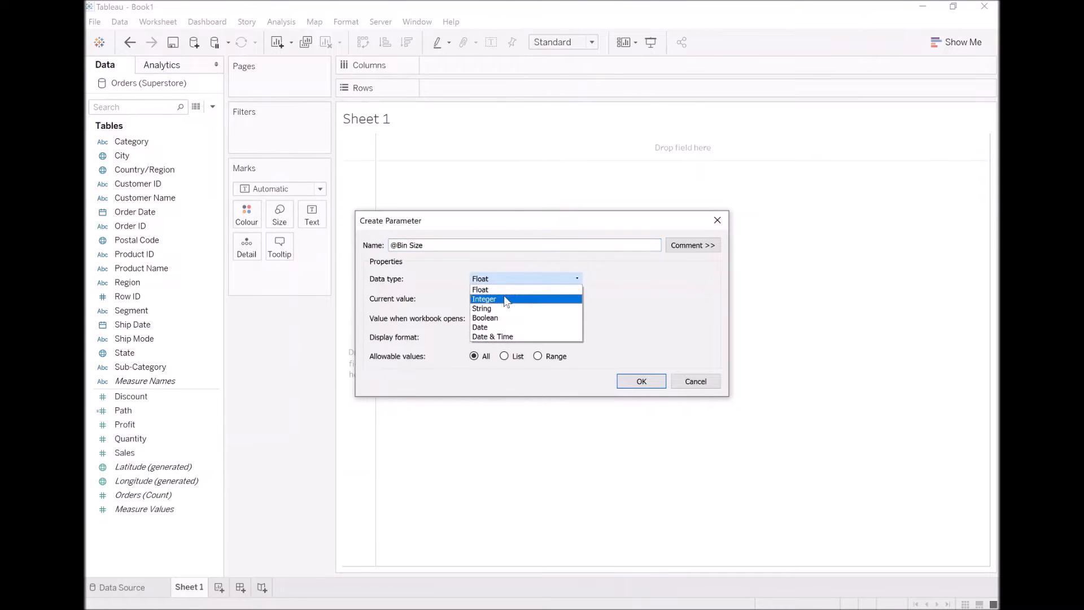
click(485, 298)
text(15)
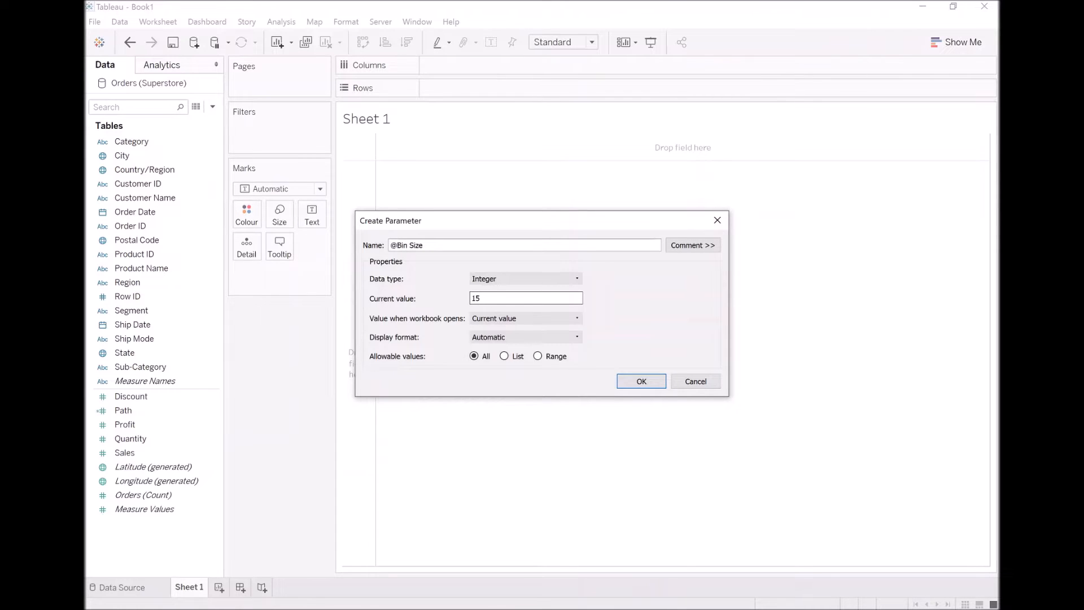
click(640, 380)
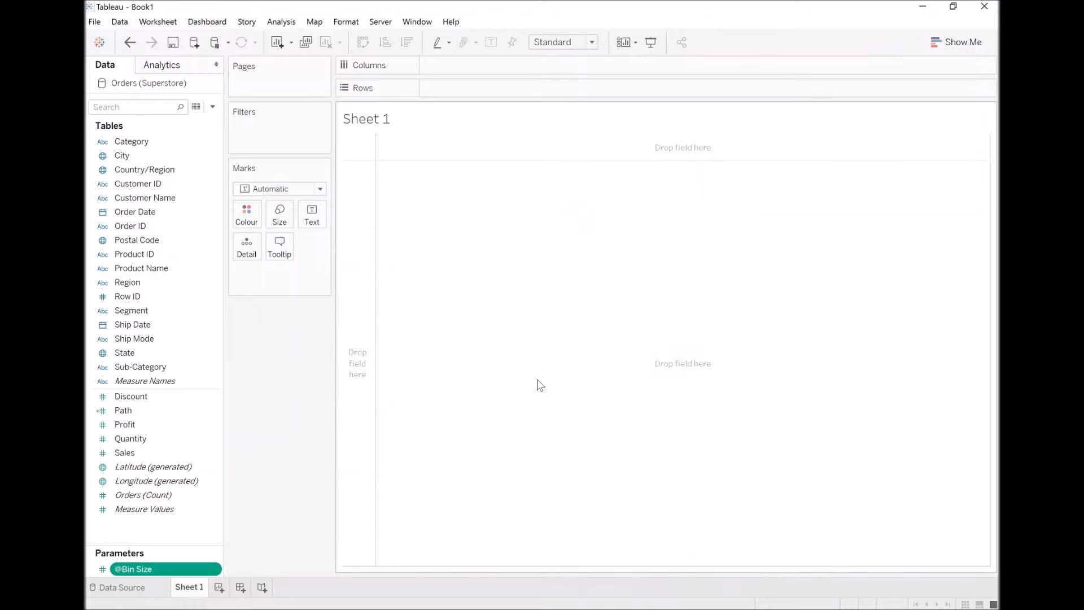
right_click(122, 410)
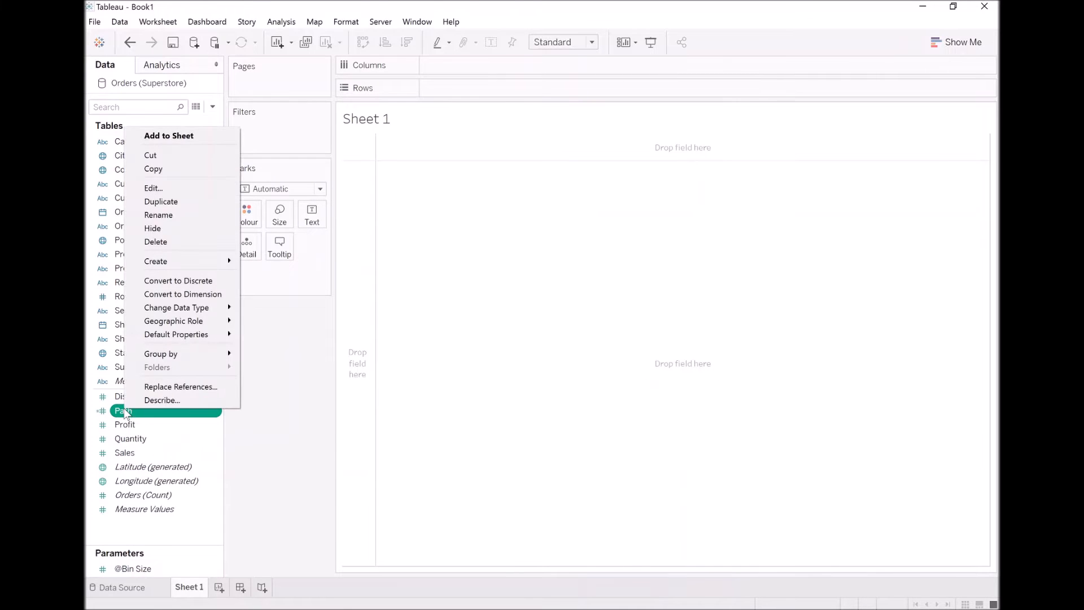
mouse_move(155, 261)
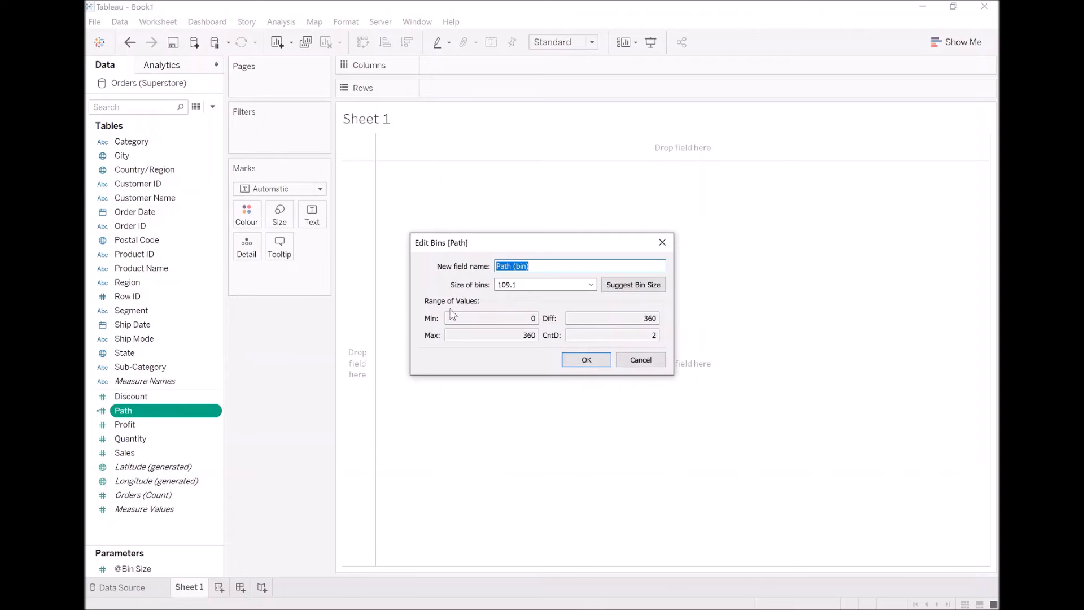
click(591, 284)
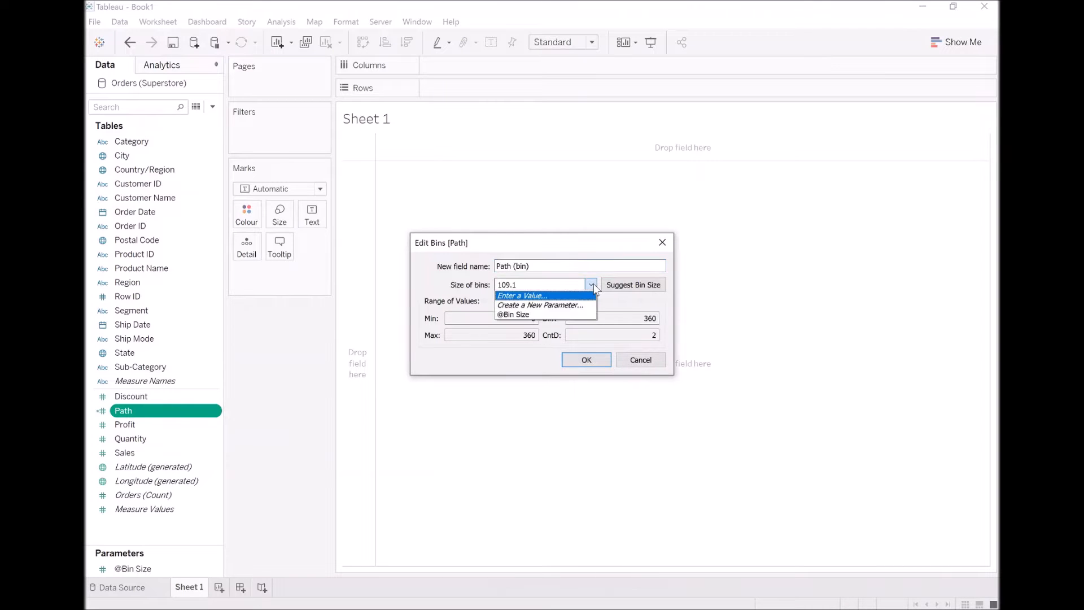
click(513, 314)
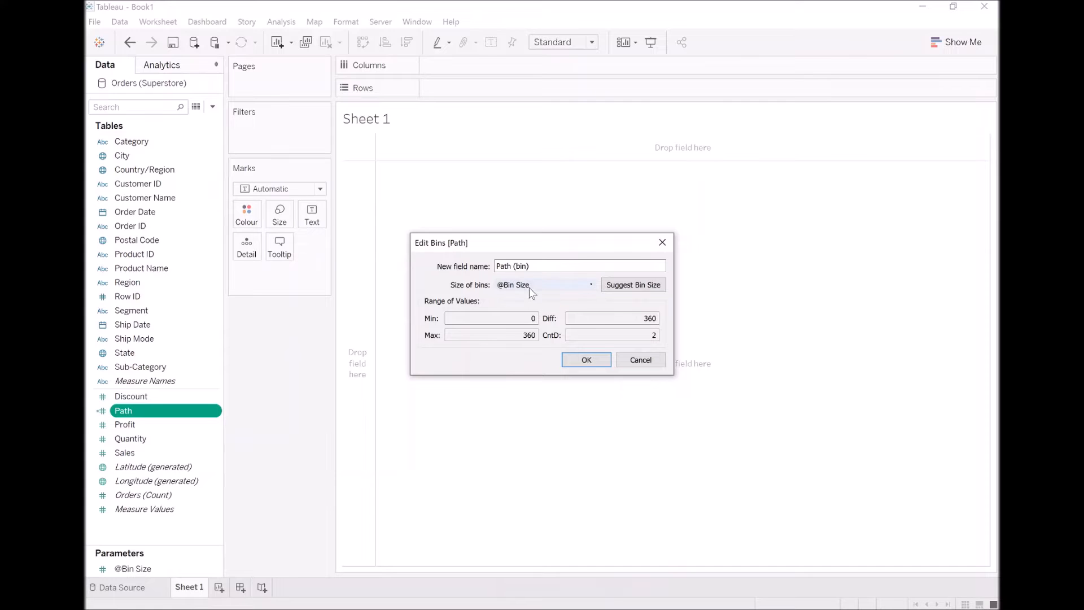
mouse_move(523, 289)
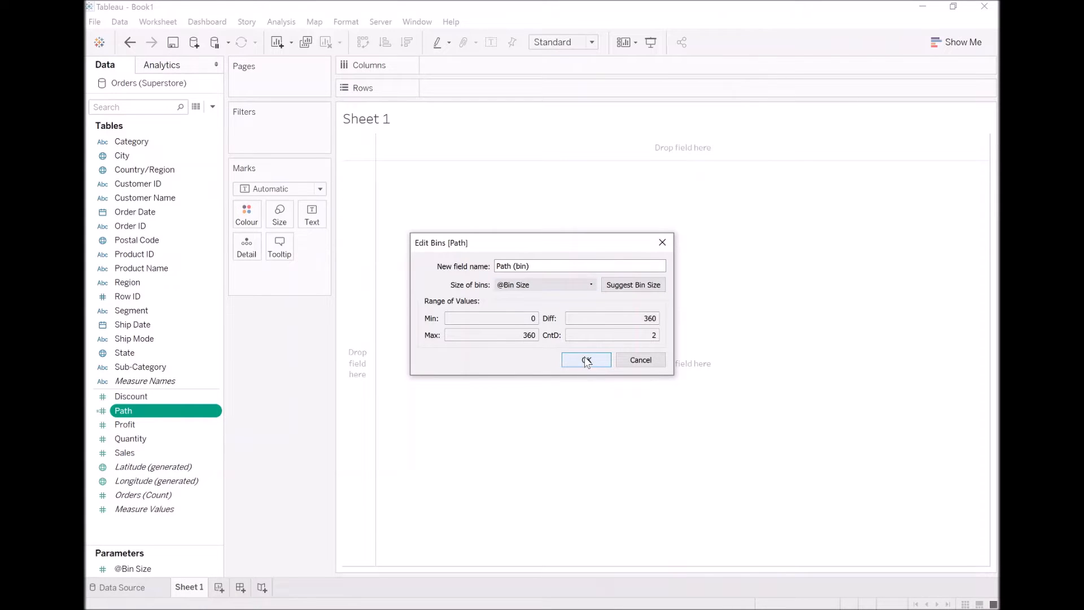
click(586, 359)
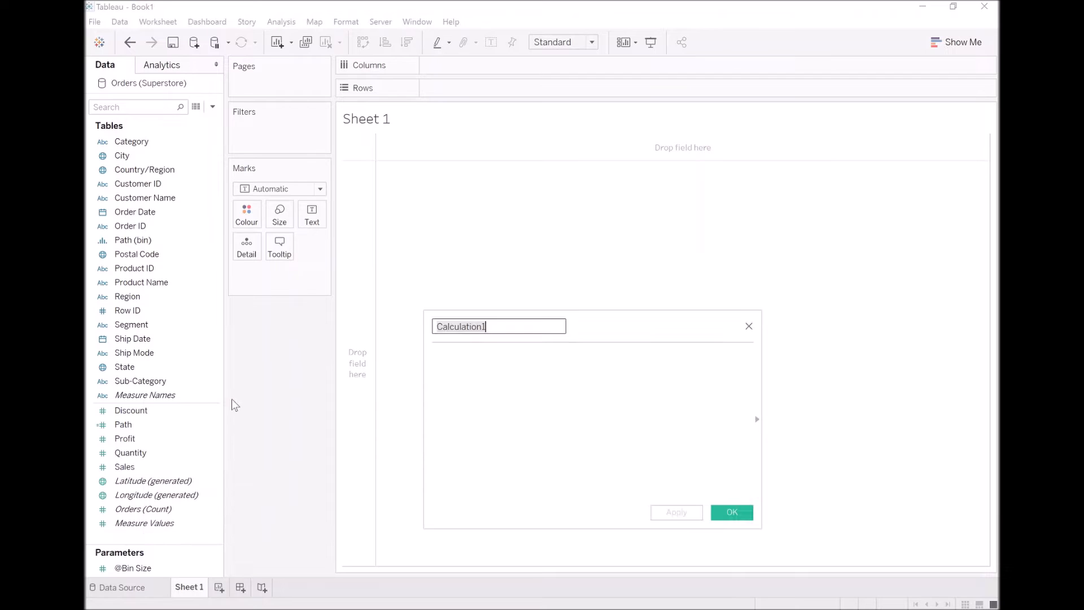
Save a calculated field Index defined as INDEX()-1.
text(Index)
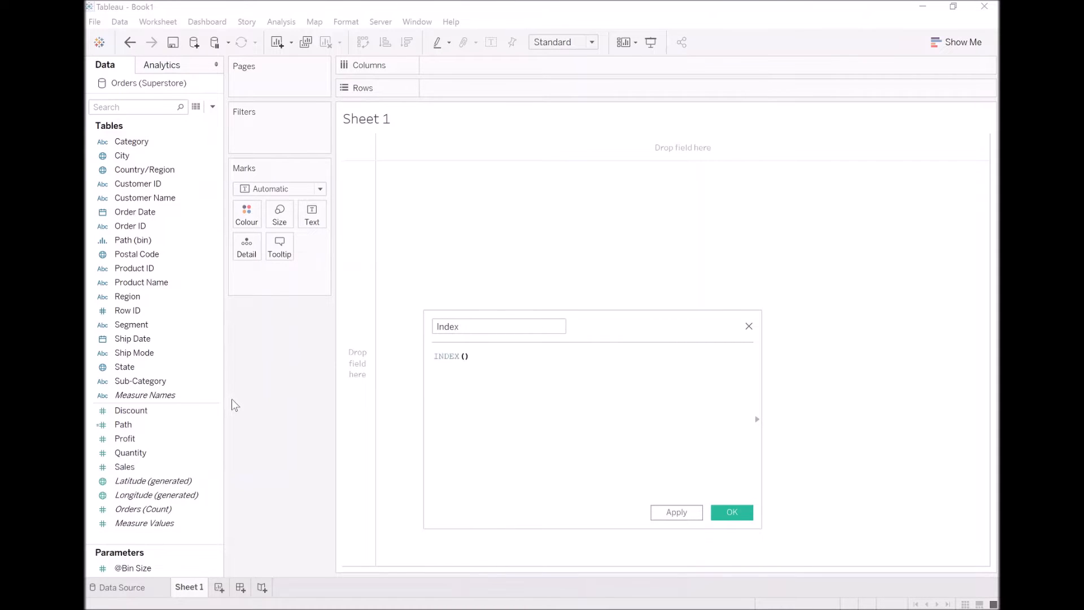
text(-1)
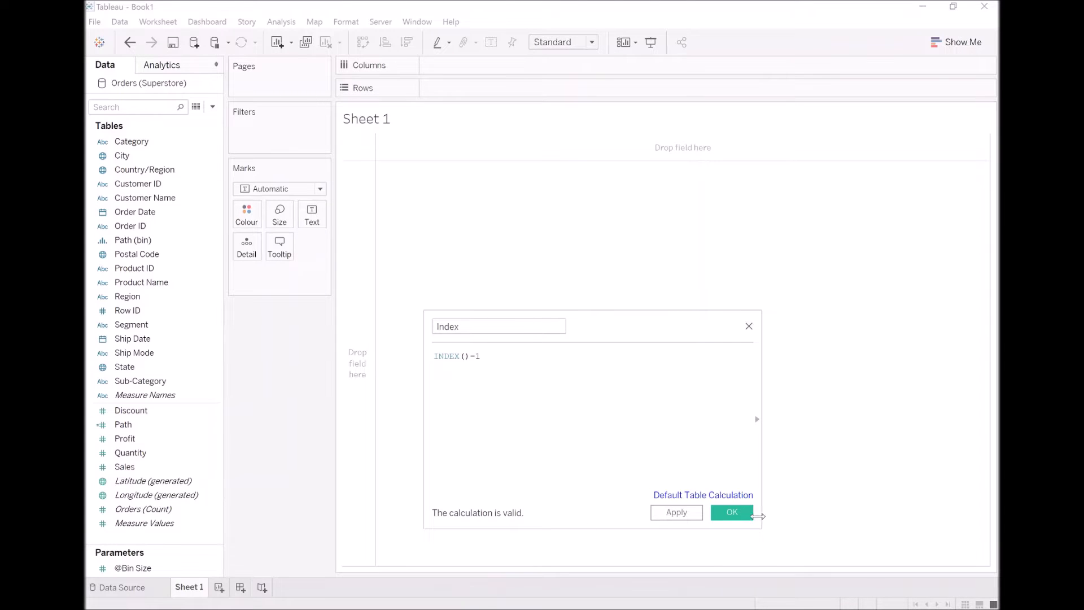
click(730, 513)
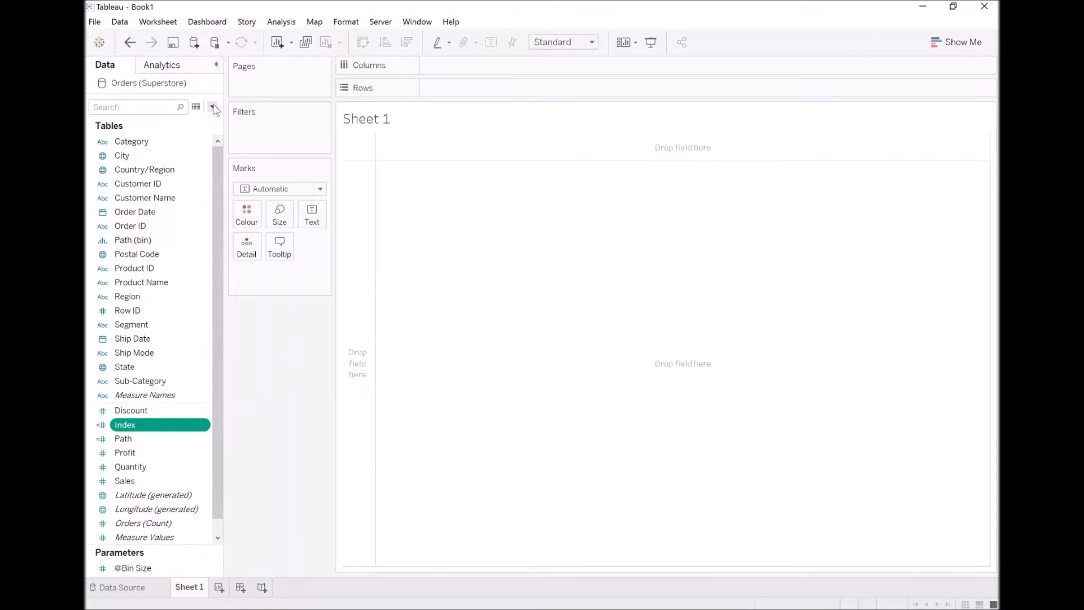
Create the X field as SIN(RADIANS([Index])).
click(214, 109)
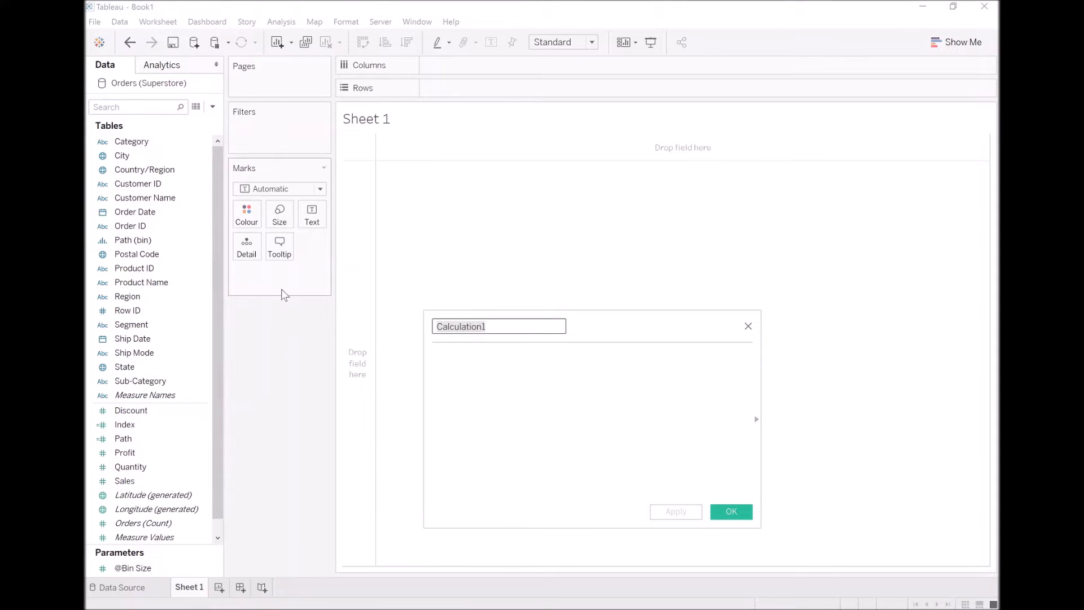
text(X)
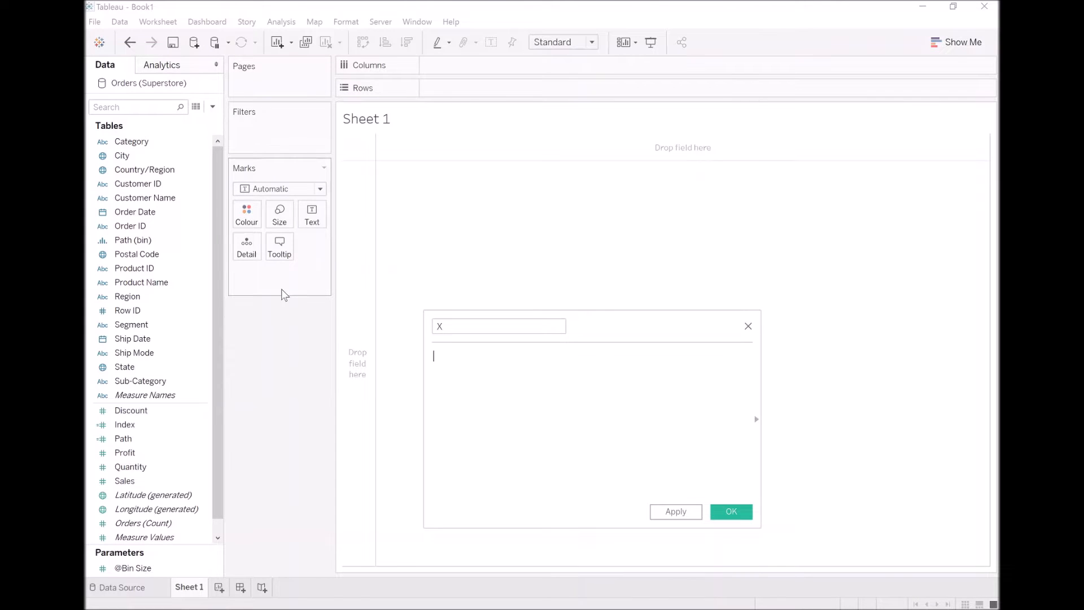
text(SIN(Radi)
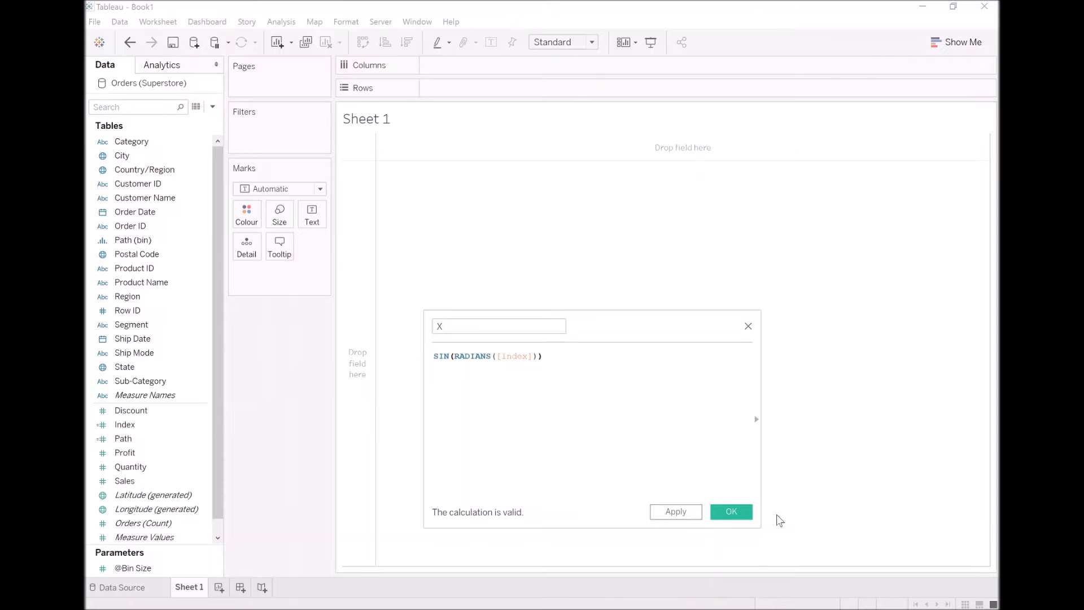
click(731, 511)
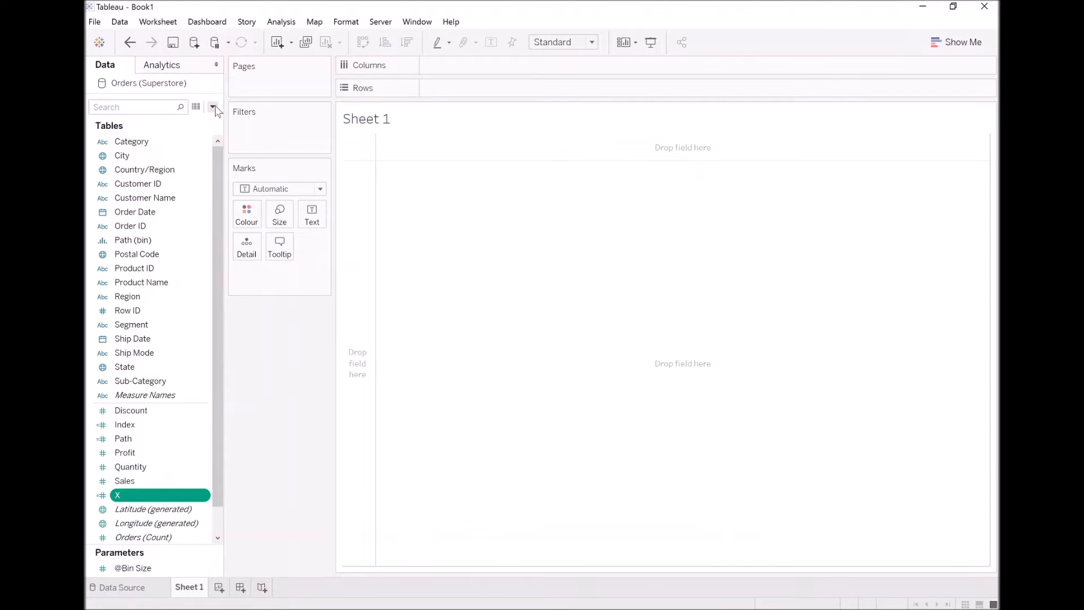
Create the Y field as COS(RADIANS([Index])) and apply it.
click(213, 107)
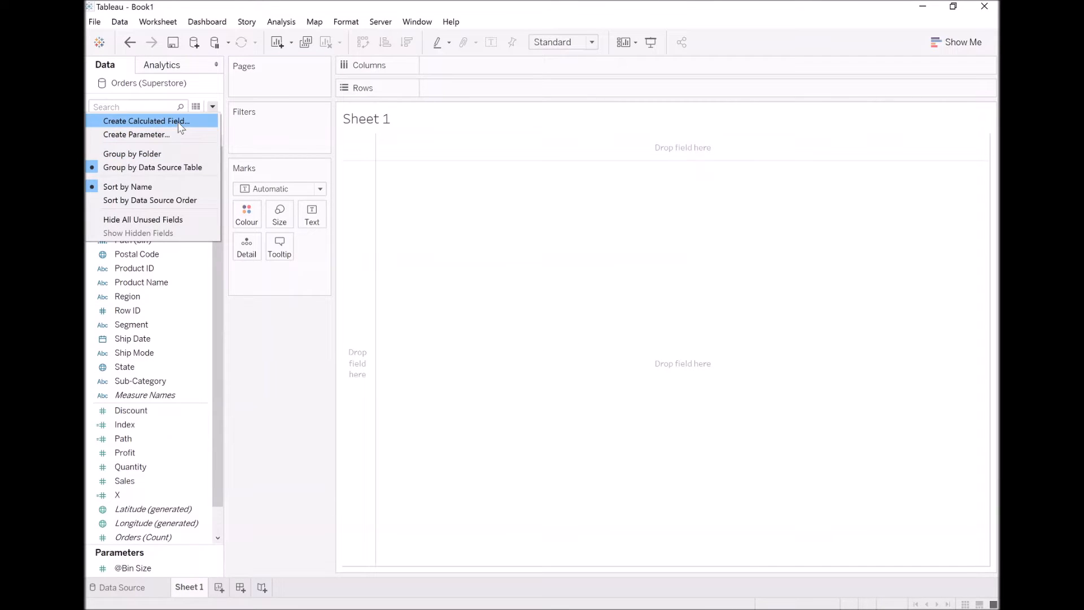
click(146, 121)
text(COS ()
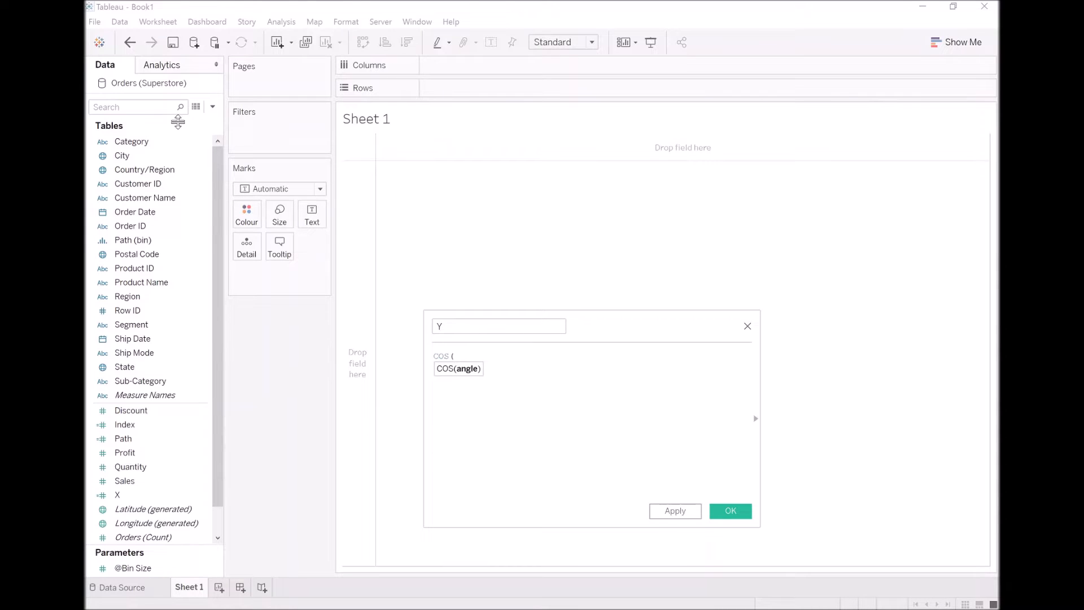
text(Rad)
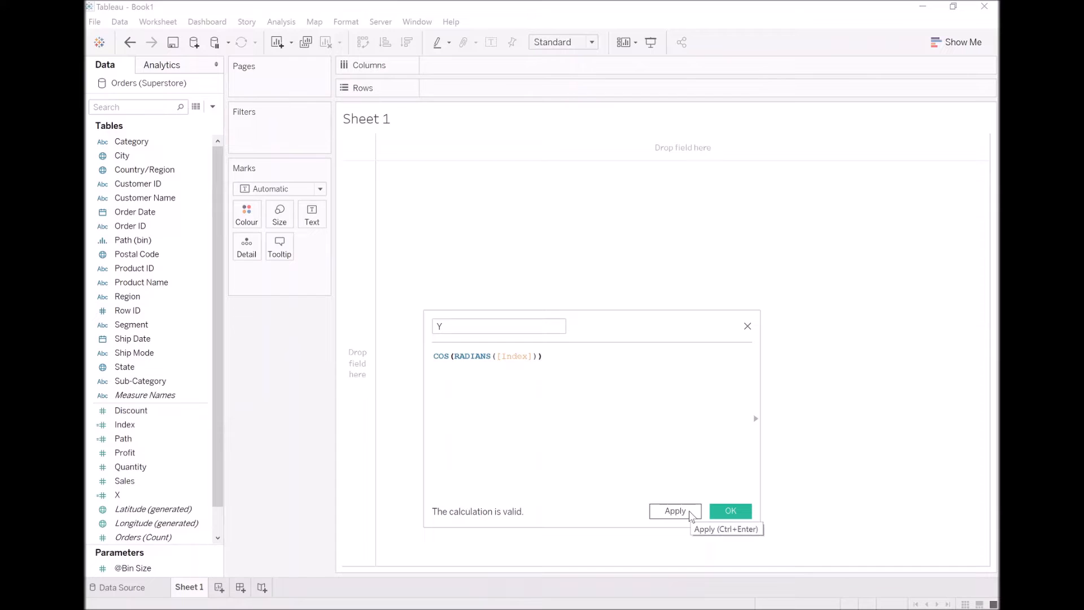
click(675, 510)
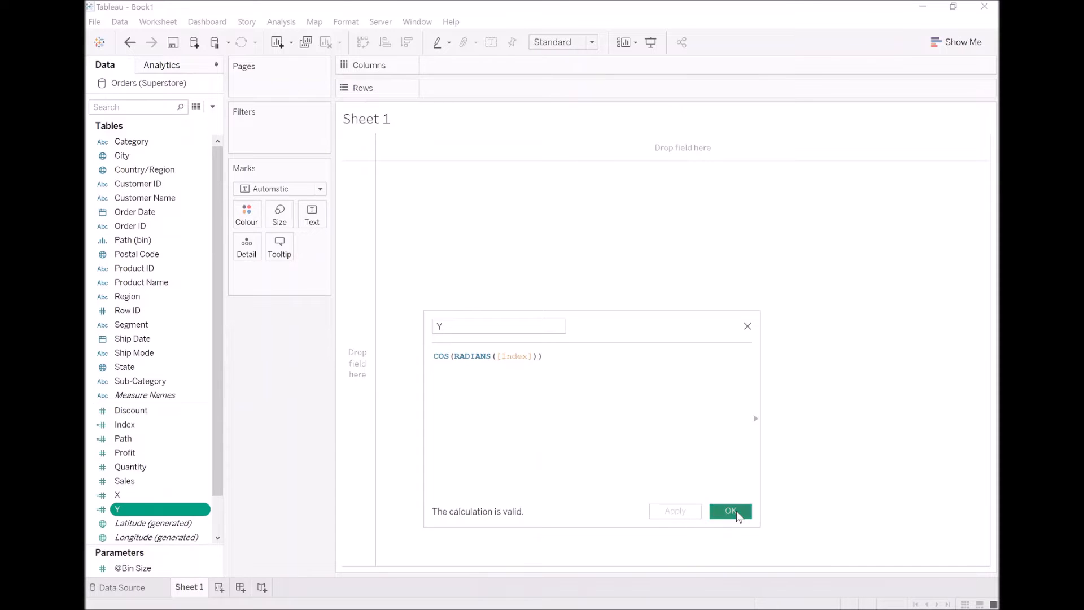
click(731, 511)
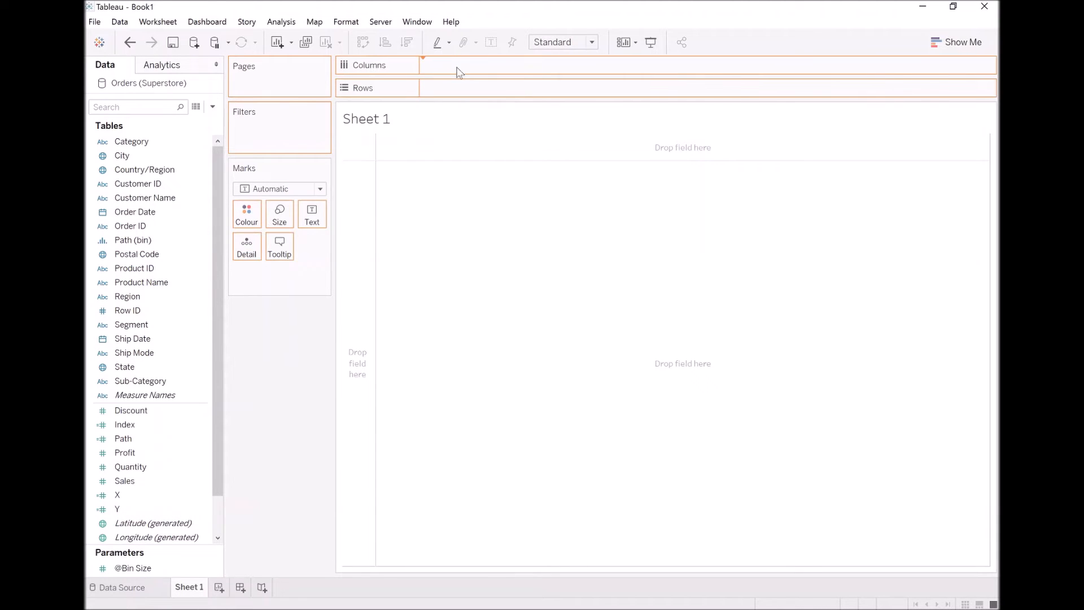
Place Region and X on Columns and Y on Rows, shown as filled circle marks.
drag(128, 296, 470, 65)
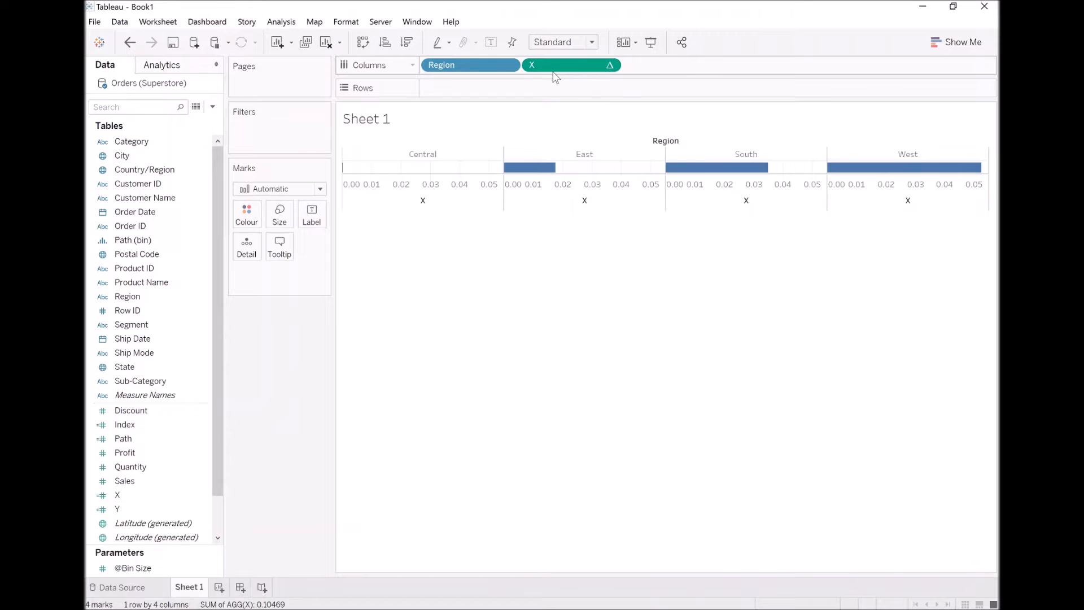
click(116, 509)
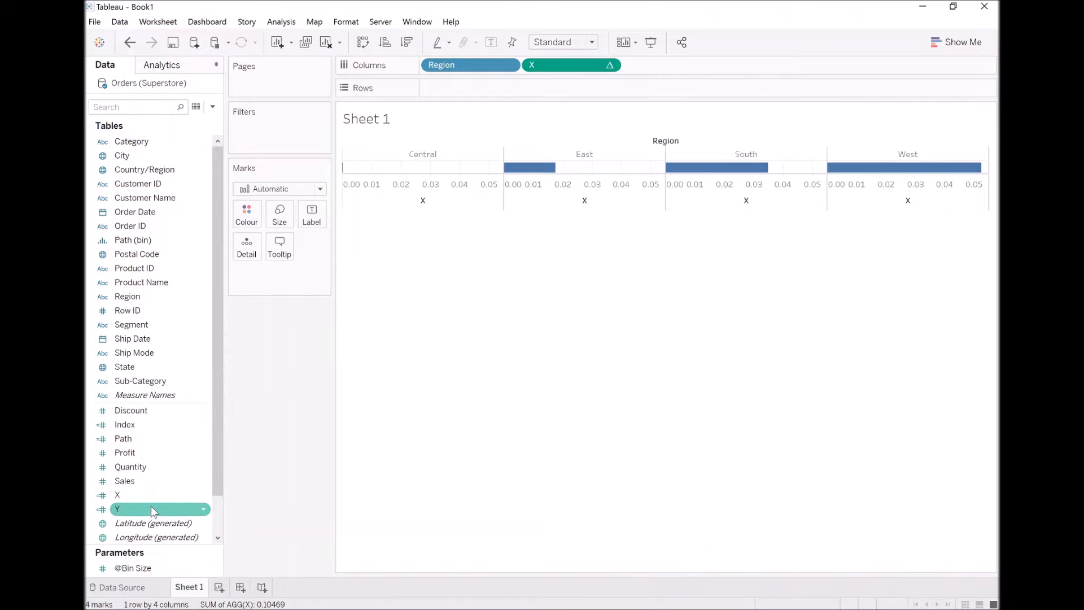
drag(150, 509, 488, 98)
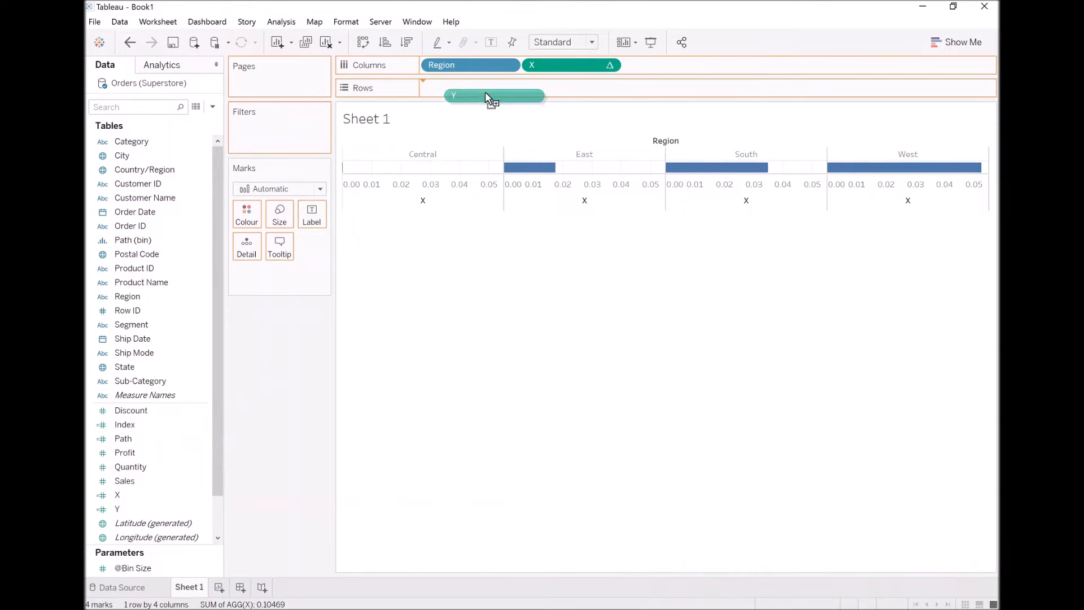
drag(494, 95, 470, 87)
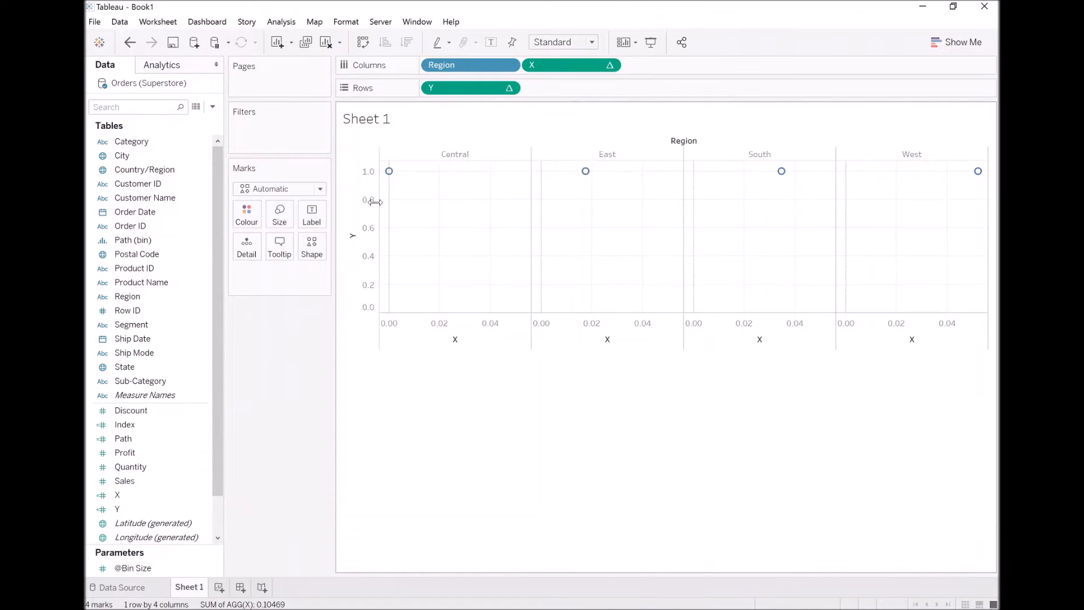
mouse_move(978, 170)
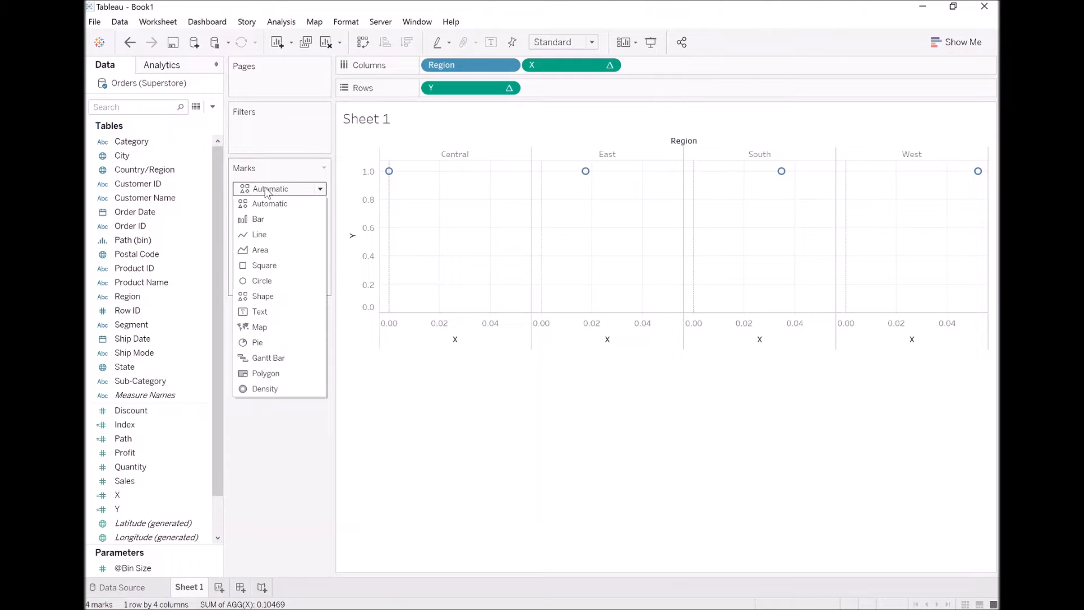
click(261, 280)
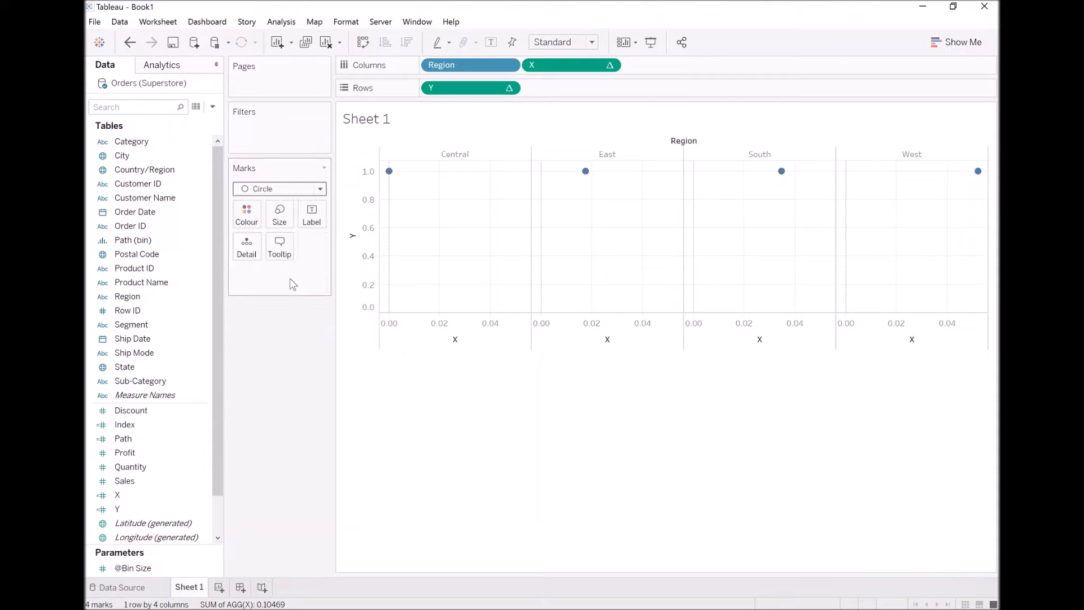
mouse_move(298, 270)
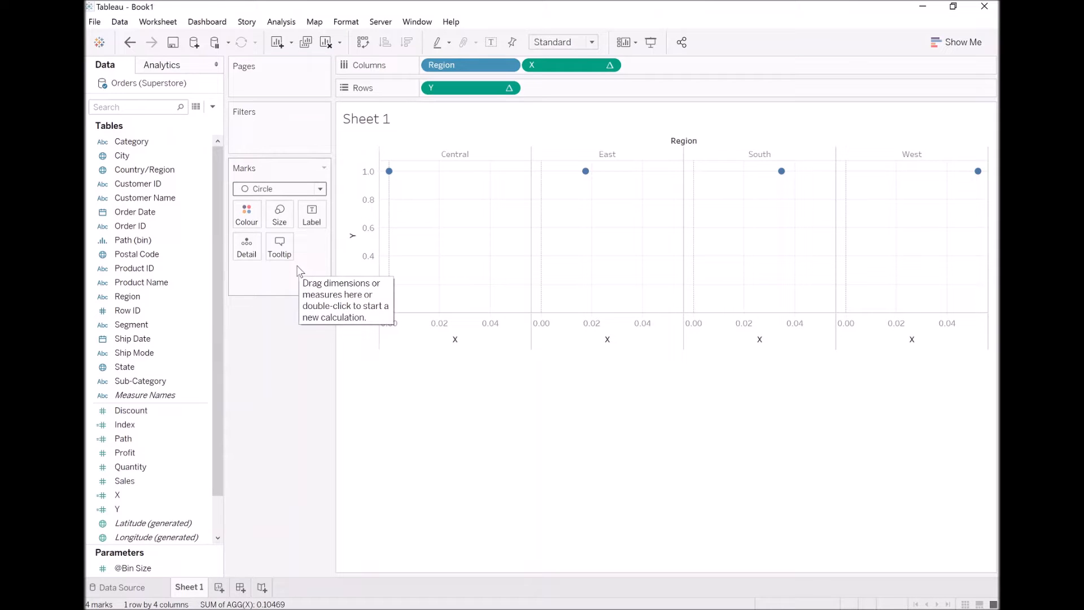
click(136, 254)
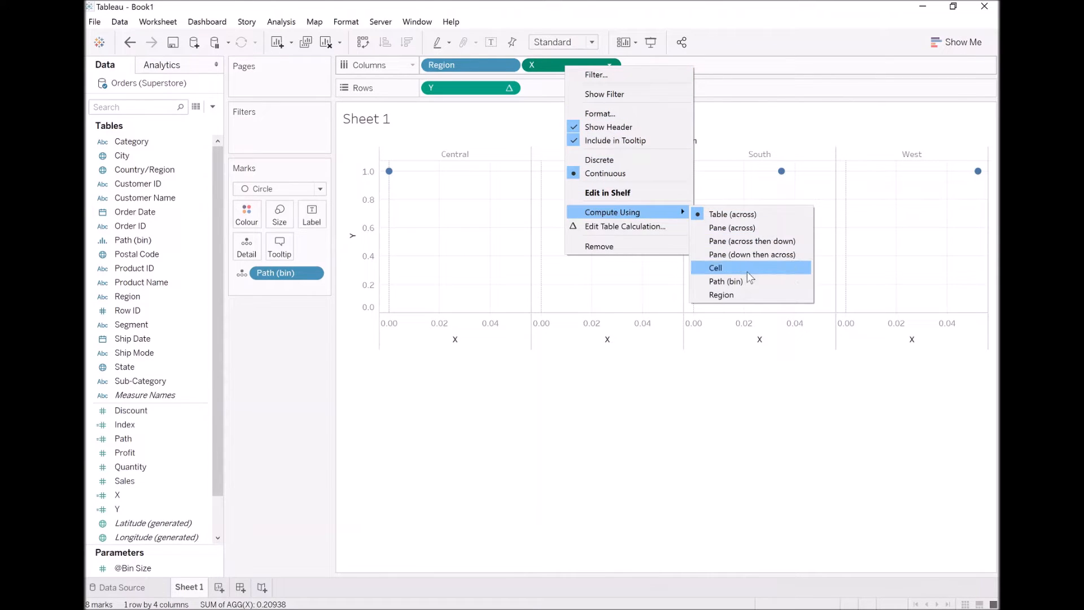
Compute both X and Y along Path (bin) so each region traces a dot arc.
click(716, 267)
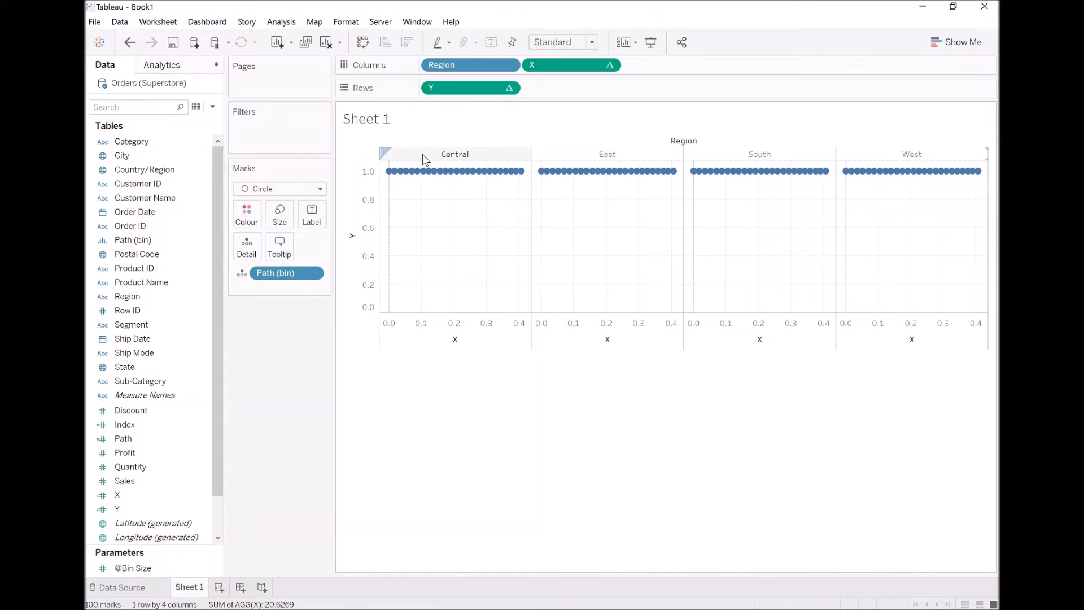
mouse_move(473, 170)
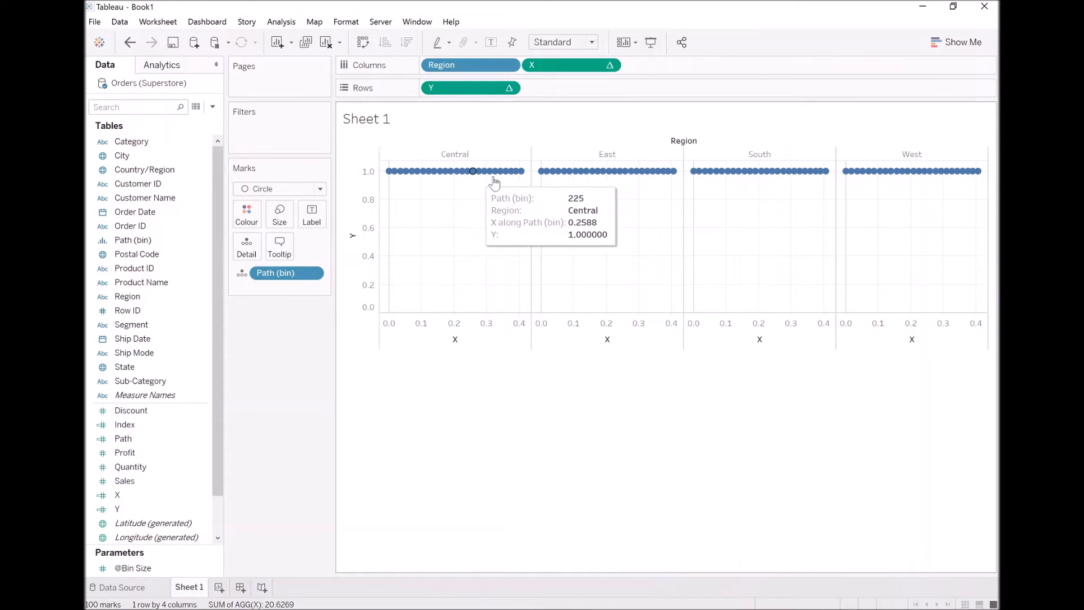
click(470, 88)
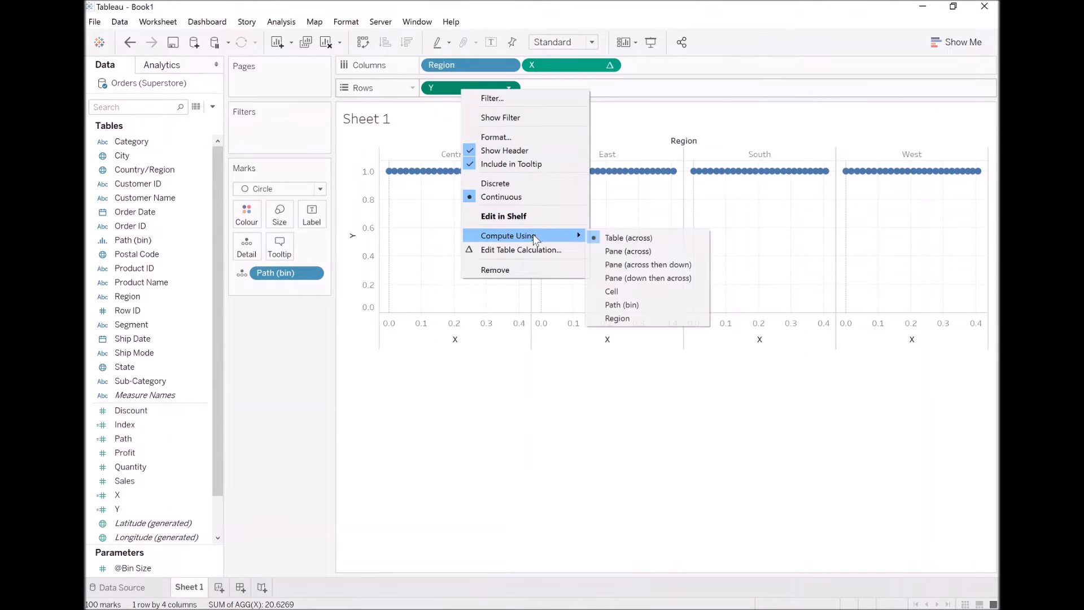
mouse_move(621, 305)
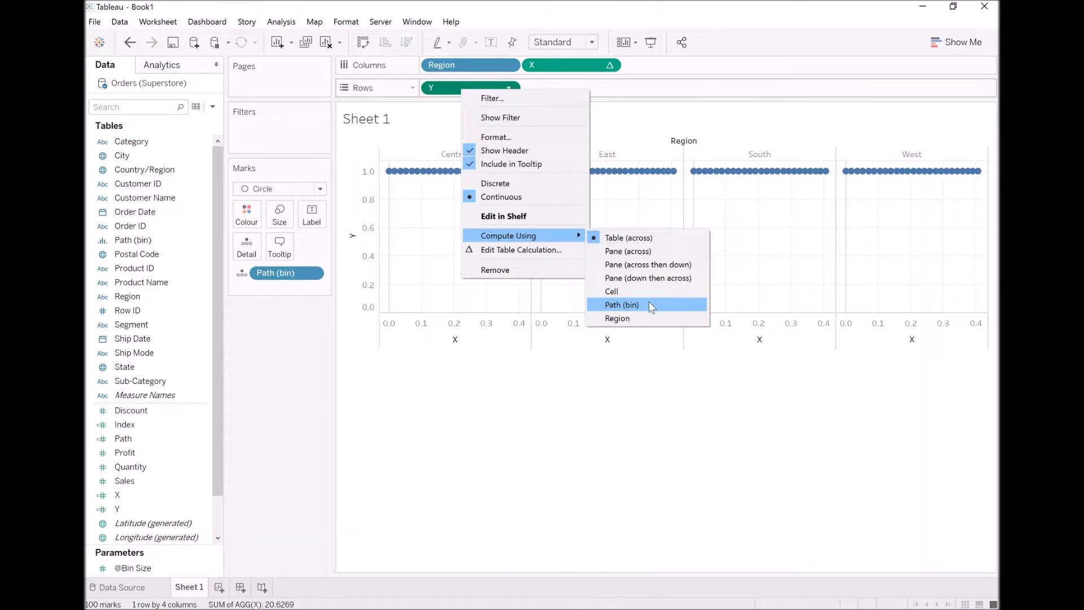
click(622, 305)
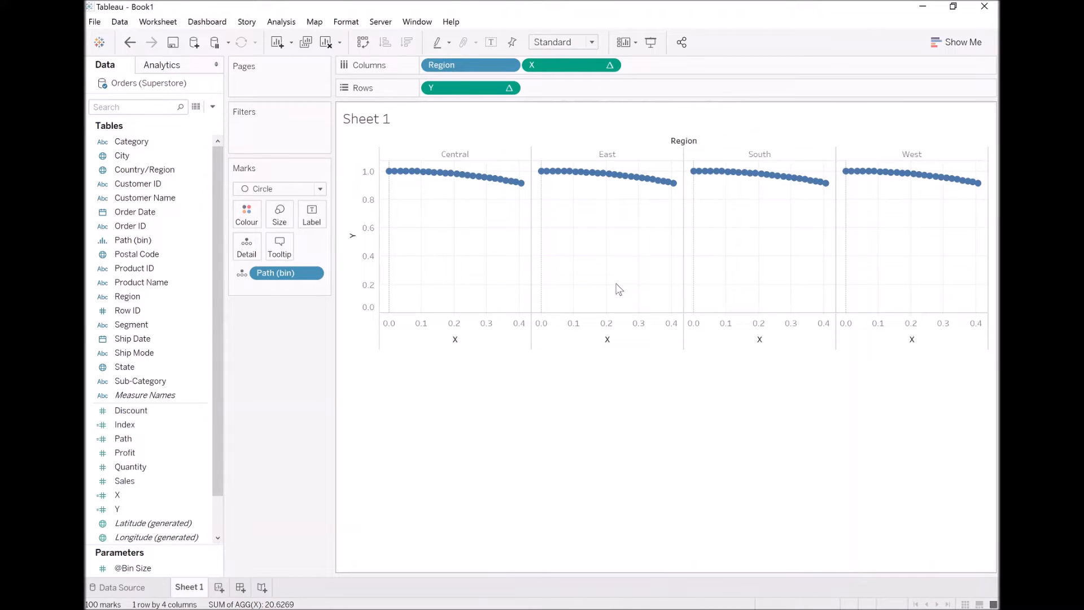
mouse_move(599, 273)
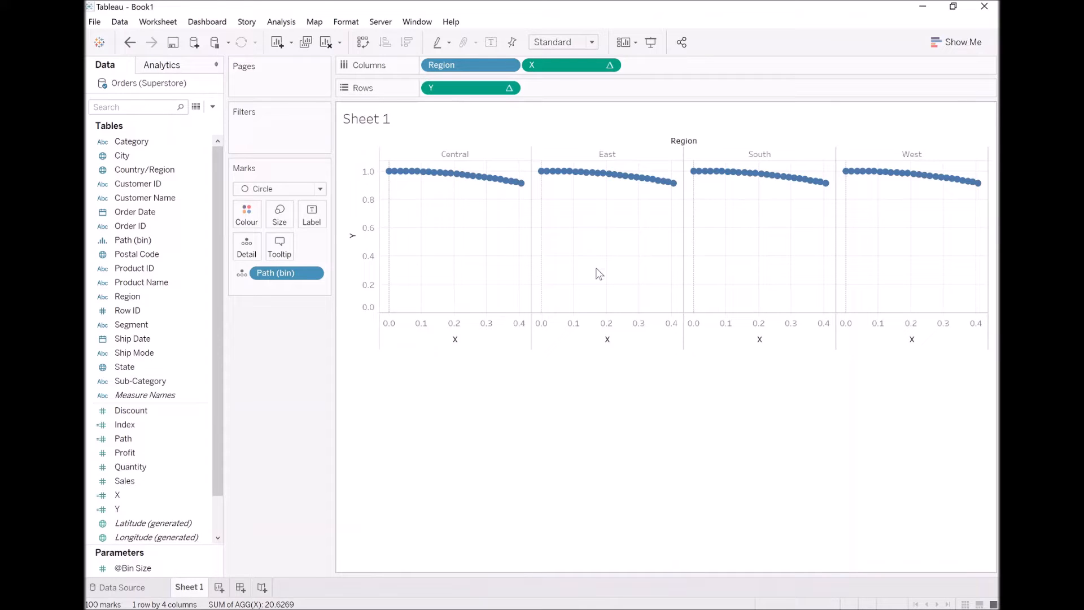
mouse_move(462, 174)
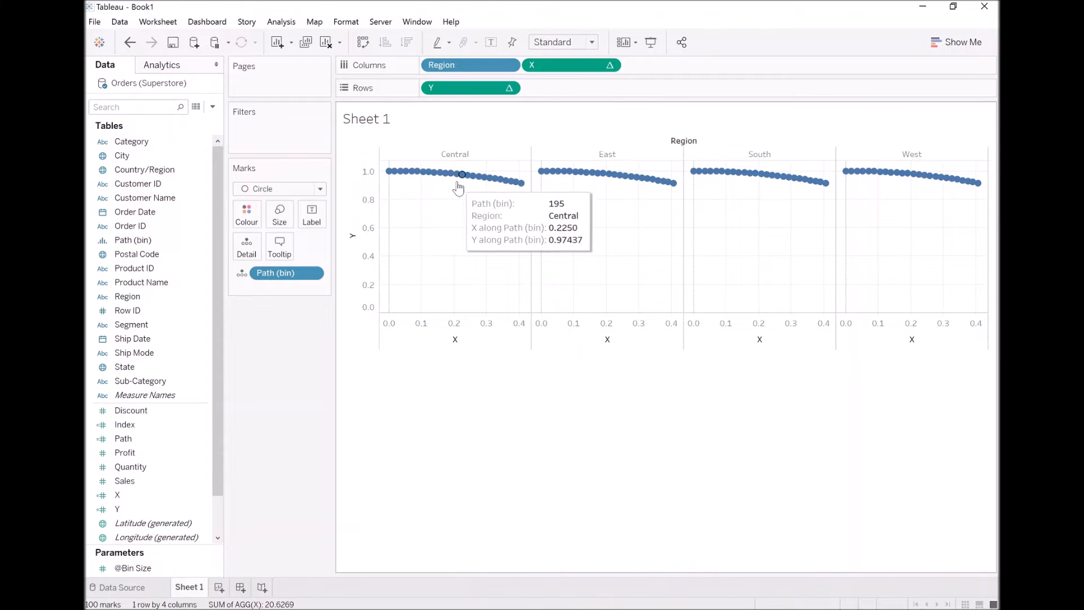
mouse_move(500, 179)
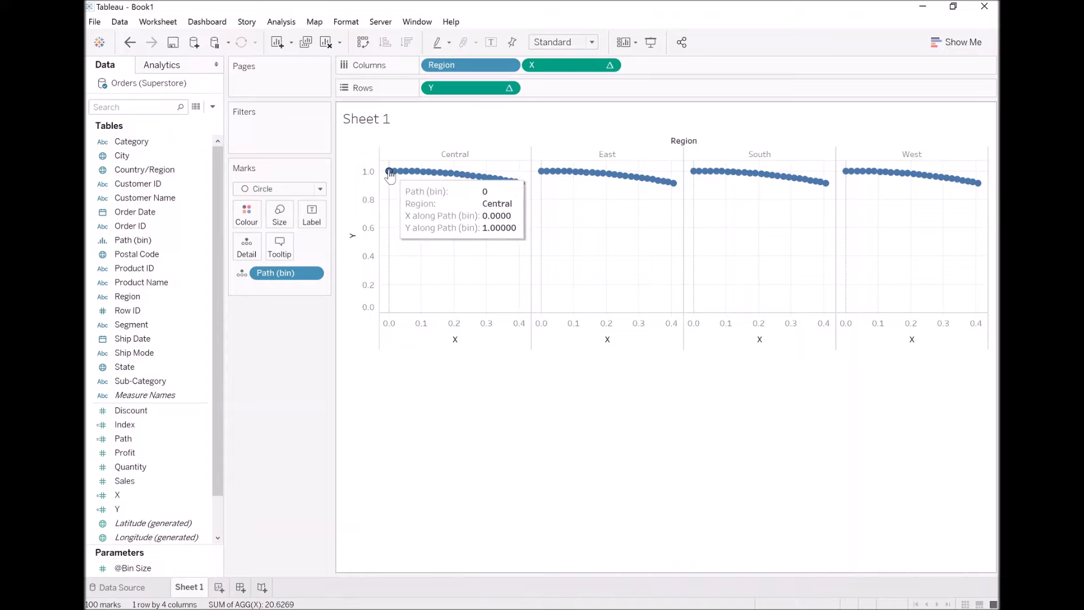
mouse_move(407, 210)
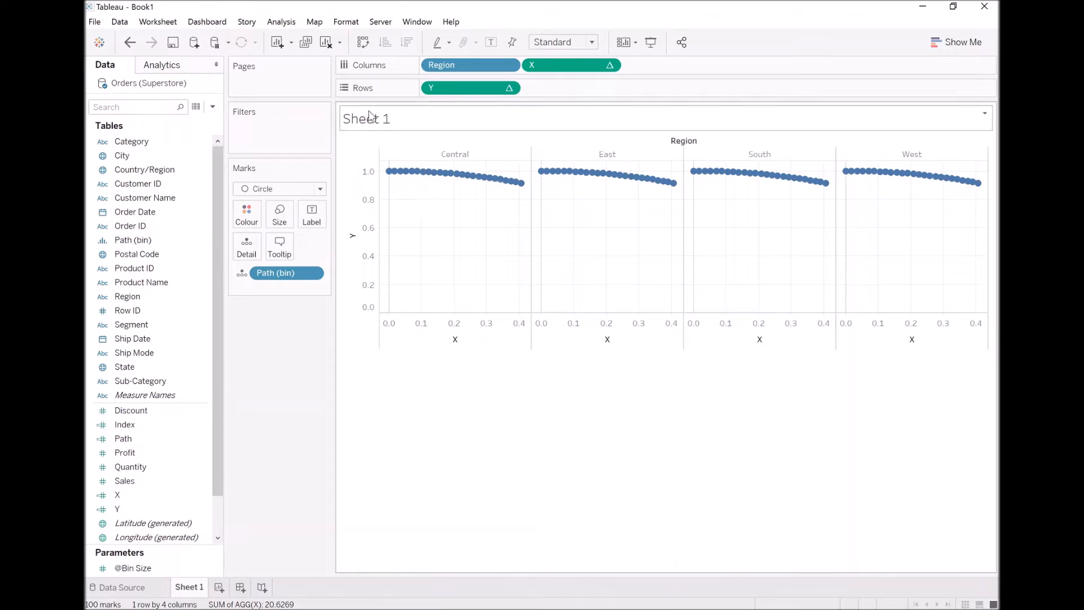
Start a new calculated field named TC_Spacing.
click(212, 107)
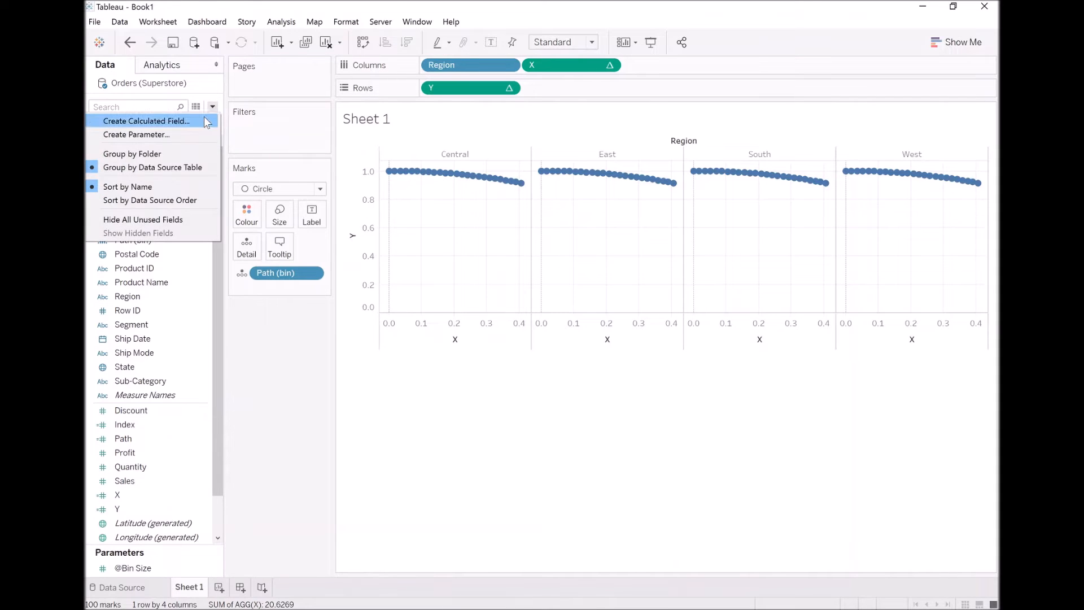
click(145, 121)
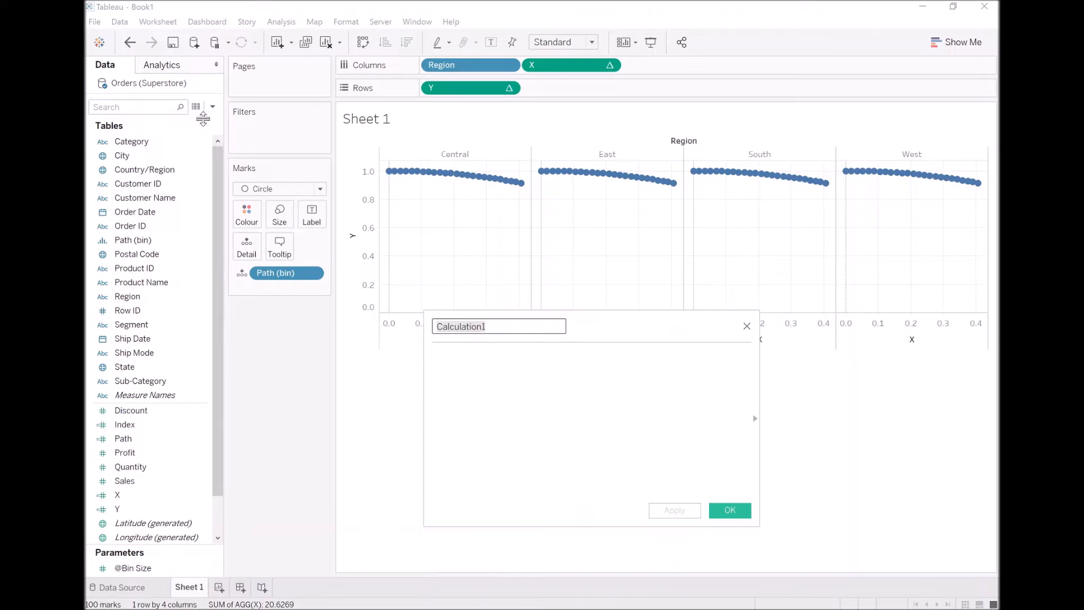
text(TC_)
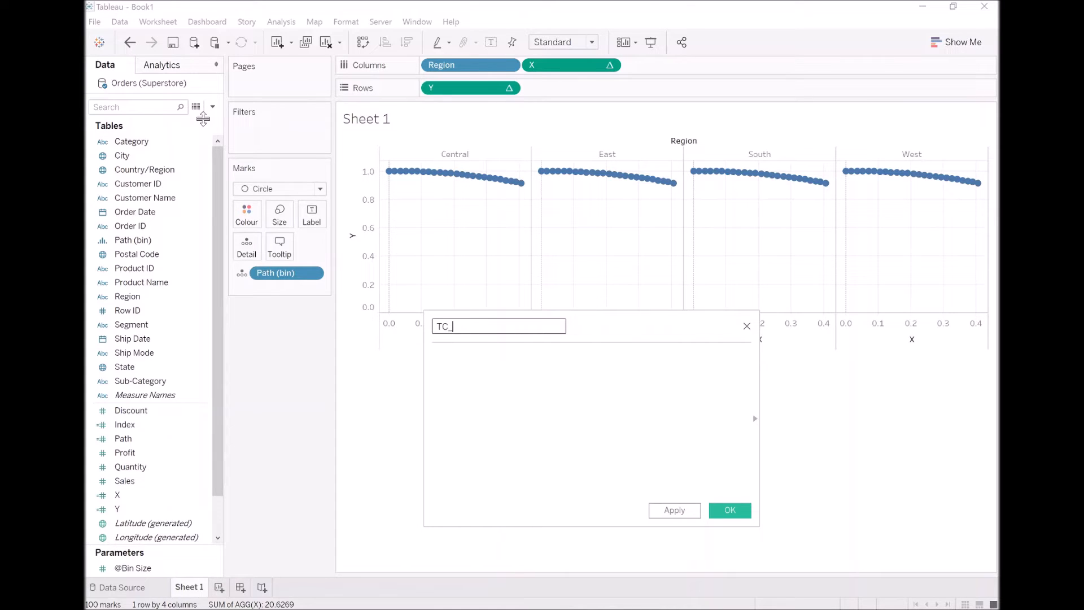
text(Spacing)
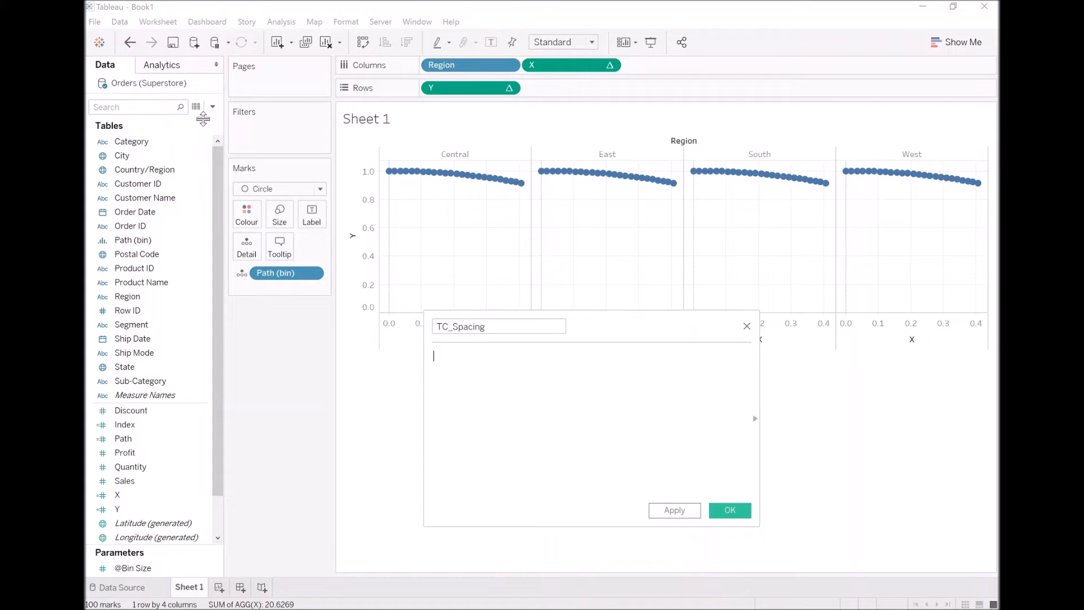
Enter WINDOW_MAX(MAX([Path])) / WINDOW_MAX([Index]) and save TC_Spacing.
text(window)
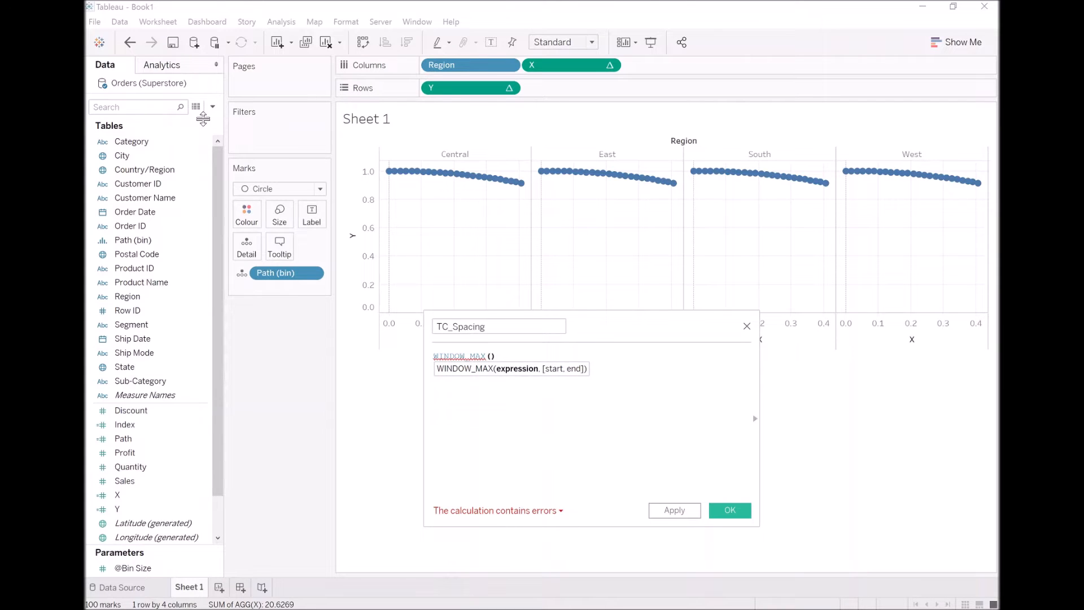
text(MAX()
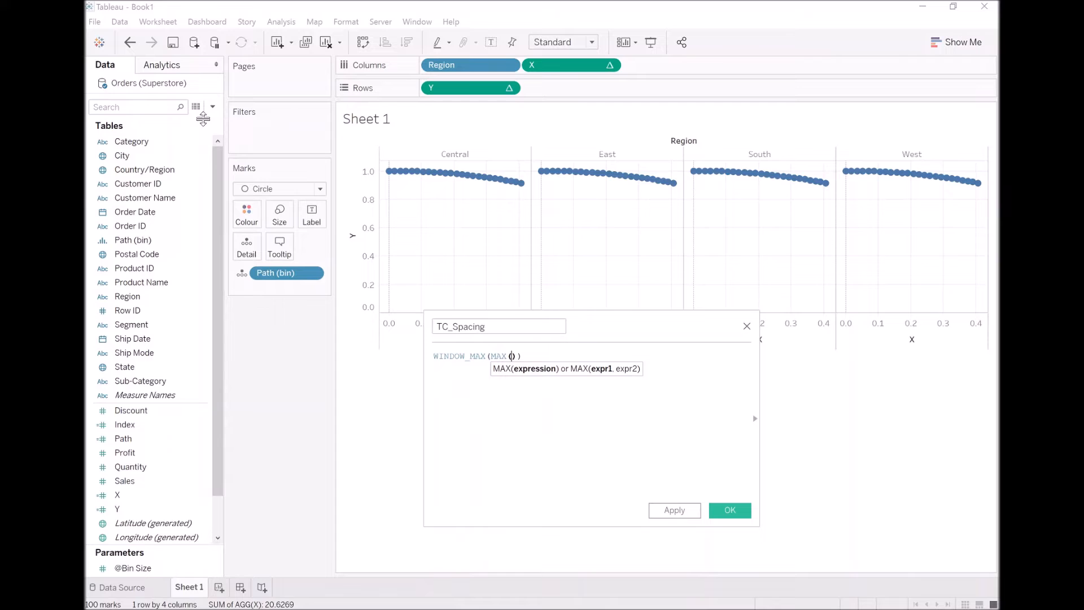
text([Path])
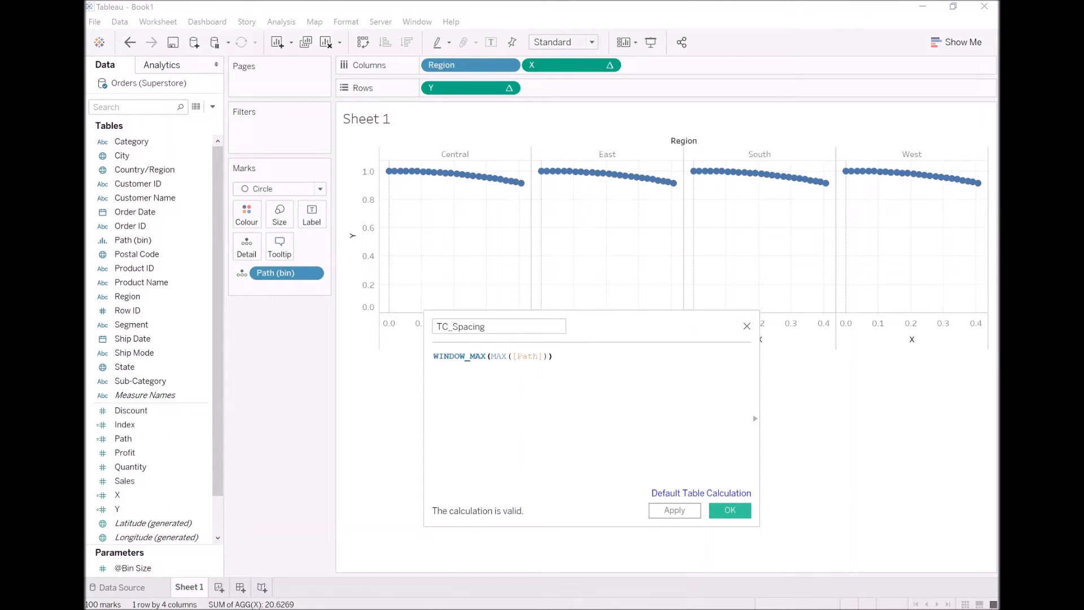
text(/)
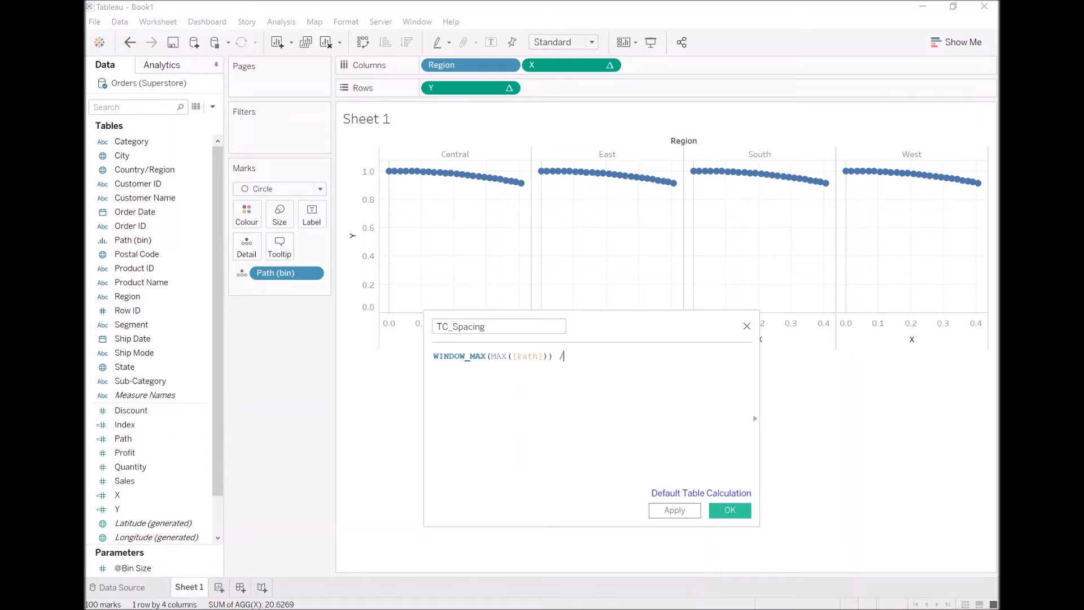
text(WIN)
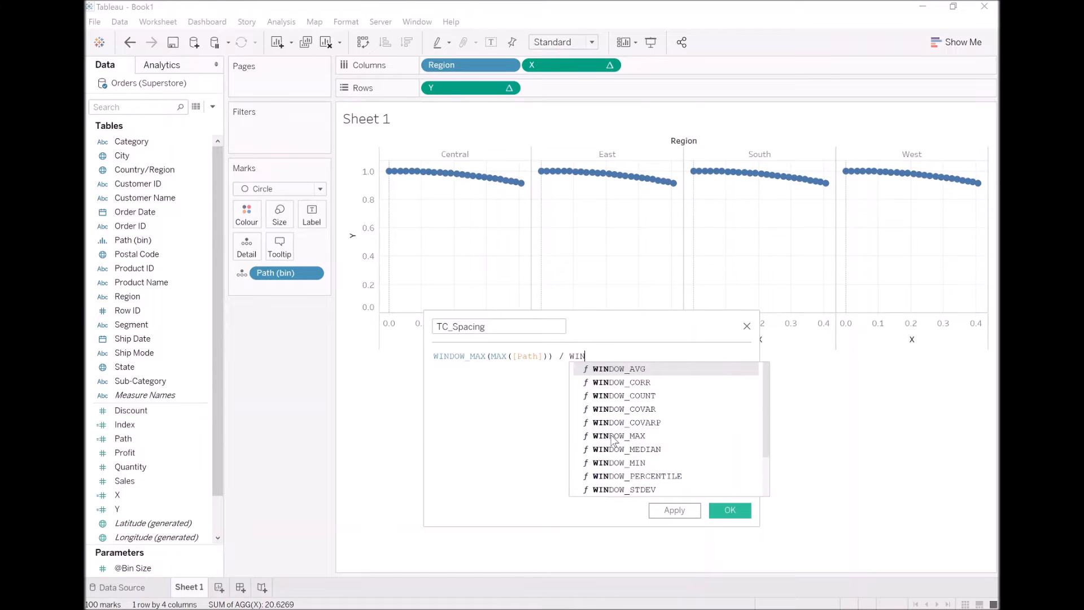
text(DOW_MAX(Inde)
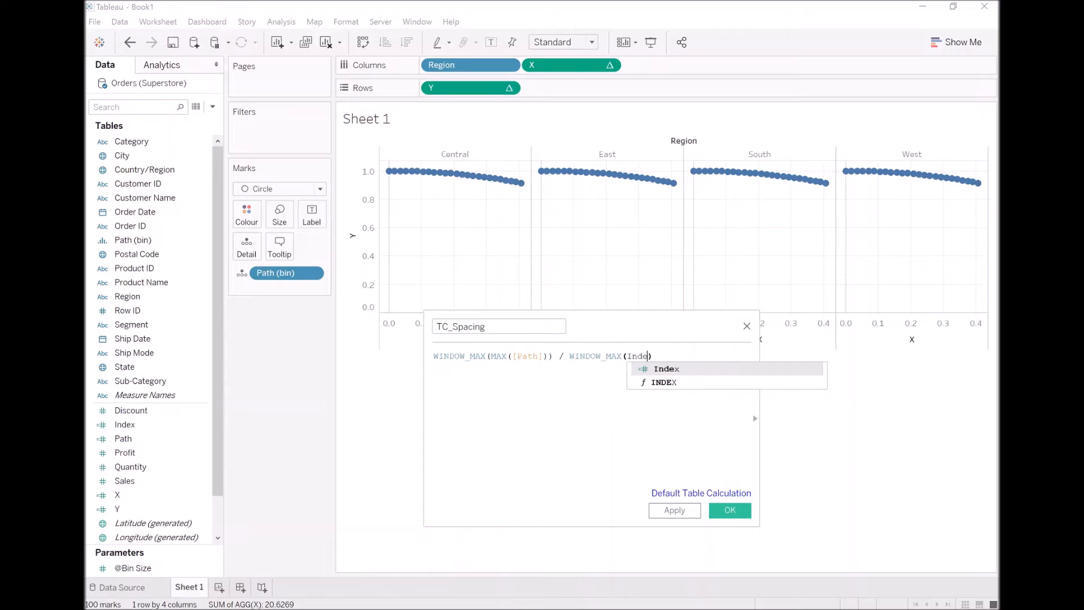
click(667, 368)
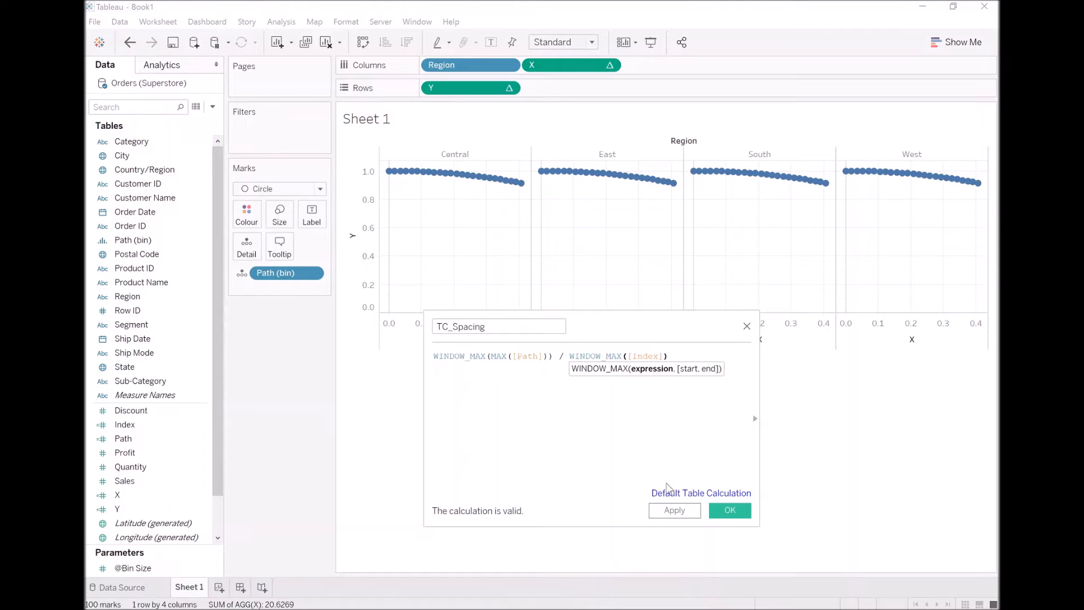
click(729, 510)
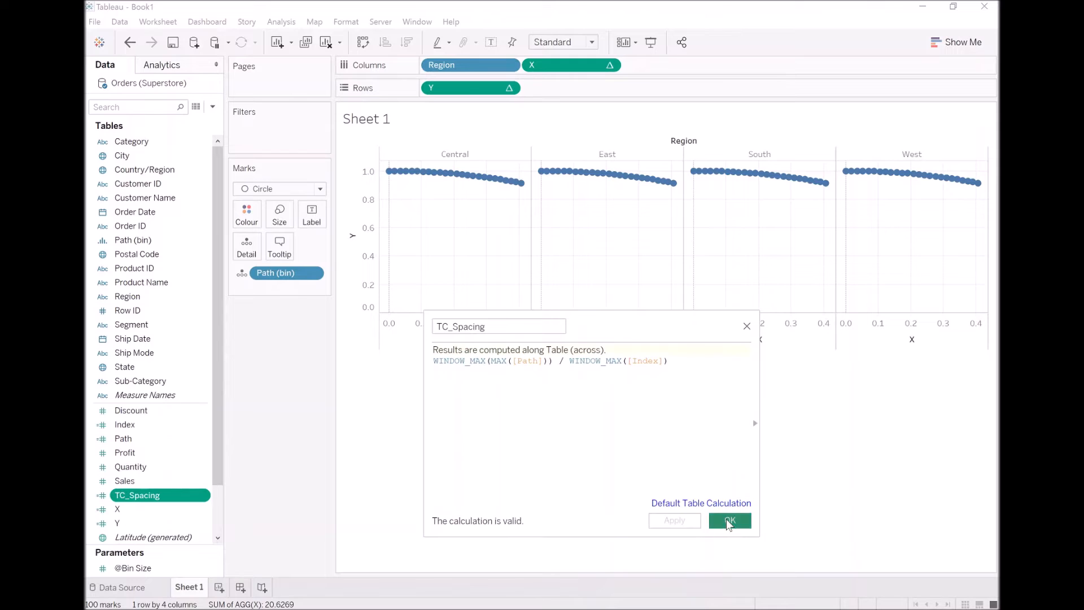
click(729, 521)
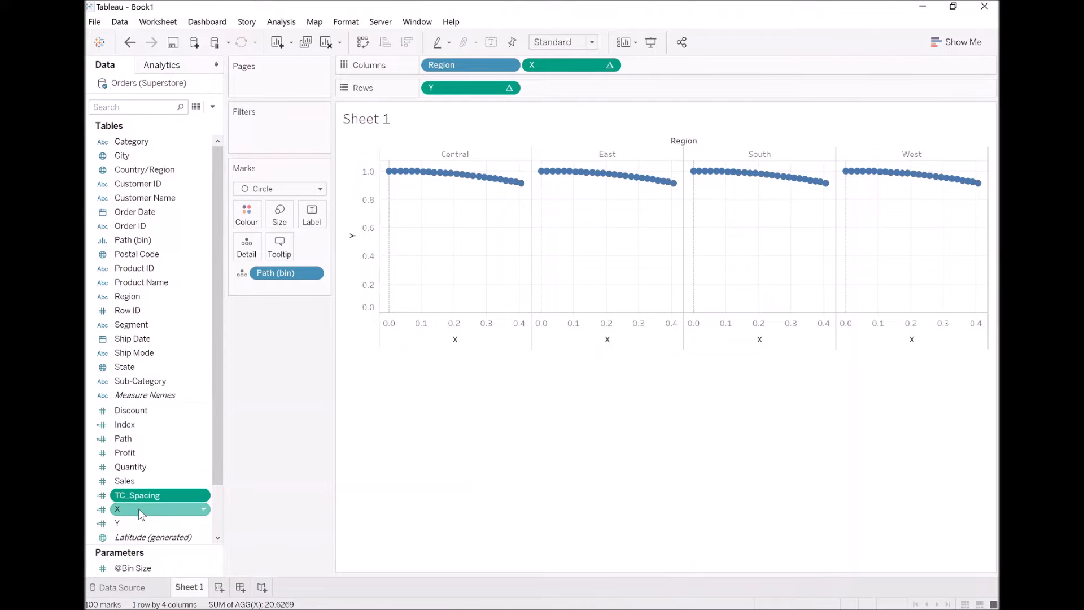
Edit X to SIN(RADIANS([Index]*[TC_Spacing])).
right_click(138, 509)
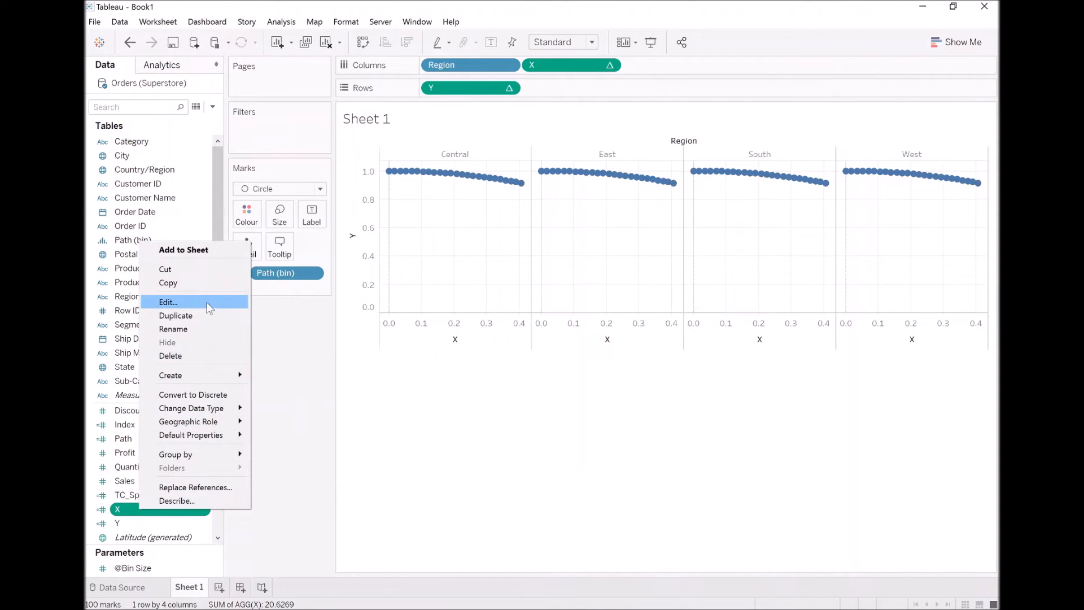
click(169, 303)
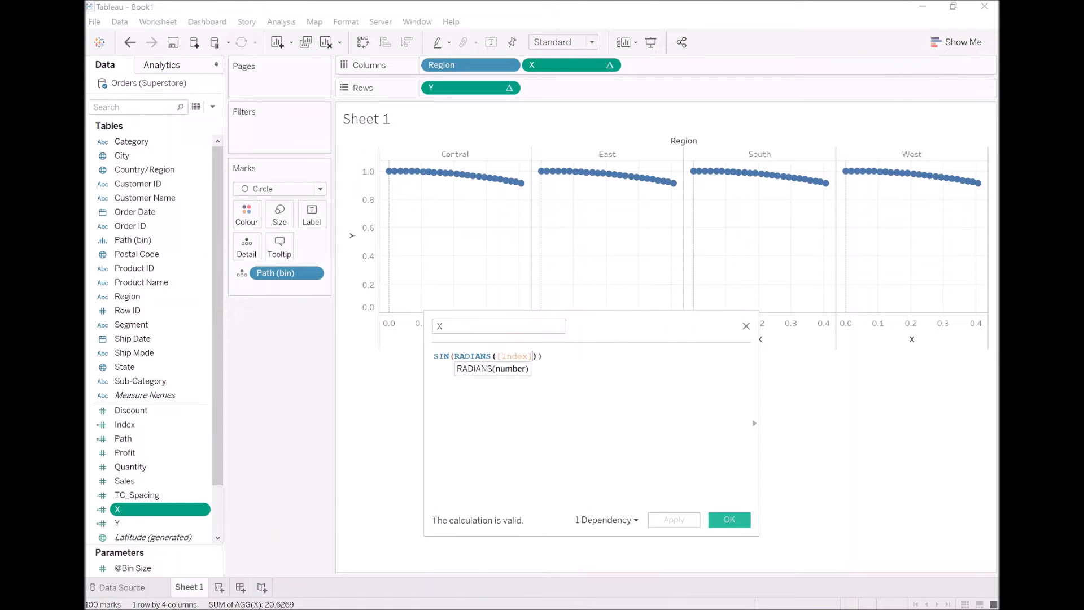
text(*)
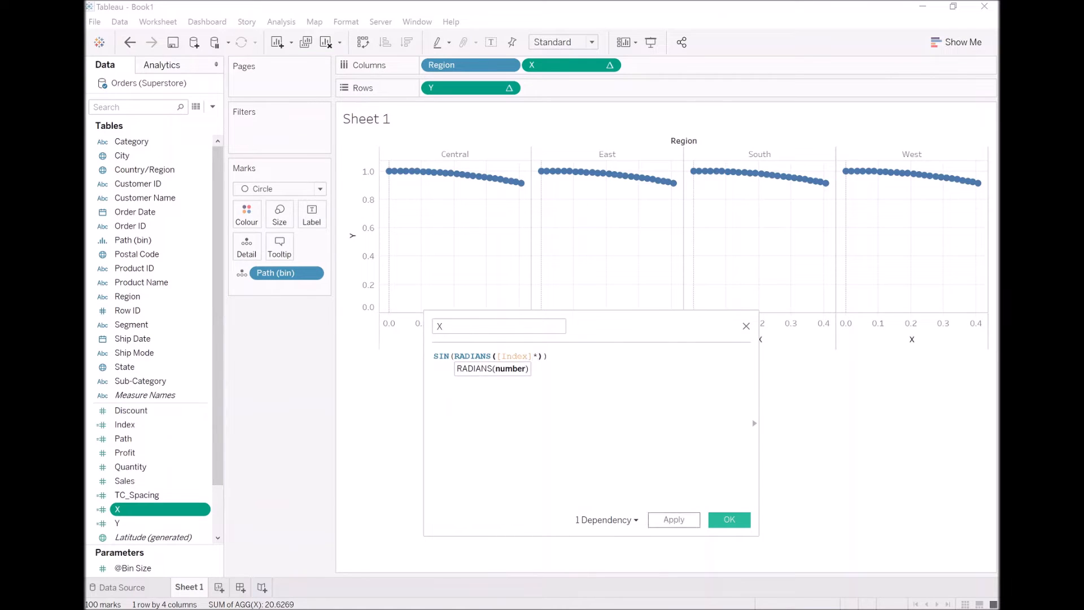
text(t)
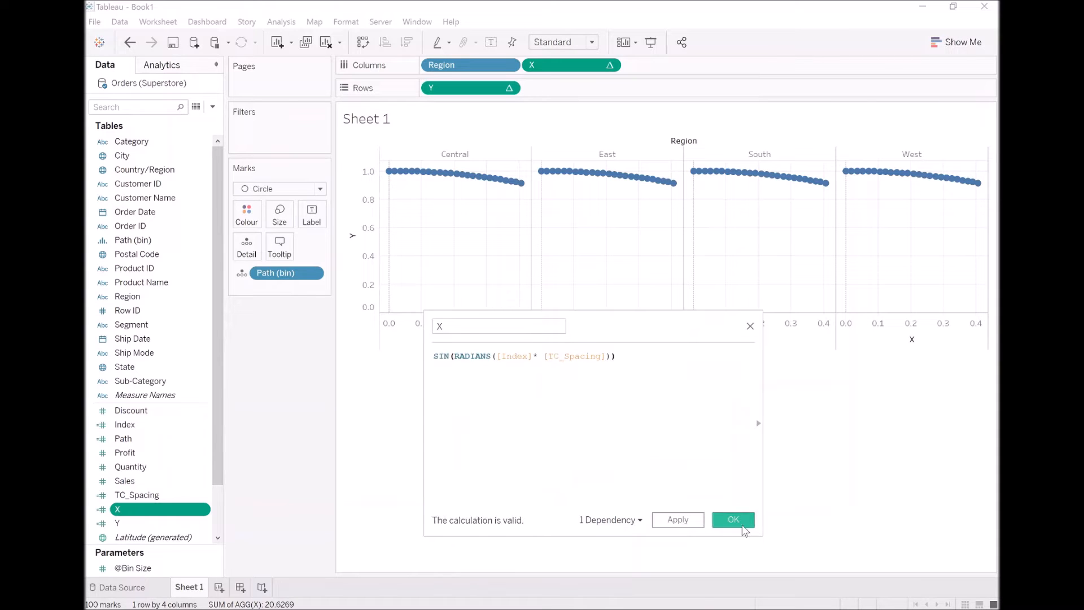
click(732, 519)
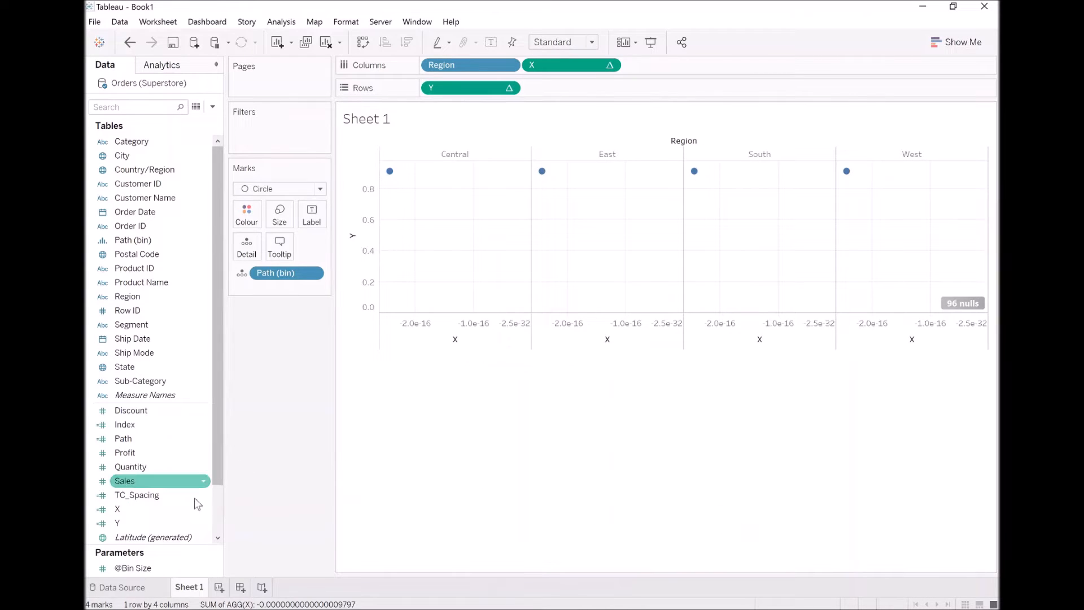
Edit Y to COS(RADIANS([Index]*[TC_Spacing])) and apply it.
right_click(118, 523)
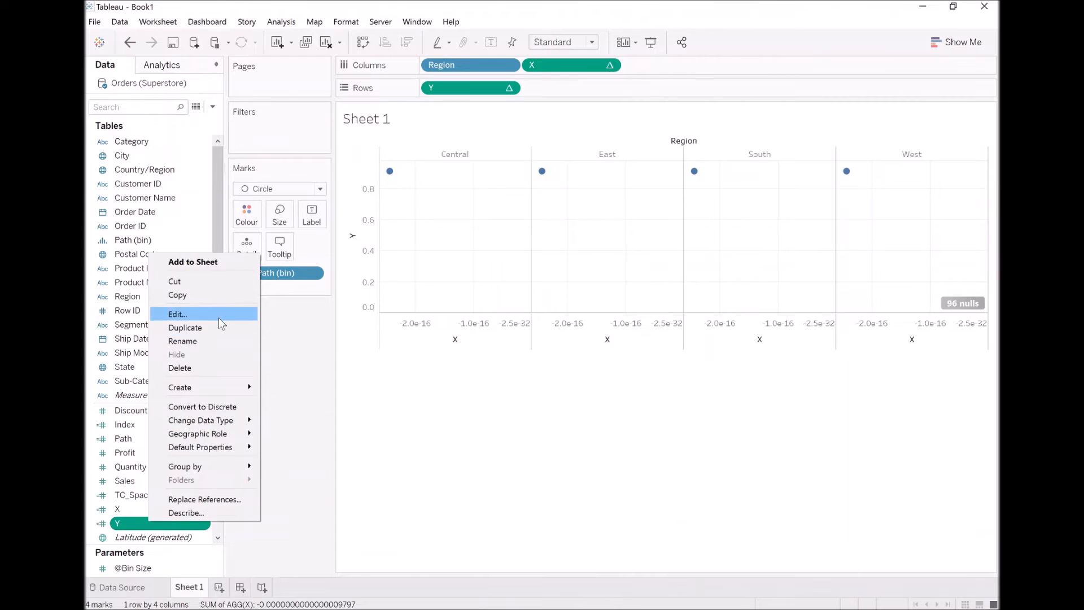
click(177, 314)
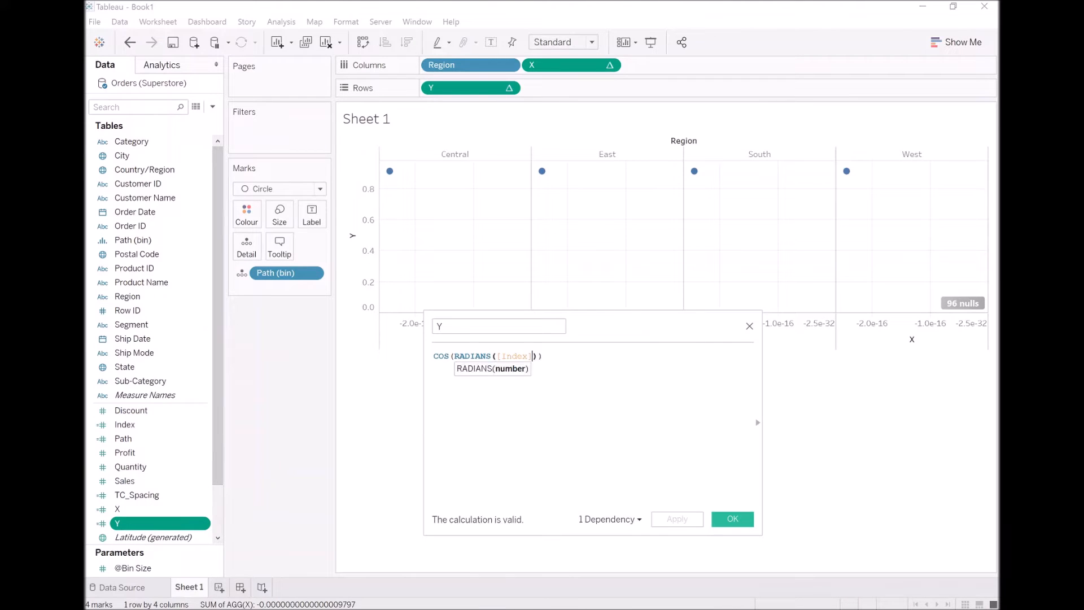
text(*tc)
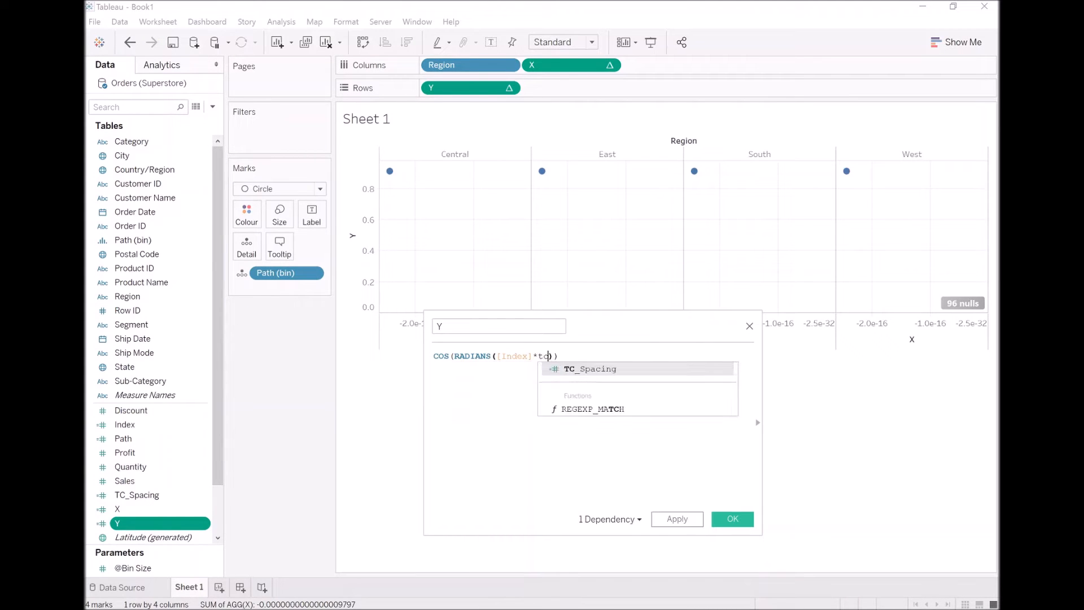
click(590, 368)
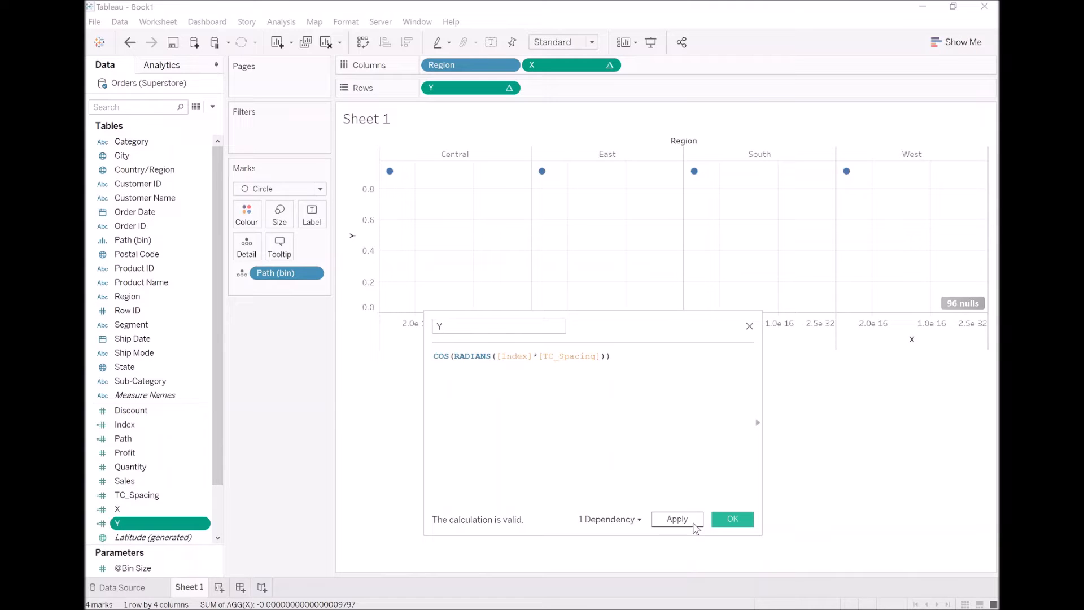
click(732, 519)
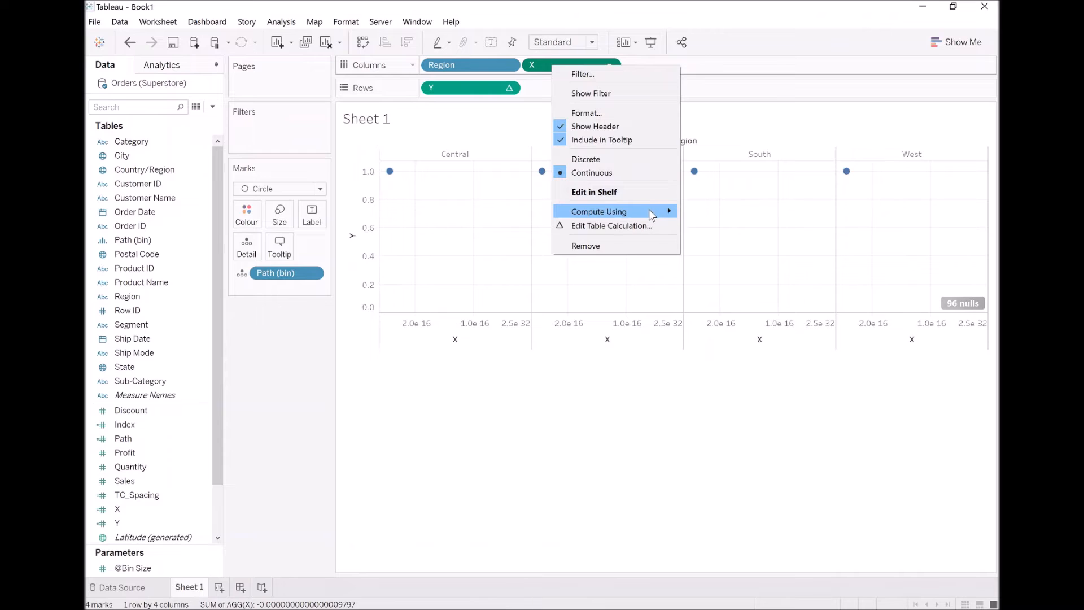
mouse_move(599, 211)
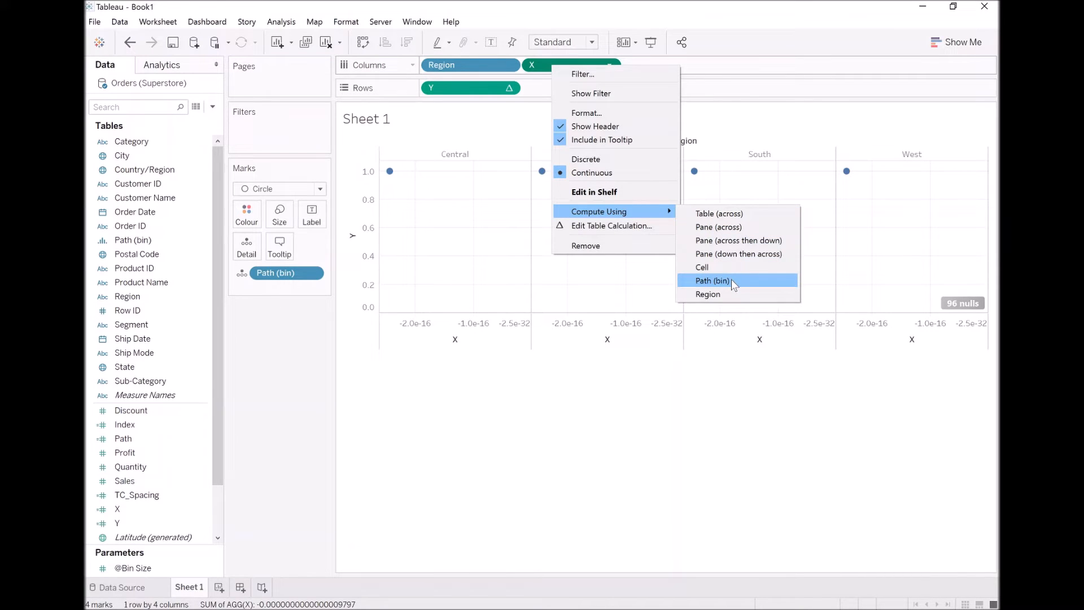
mouse_move(734, 283)
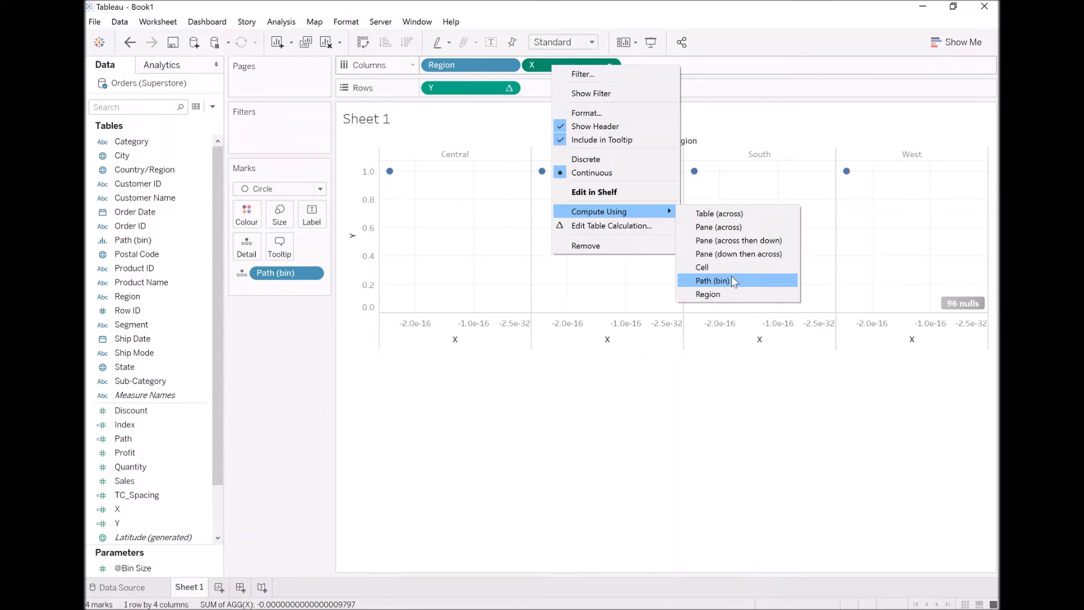
Compute both X and Y along Path (bin) to close each region's dots into a full ring.
click(713, 280)
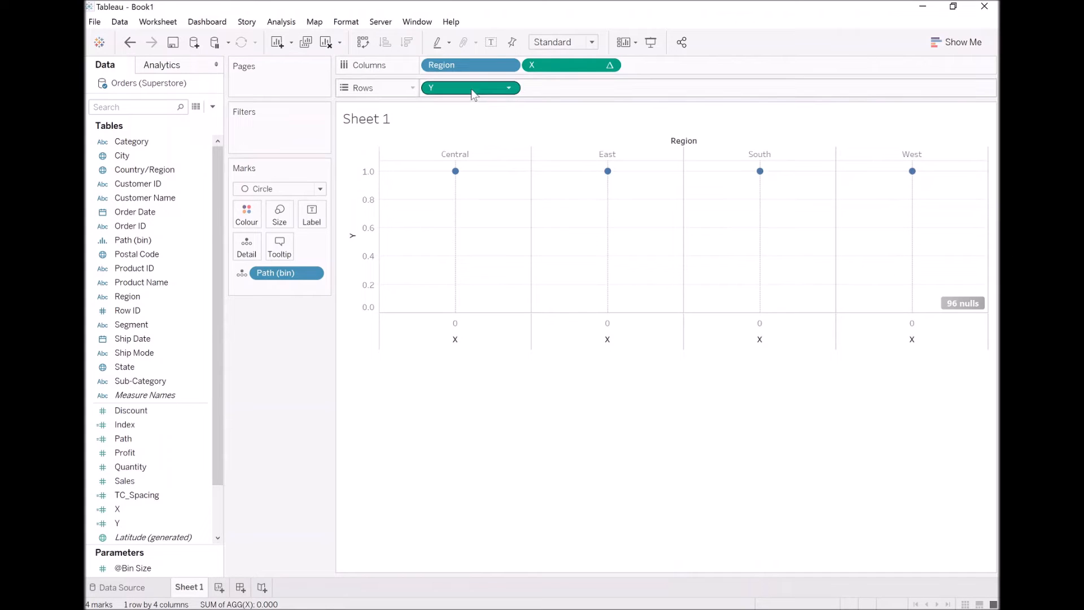
click(509, 88)
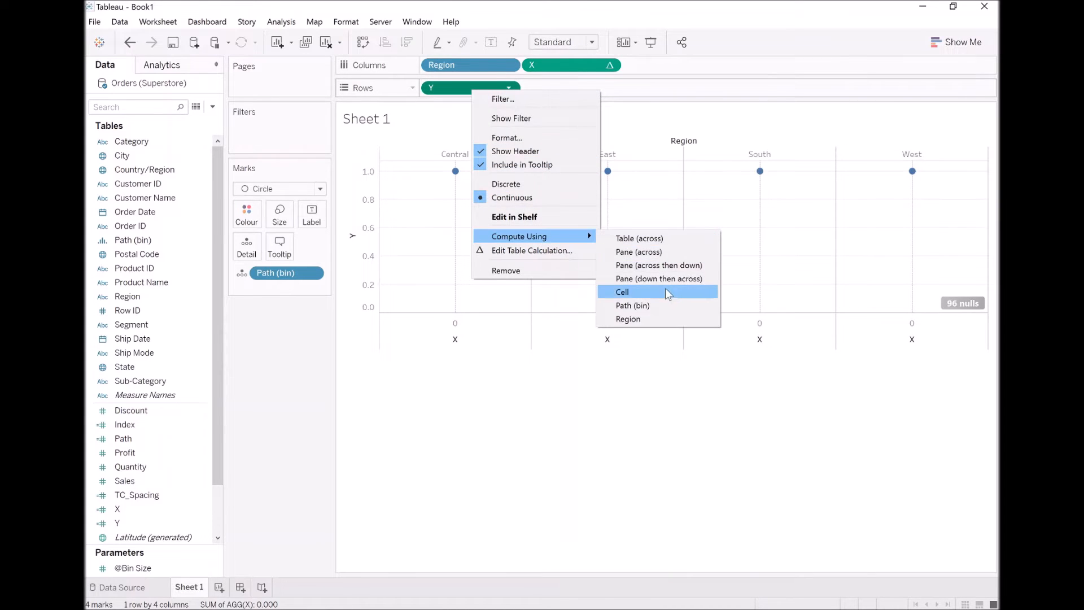
click(622, 291)
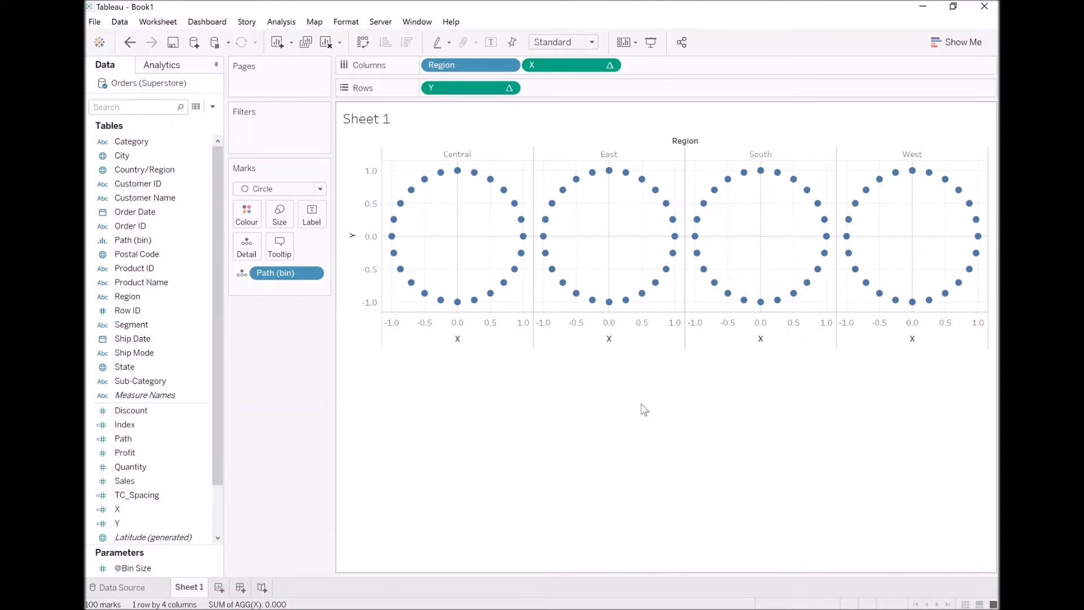
mouse_move(452, 193)
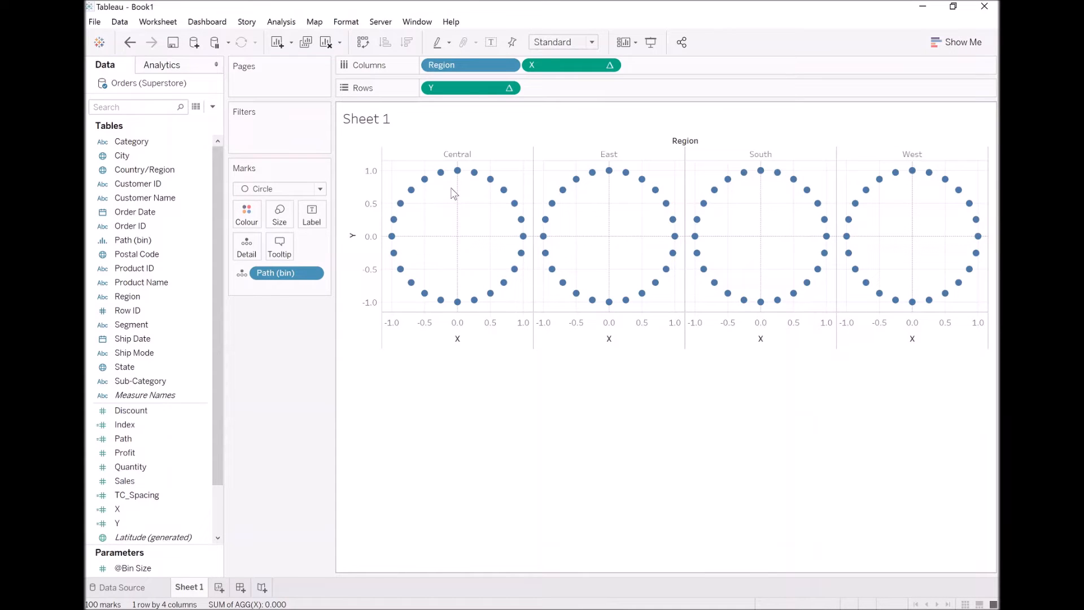
click(457, 172)
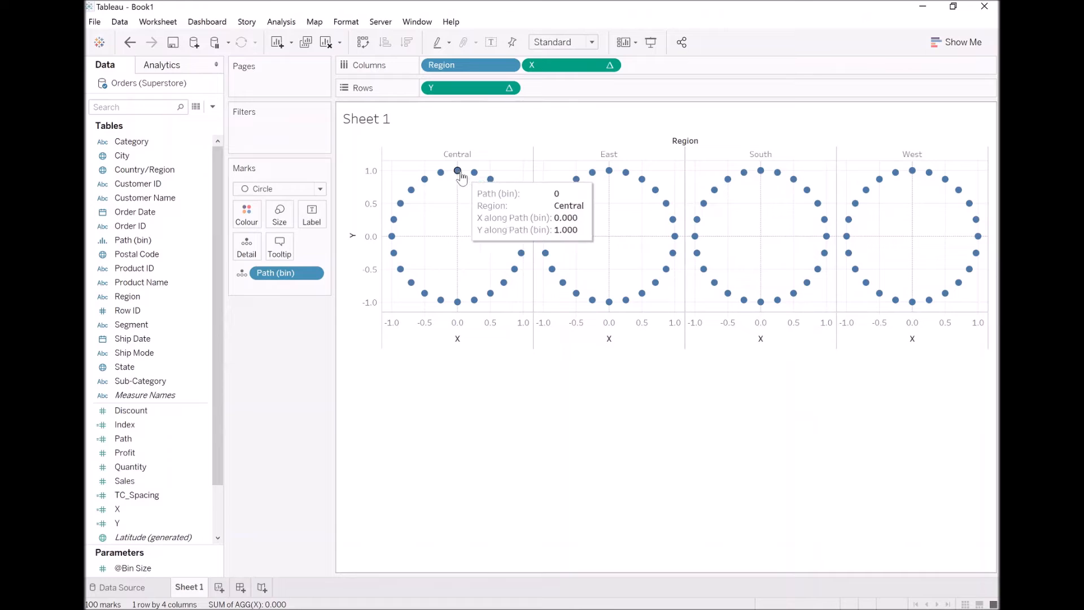
mouse_move(504, 191)
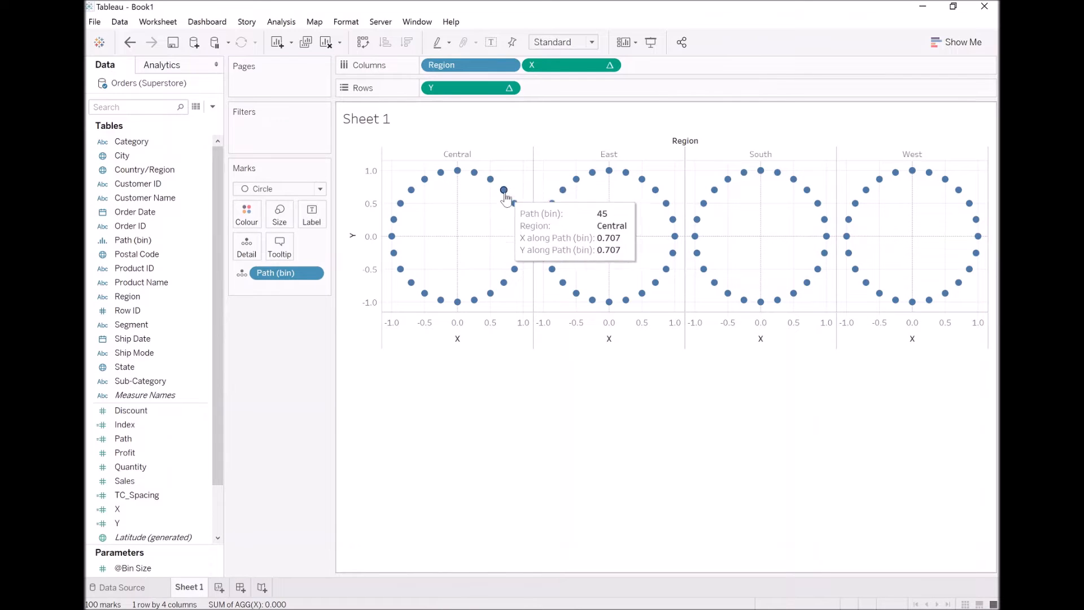
mouse_move(456, 172)
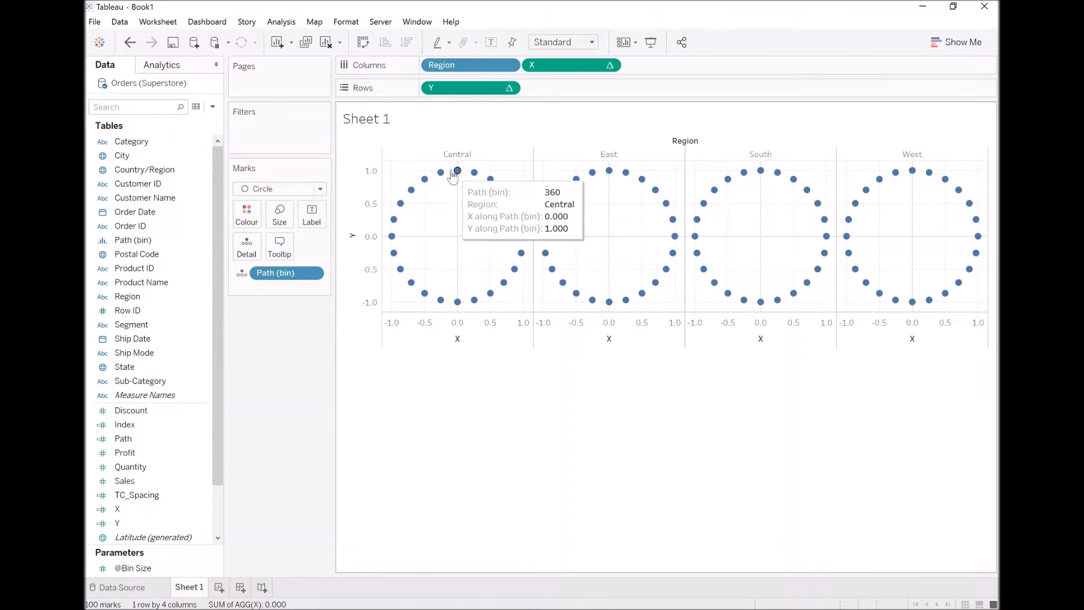
mouse_move(460, 172)
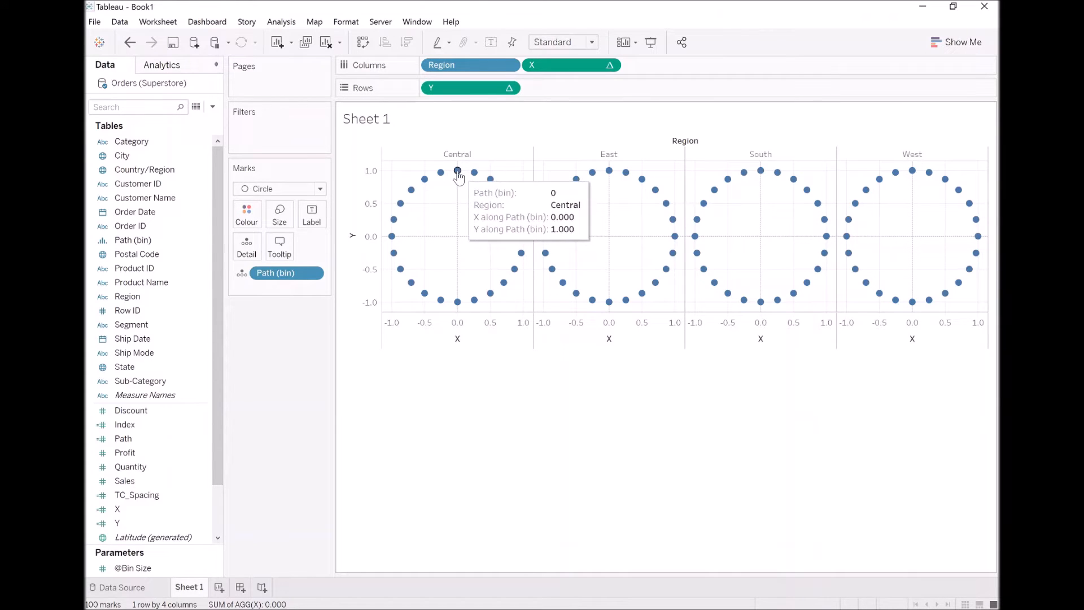
click(125, 366)
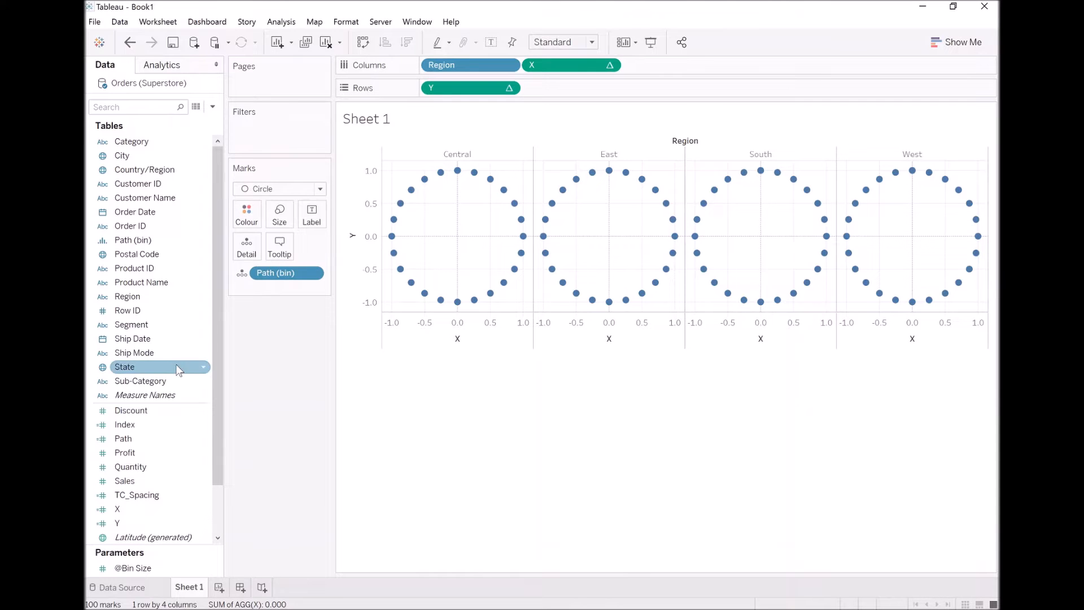
Extend TC_Spacing by * (WINDOW_MAX([Index])-1) / WINDOW_MAX([Index]) and apply it to the rings.
right_click(125, 366)
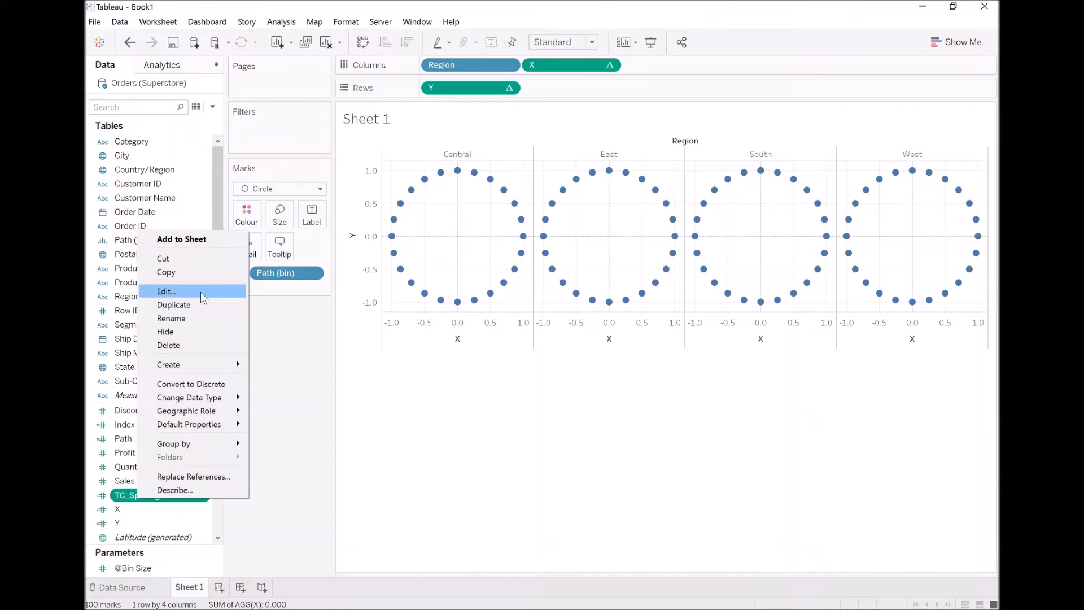
click(166, 291)
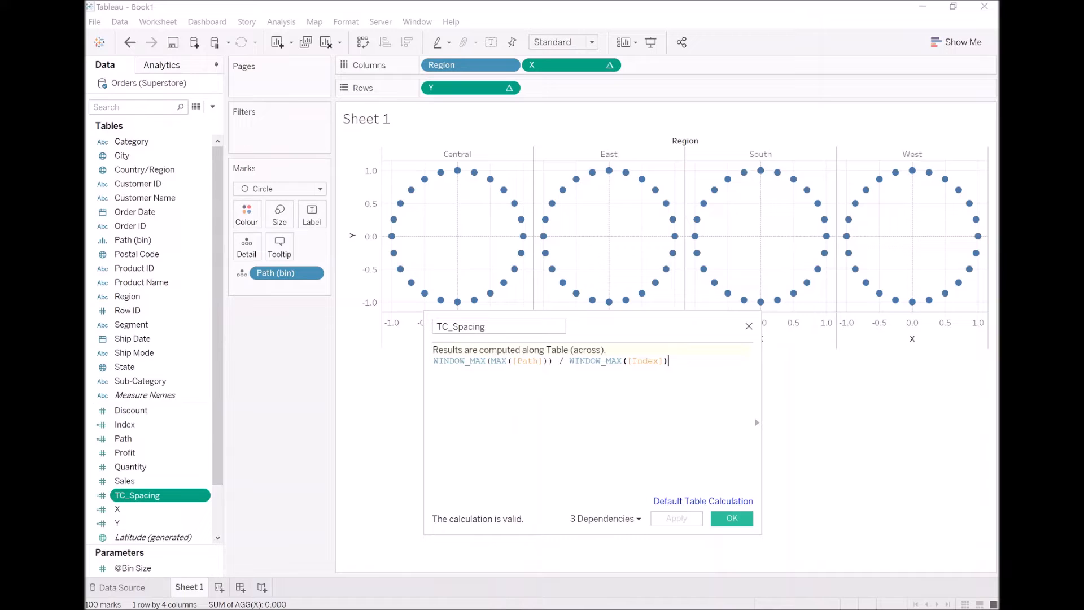
text(+)
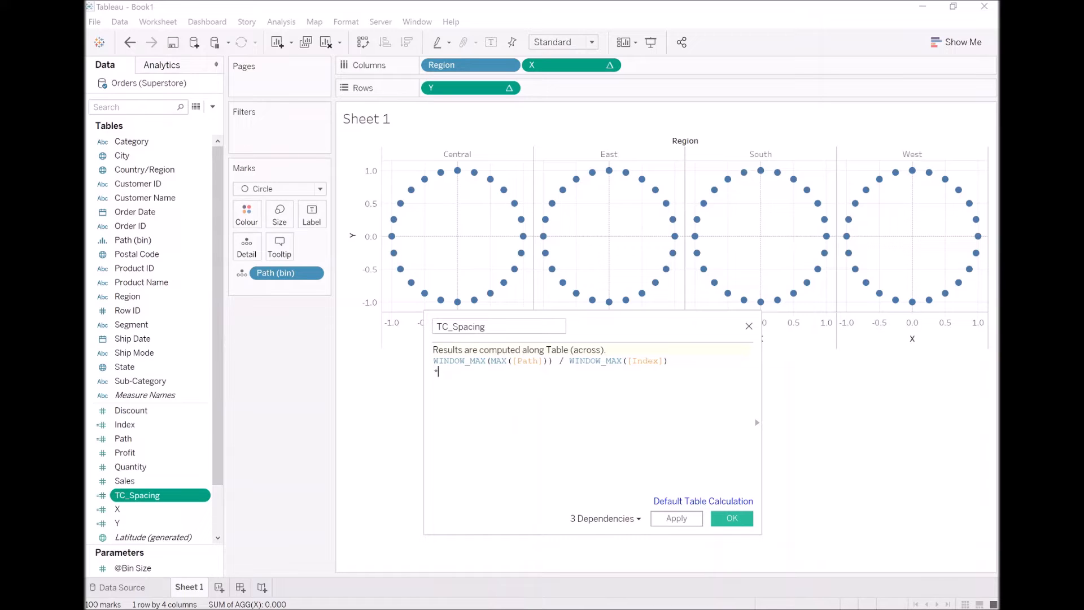
text(*)
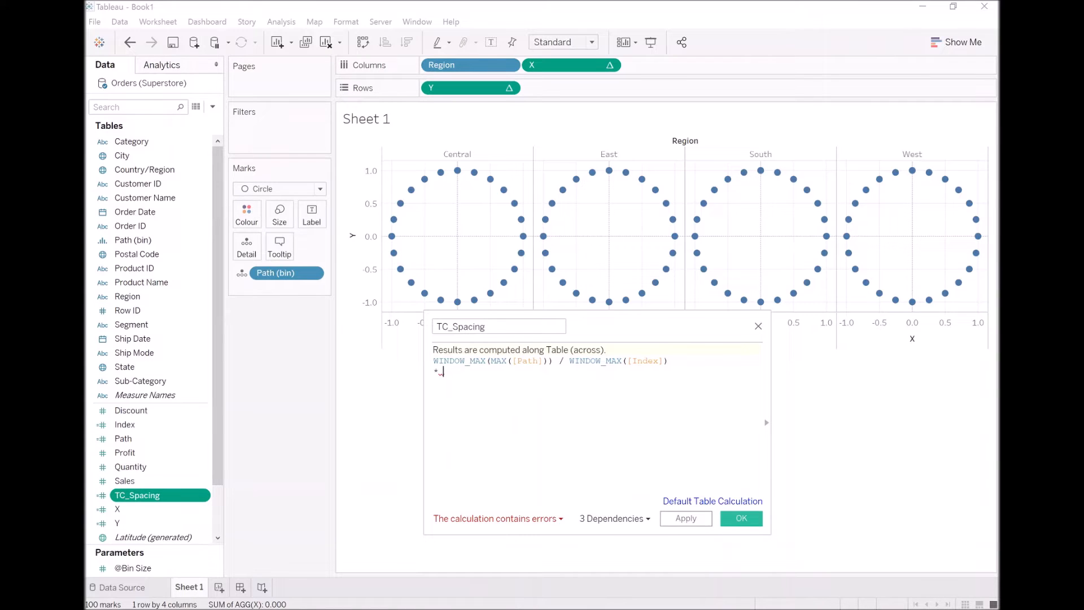
text(())
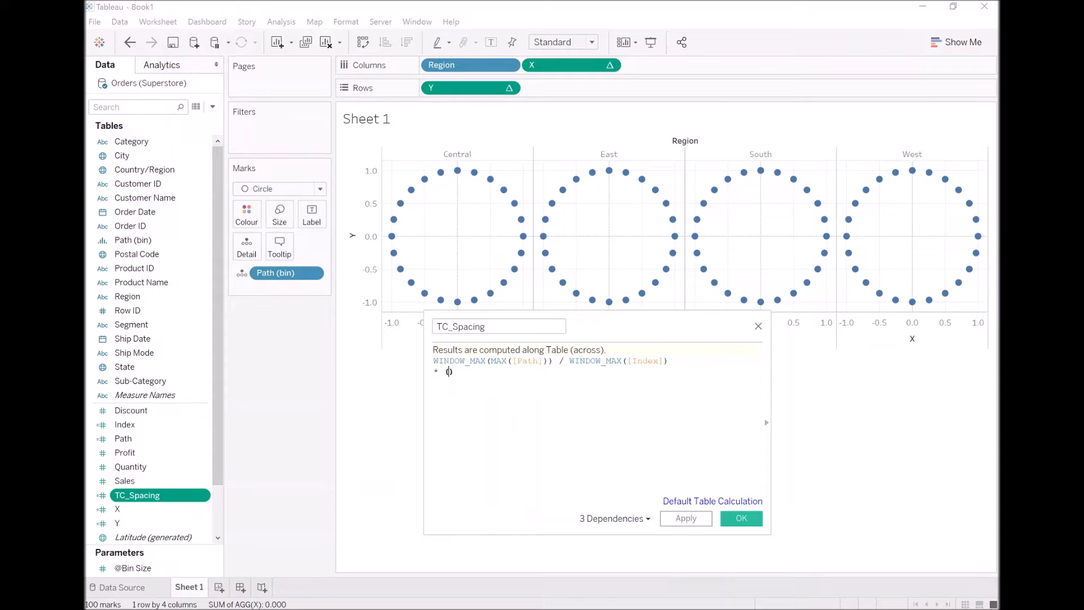
text(window)
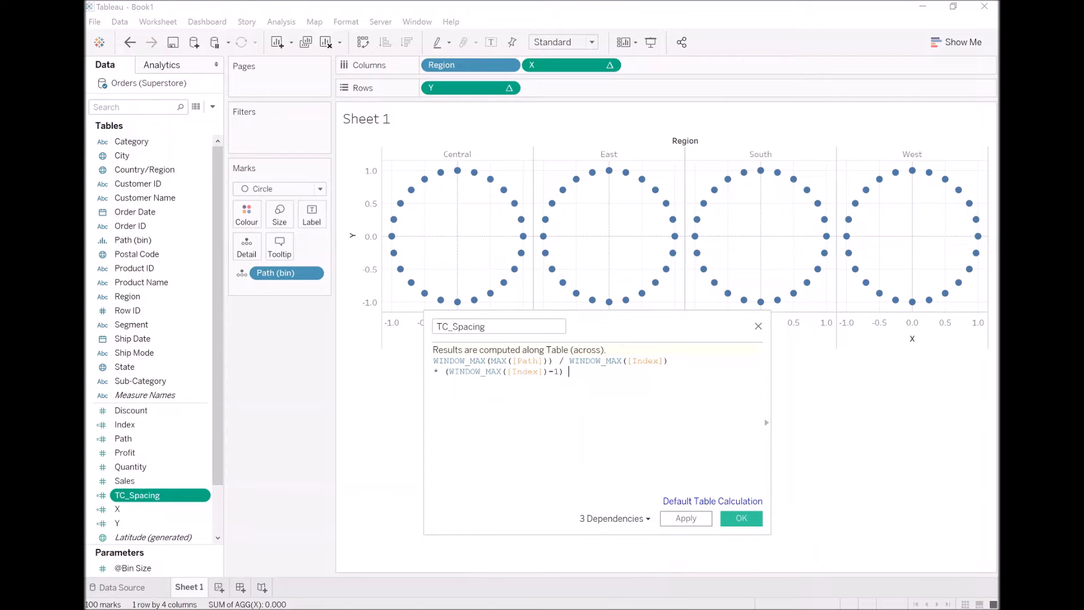
text(/ WINDOW_MAX()
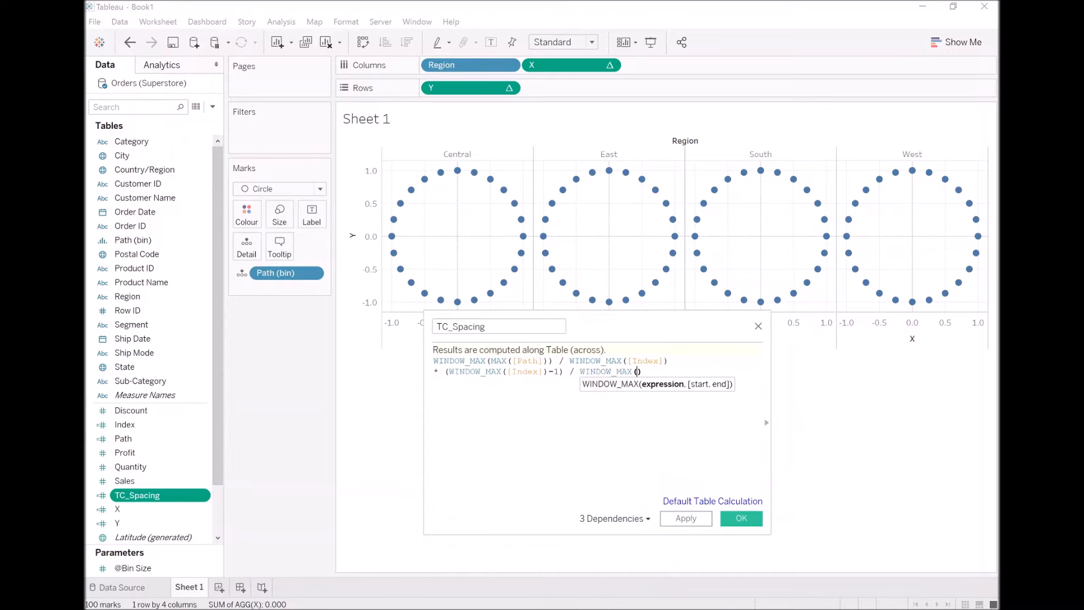
text([Index])
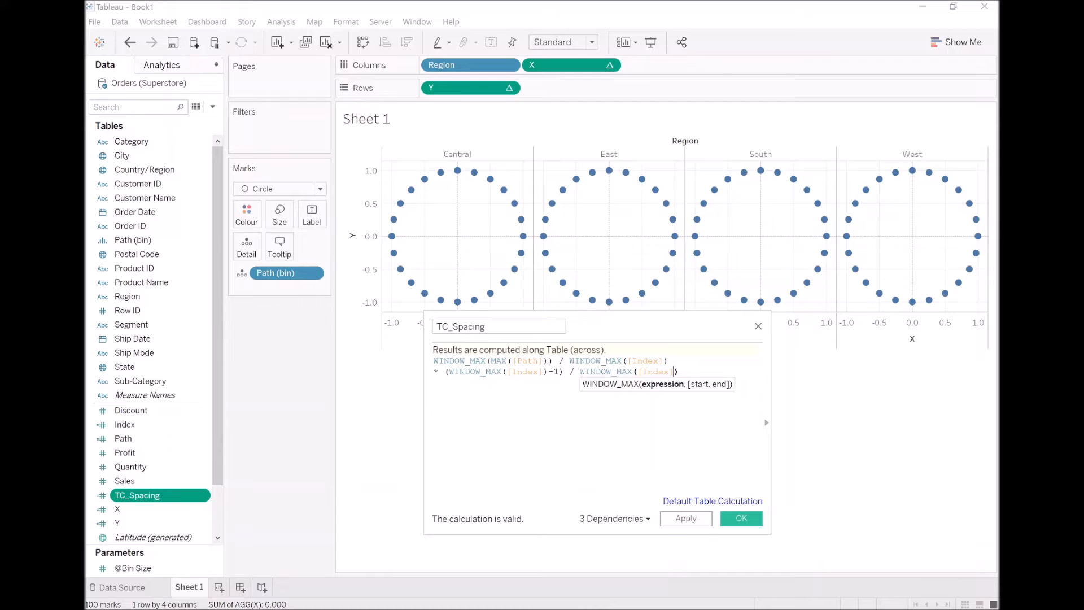
mouse_move(456, 172)
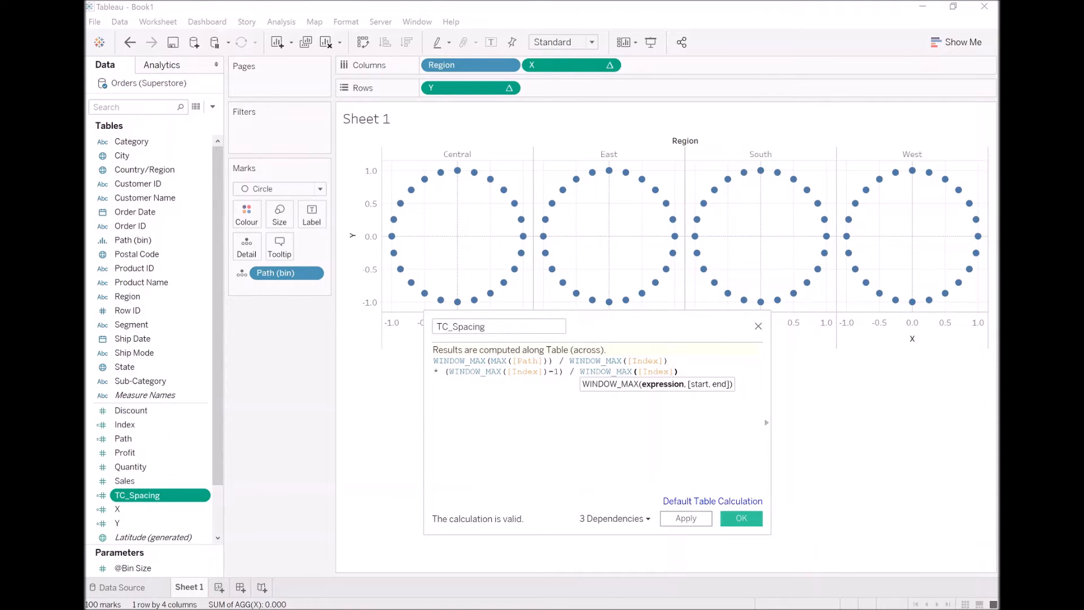
click(741, 518)
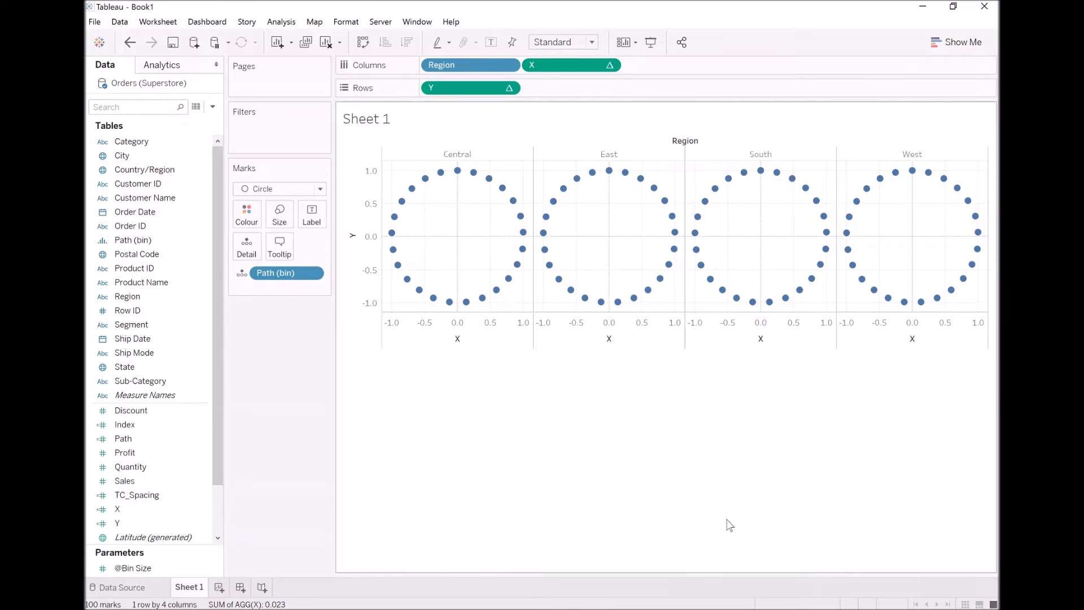
mouse_move(441, 174)
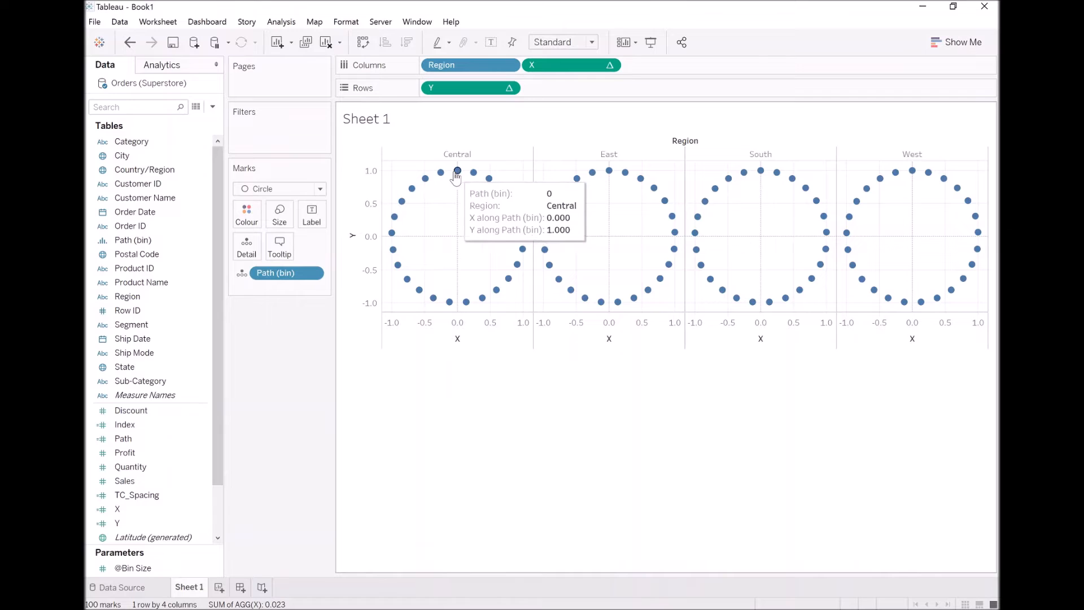
Hide the Region column label and enlarge the circle marks with the Size slider.
click(457, 171)
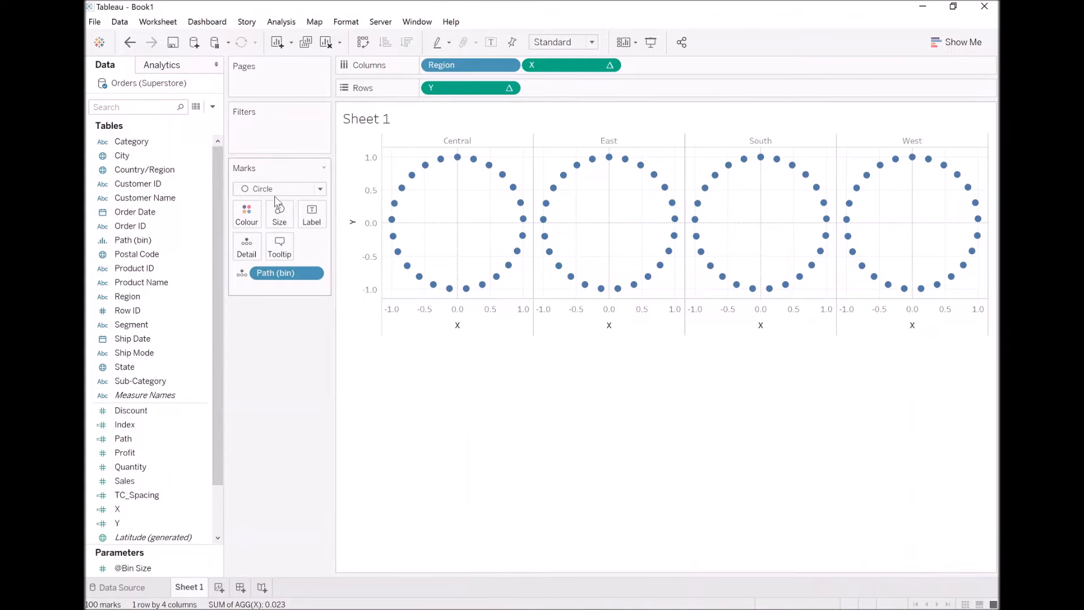
click(279, 213)
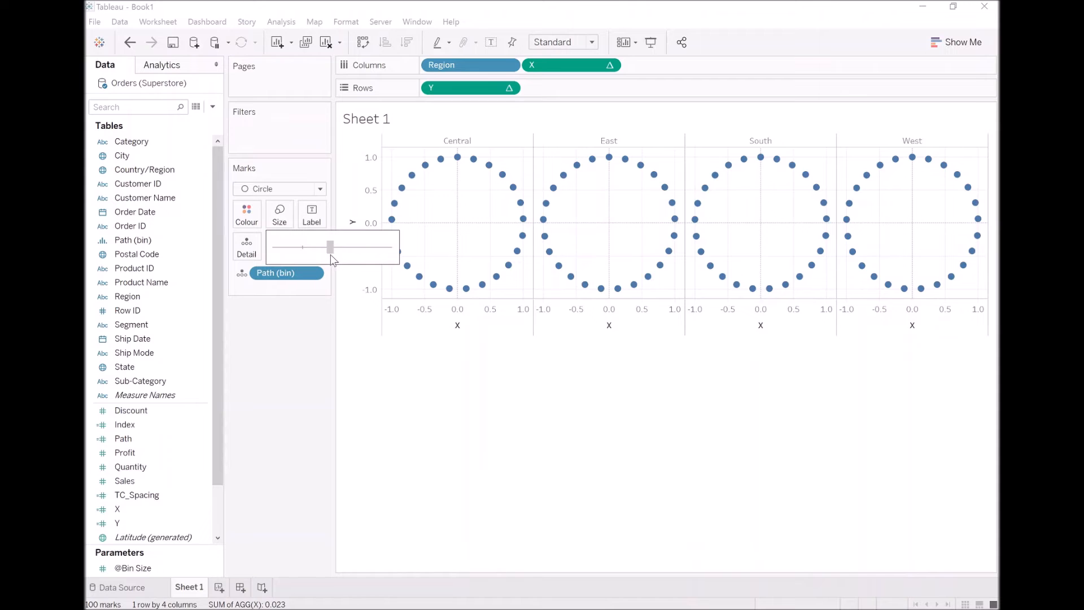
drag(329, 248, 332, 247)
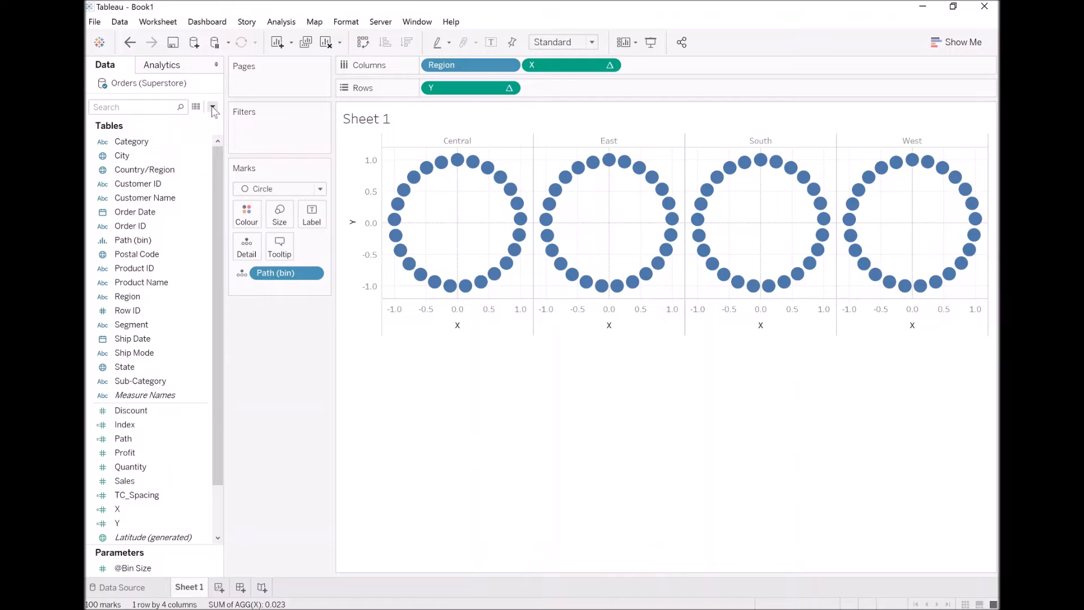
click(213, 109)
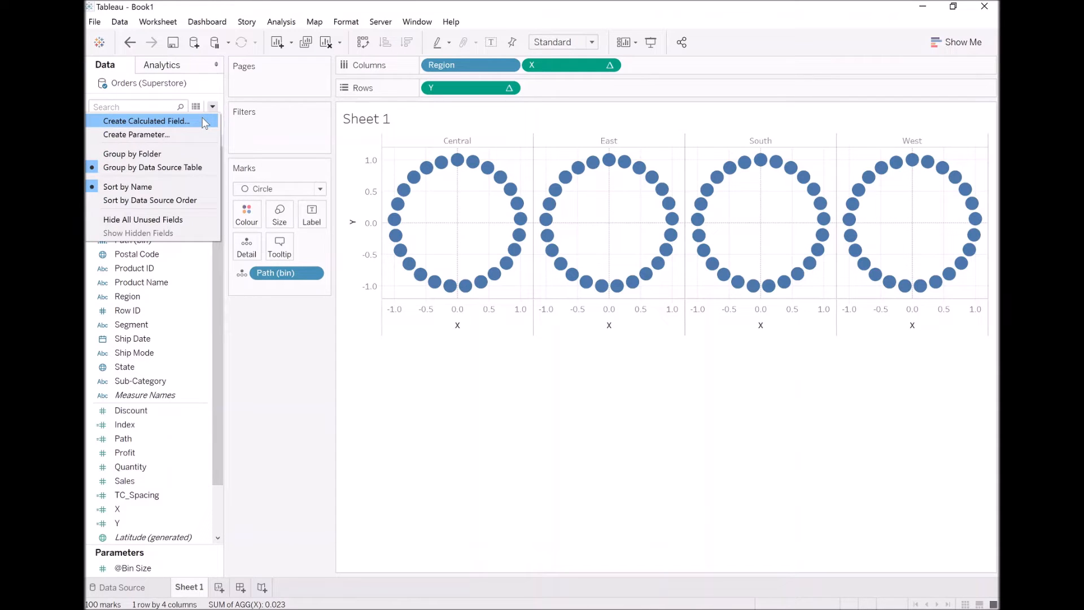
Create the TC_Sales calculated field.
click(146, 121)
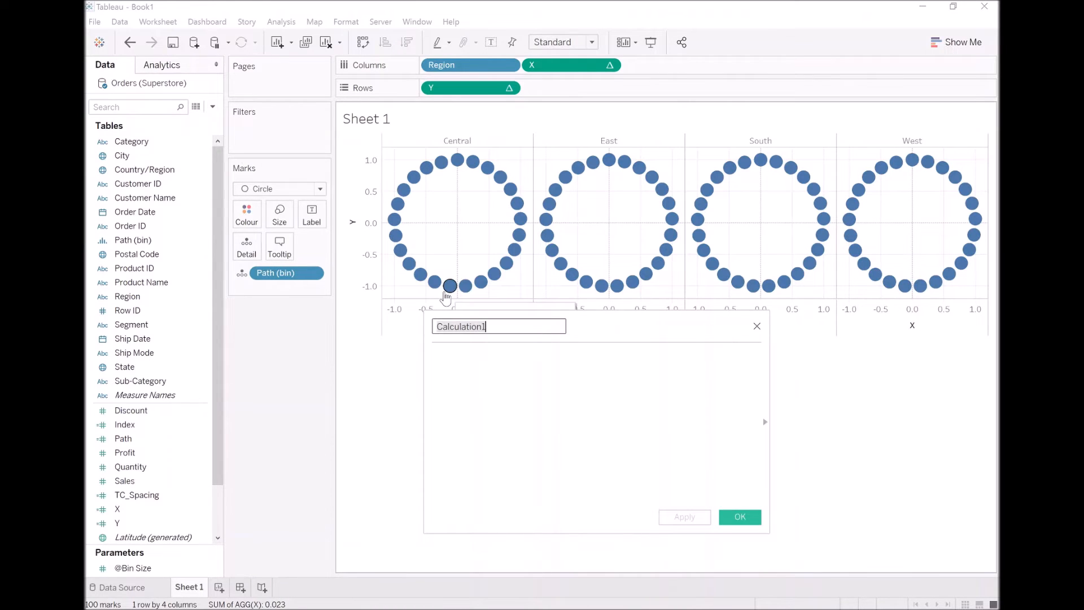
text(TC_Sales)
click(595, 417)
text(WINDOW_SUM(SUM([Sales])))
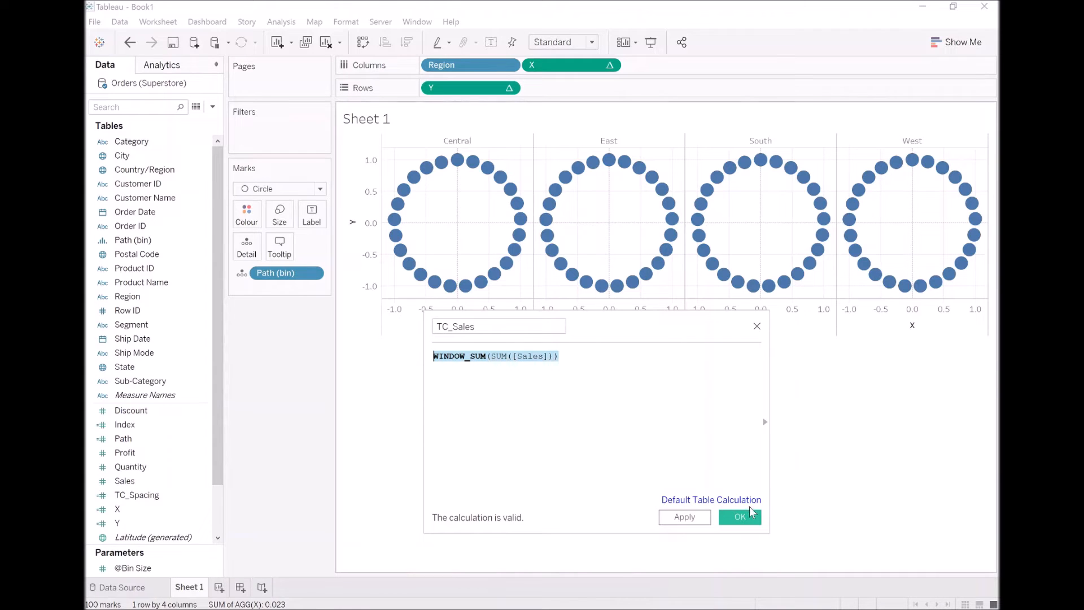
click(739, 518)
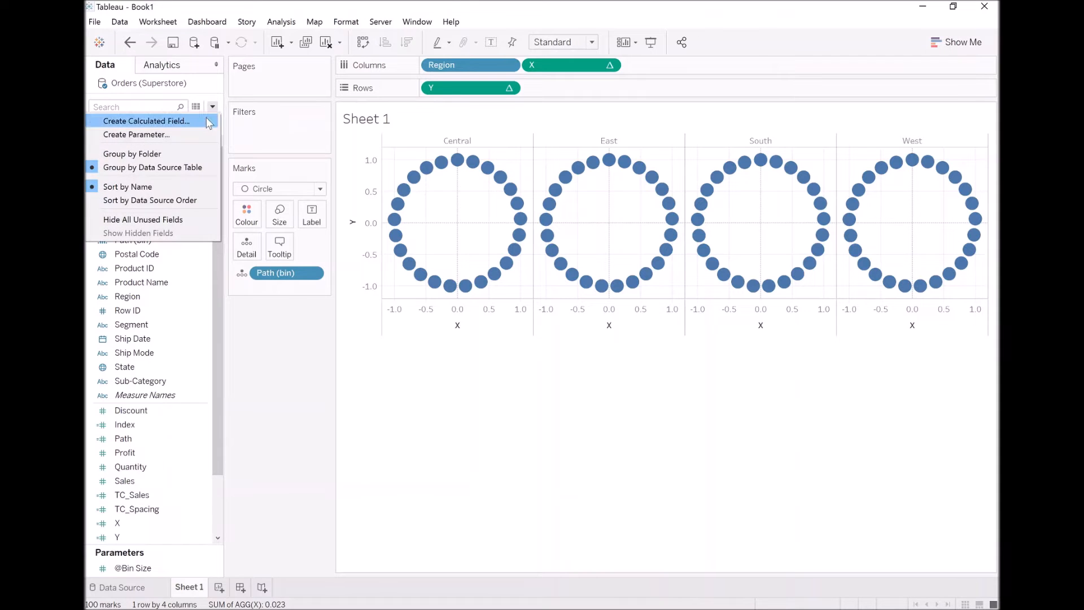
Create TC_Total Sales as WINDOW_SUM(SUM([Sales])).
click(145, 121)
text(TC_Total Sales)
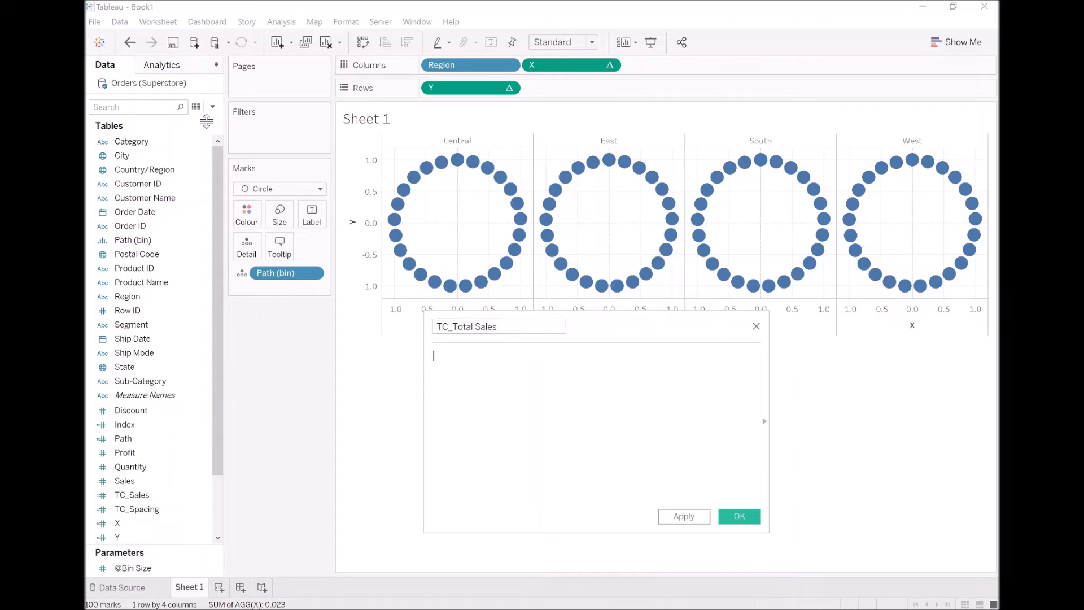
text(WINDOW_SUM(SUM([Sales])))
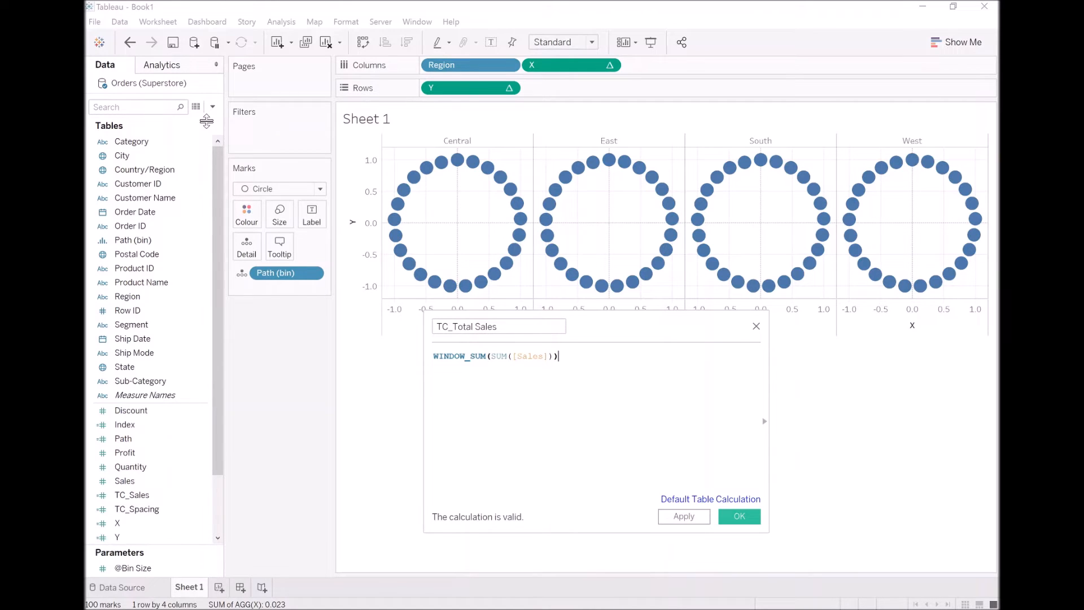
click(739, 516)
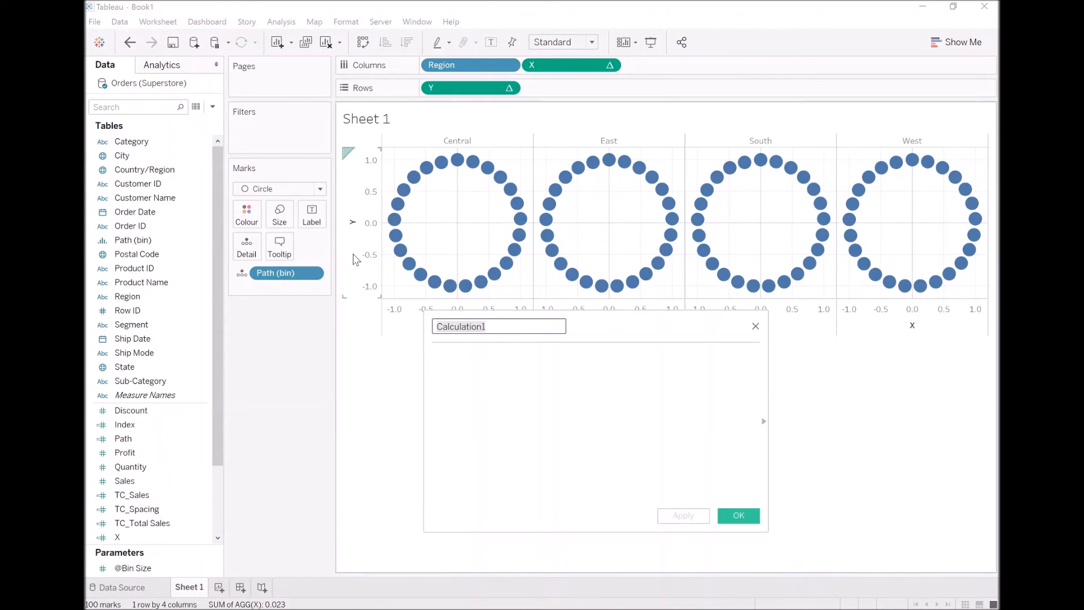
Create TC_Percentage as [TC_Sales] / [TC_Total Sales].
text(TC_Percentage)
click(597, 427)
text([TC_Sales)
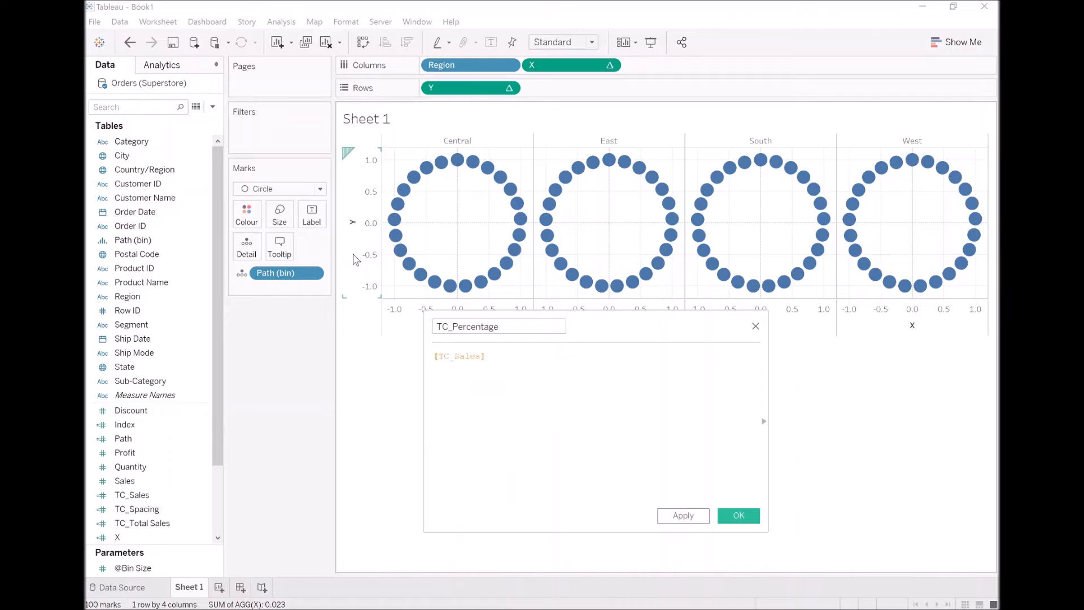
text(/ tc)
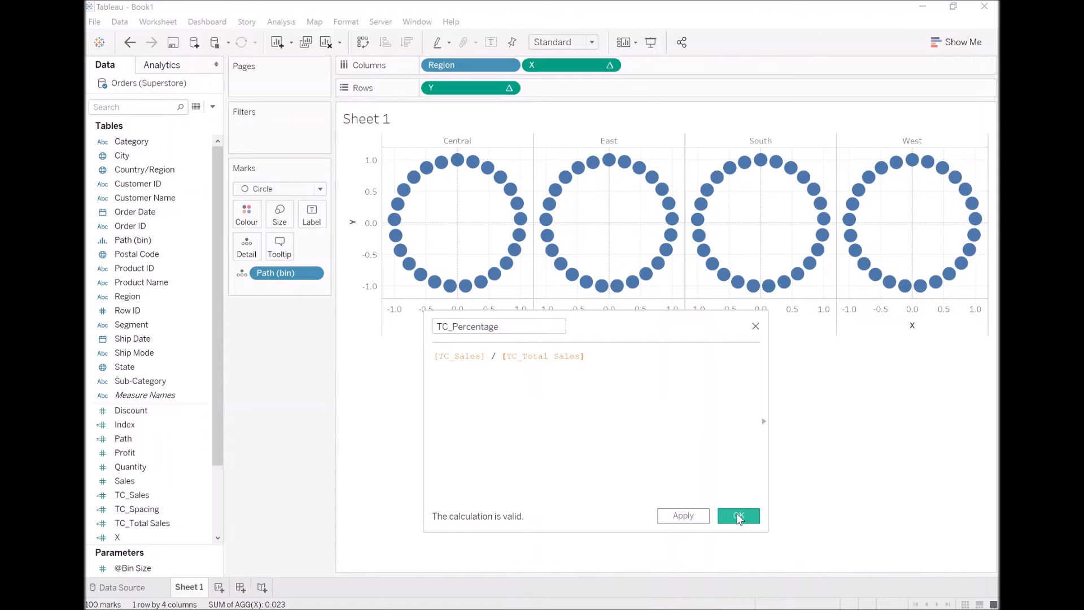
mouse_move(738, 516)
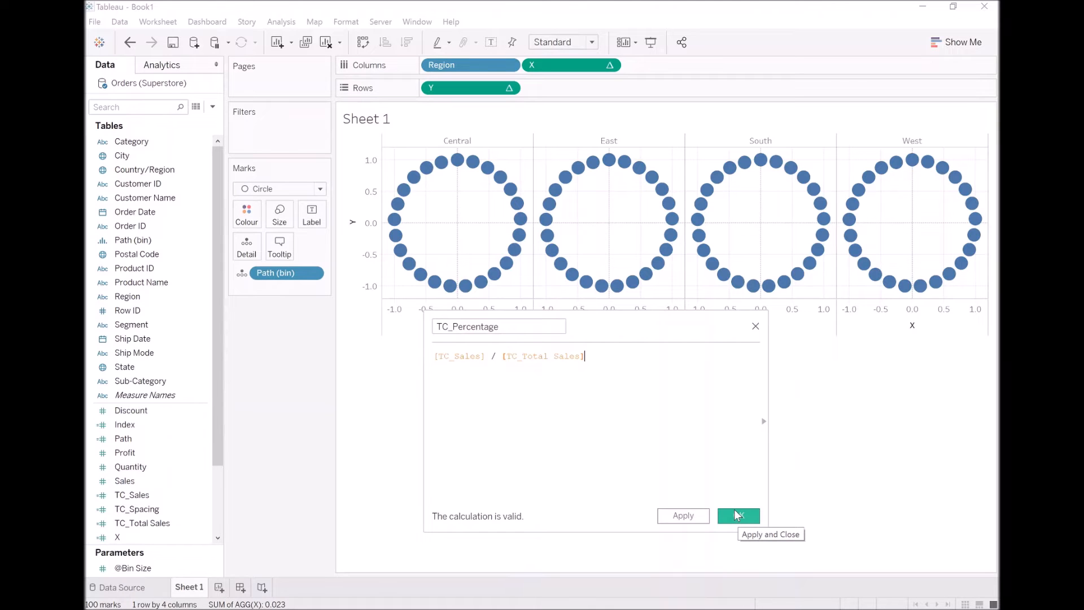
click(738, 516)
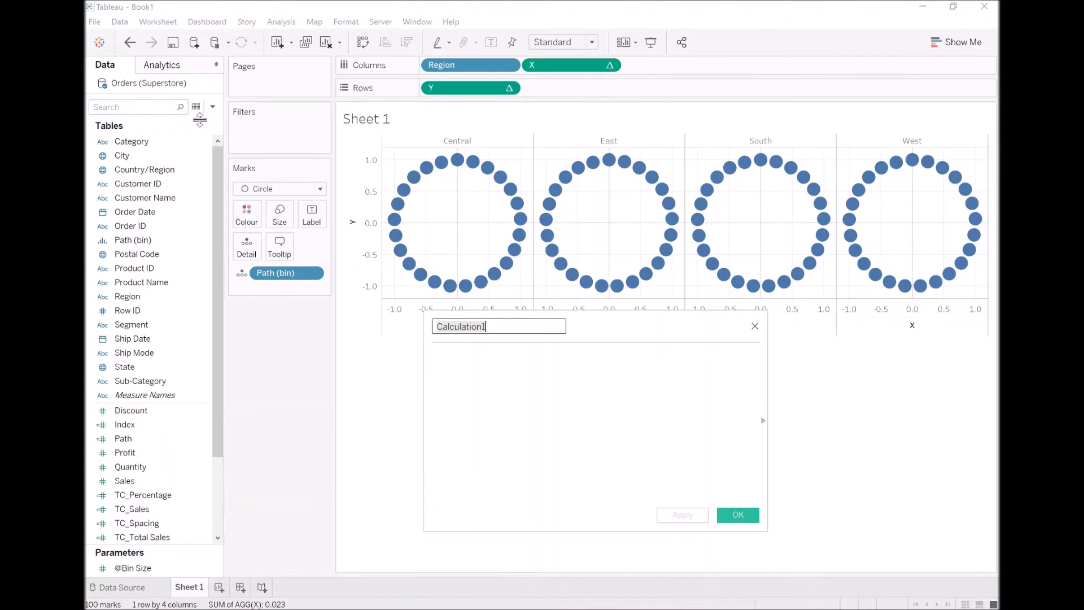
Create TC_Color: IF [Index]/WINDOW_MAX([Index]) < [TC_Percentage] THEN "Color" ELSE "Grey" END.
text(TC_)
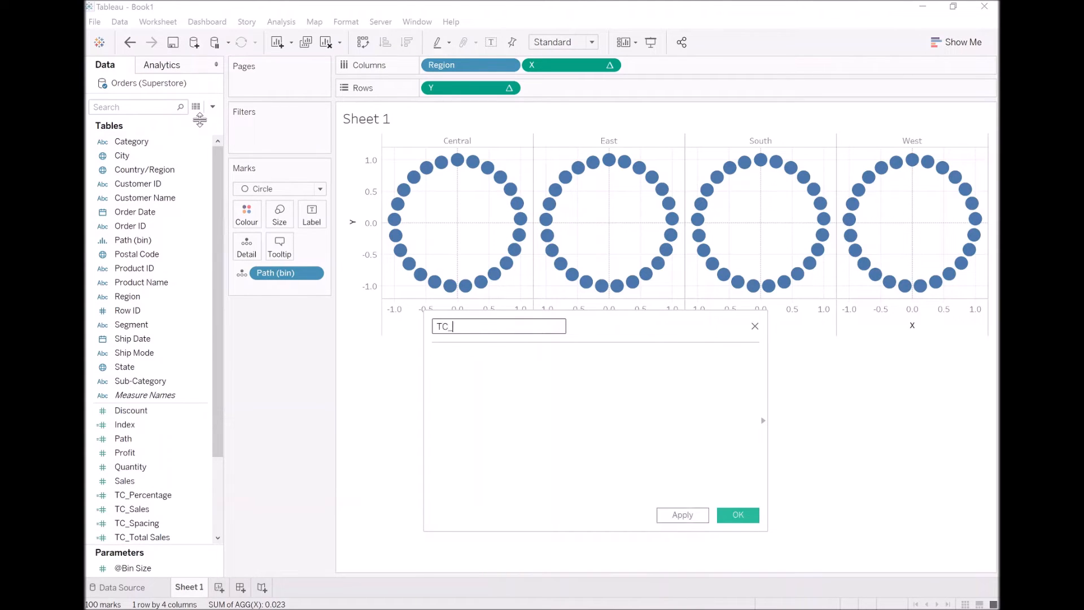
text(Color)
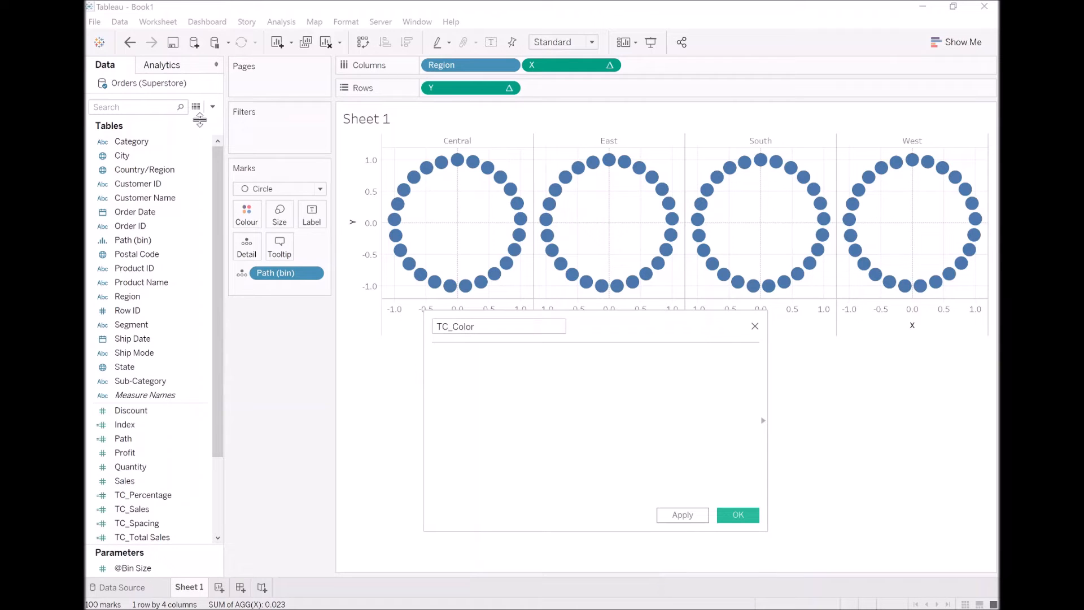
text(IF)
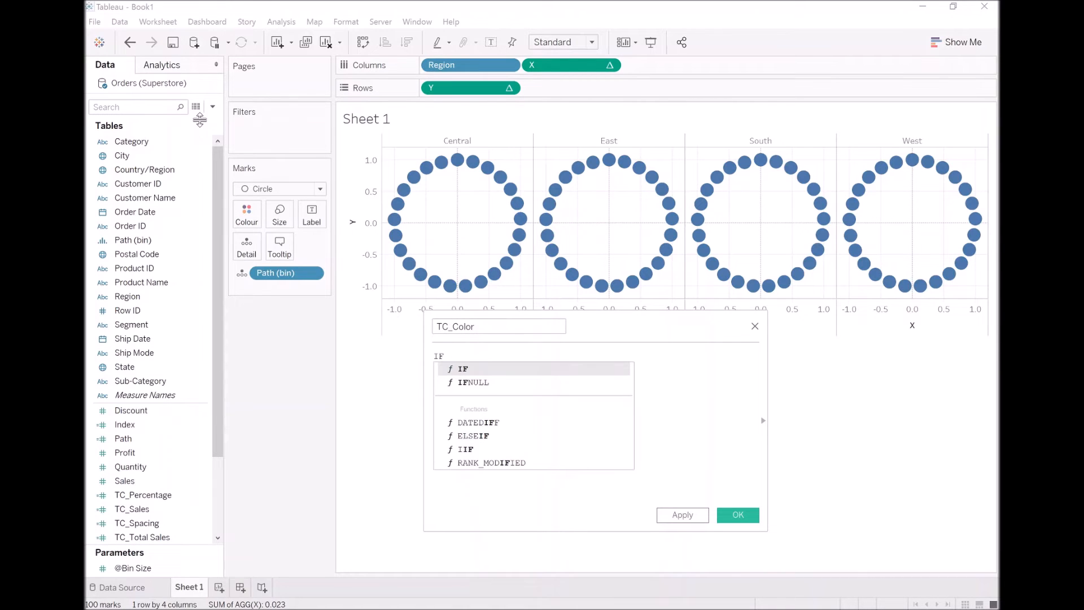
text(Index] / WINDOW_)
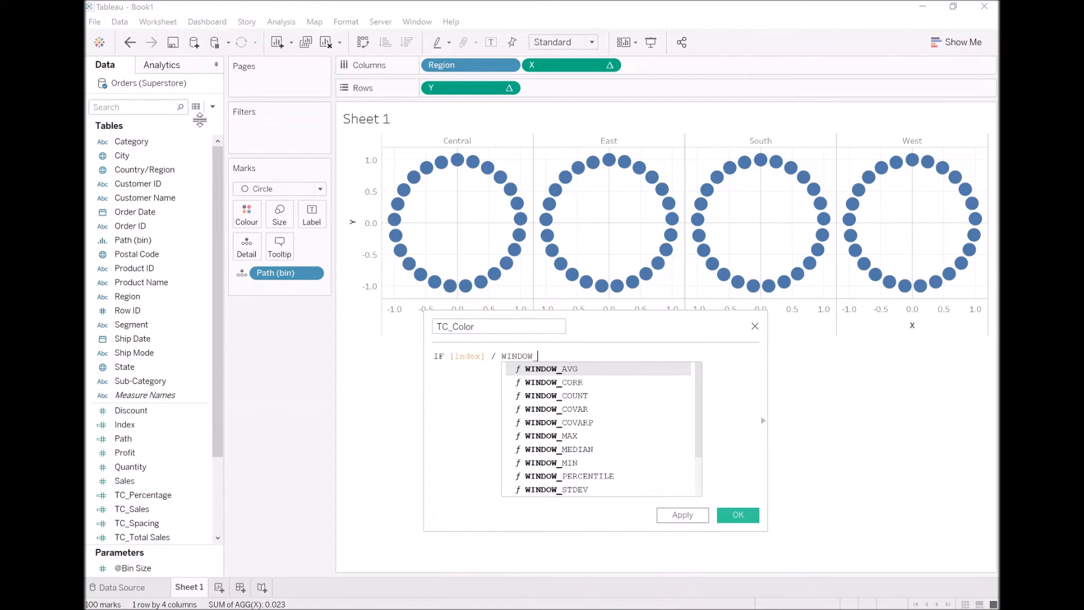
click(552, 436)
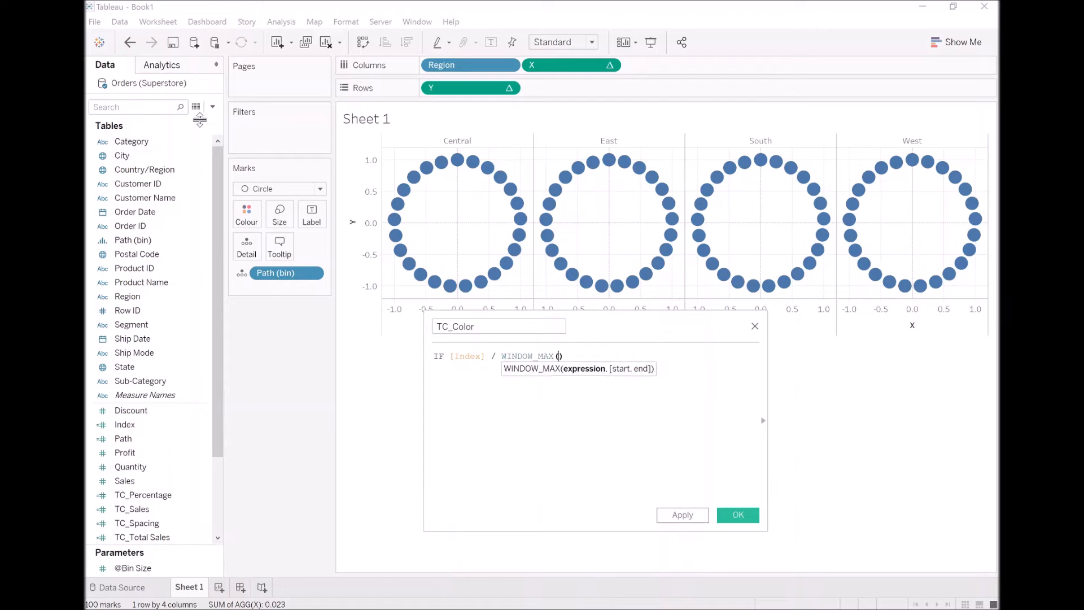
text([Index])
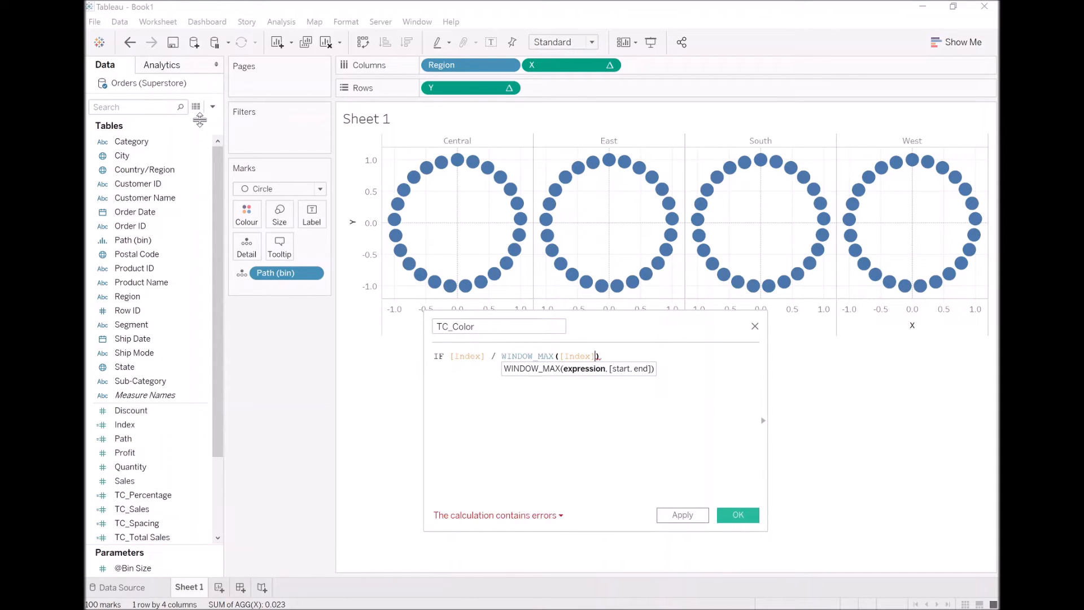
text())
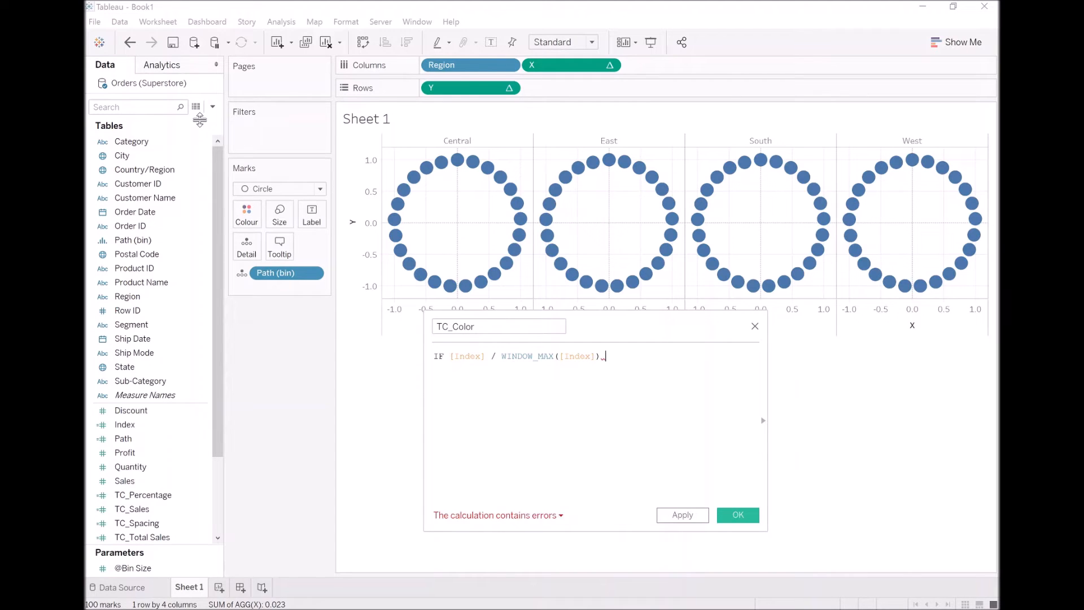
text(<)
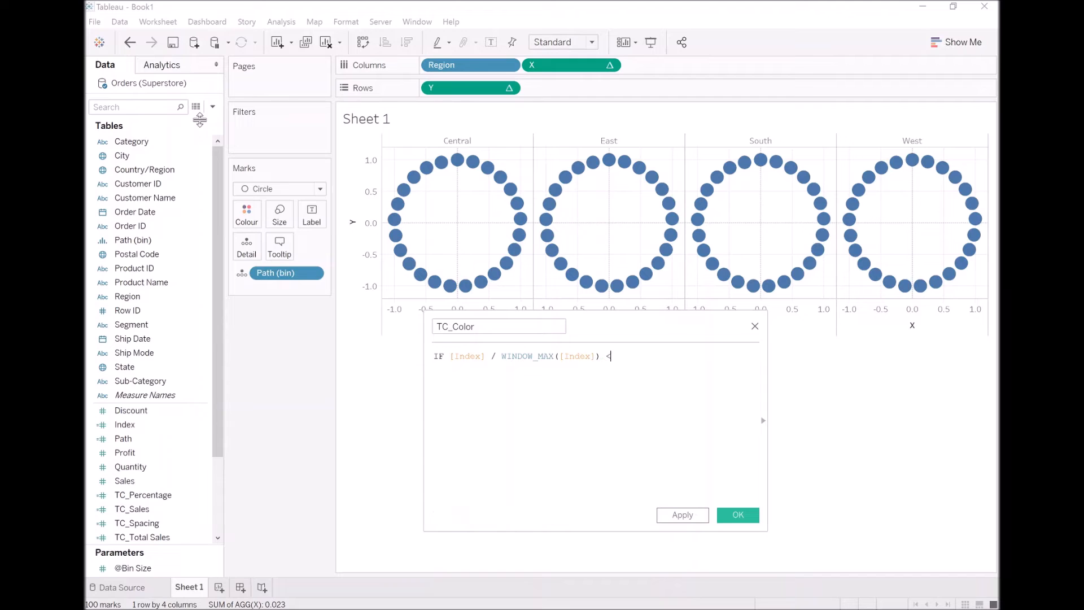
text([TC_Percentage] THEN)
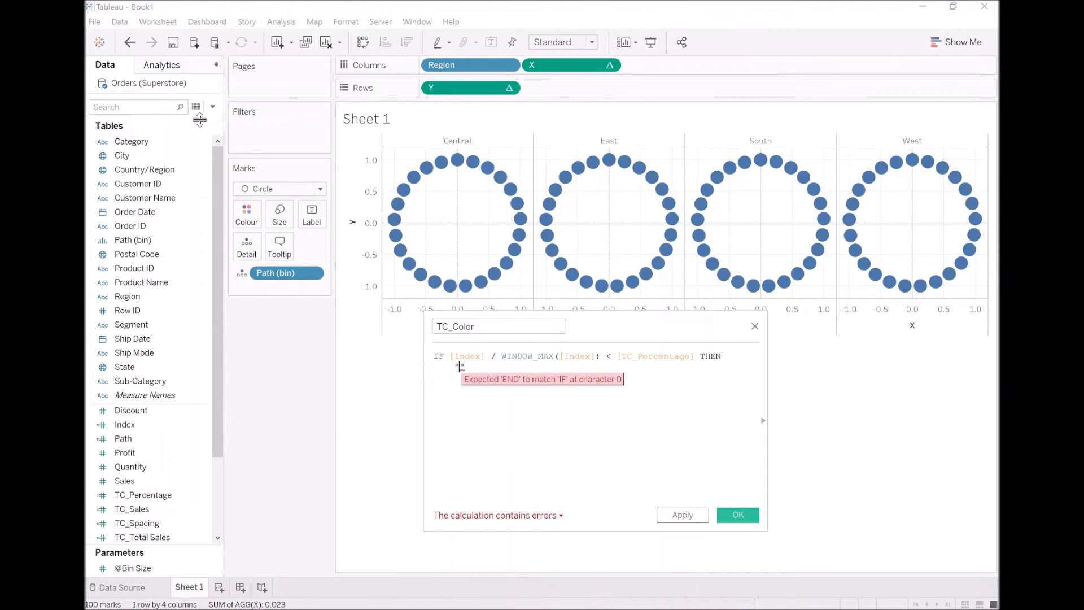
text("Color")
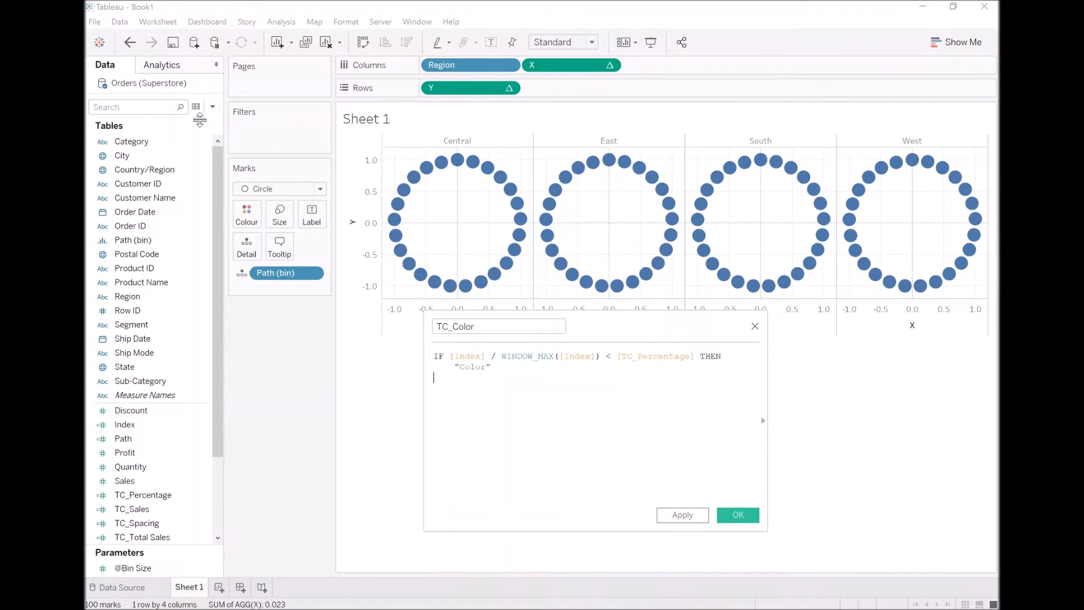
text(ELSE)
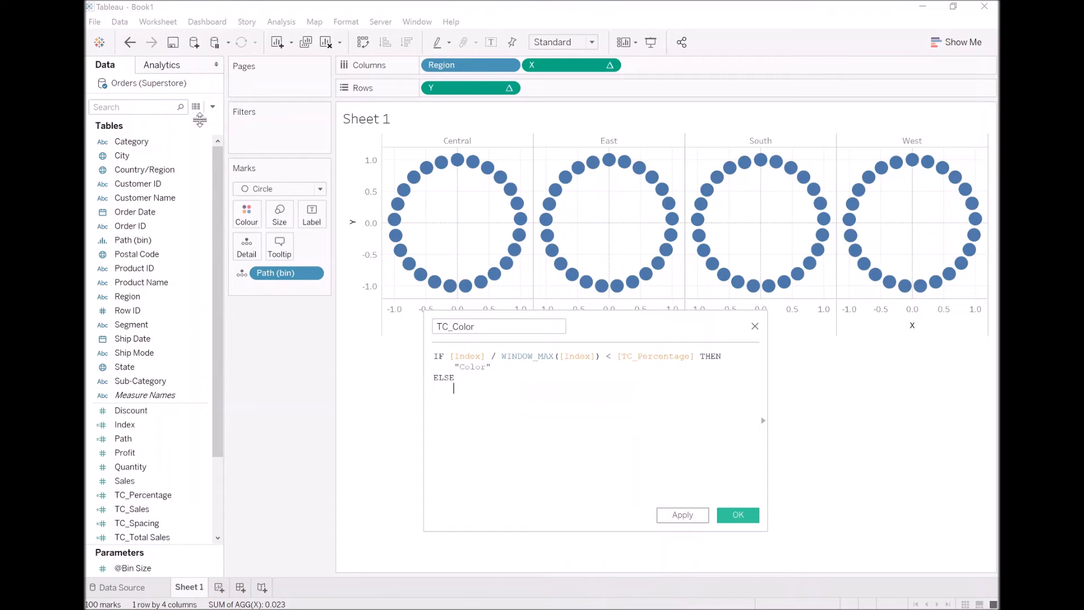
text("Grey")
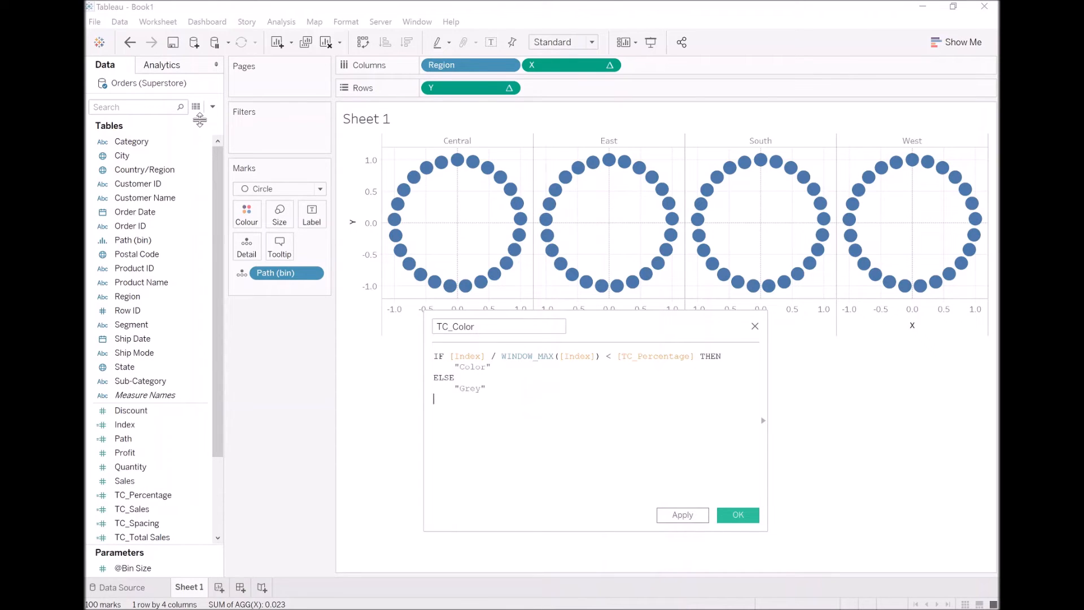
text(END)
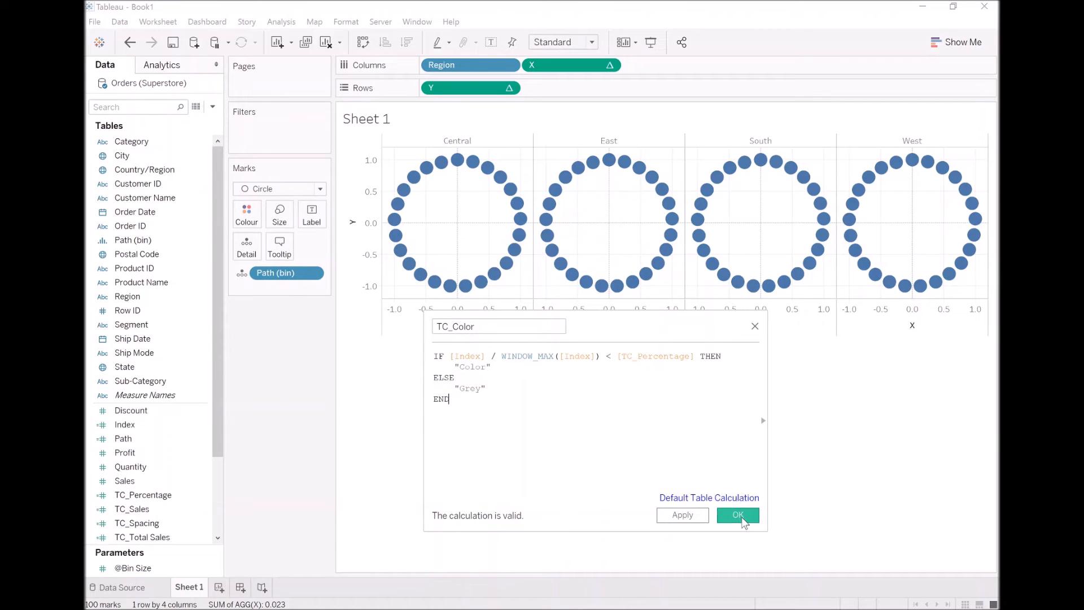
click(737, 515)
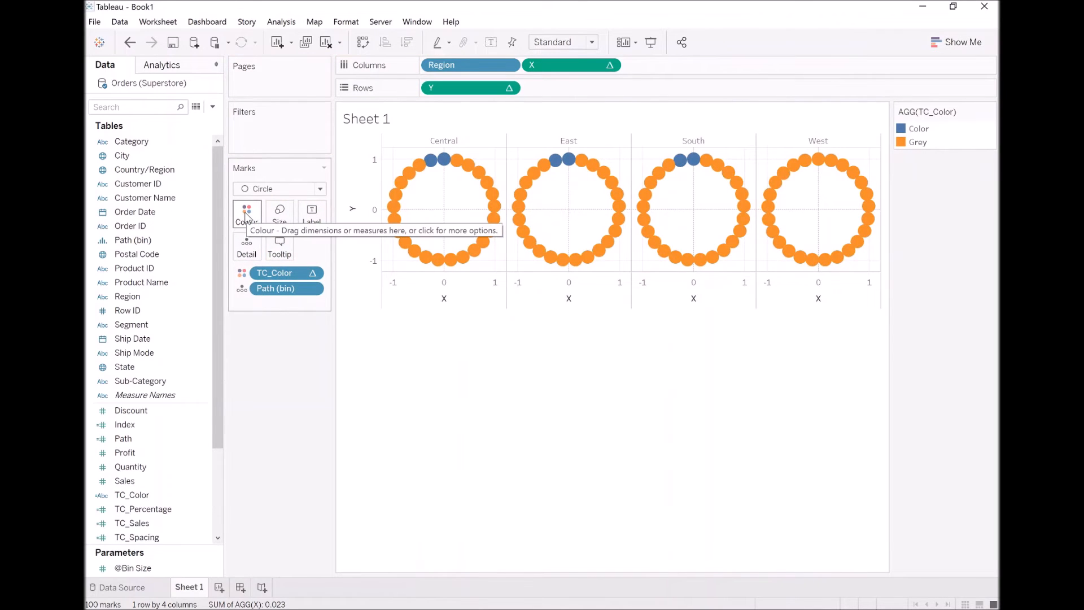
Compute the TC_Color colouring along Path (bin) and reopen its pill options.
right_click(274, 272)
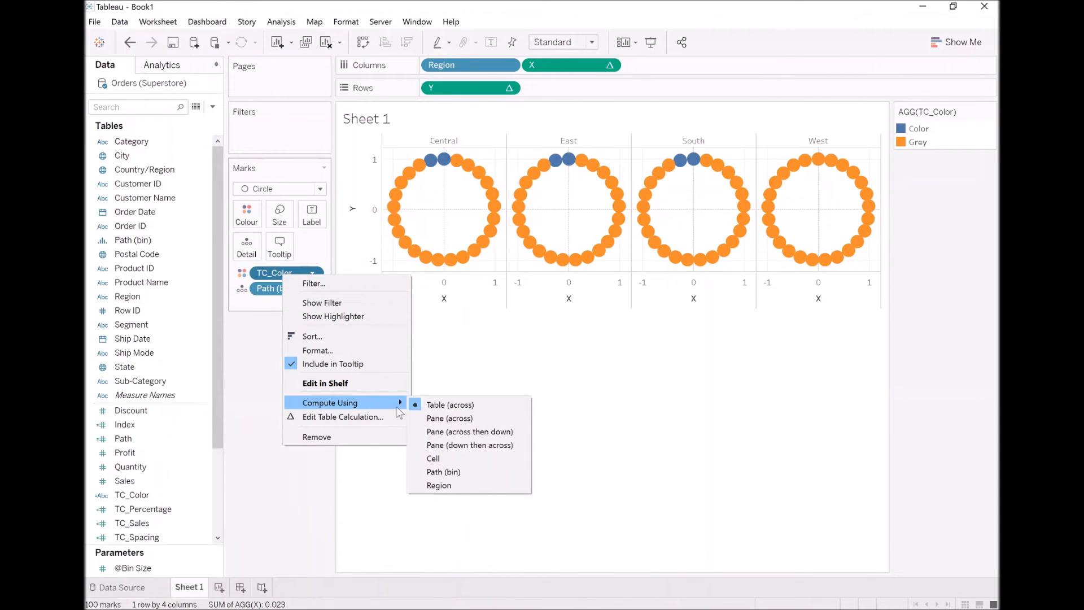
click(432, 458)
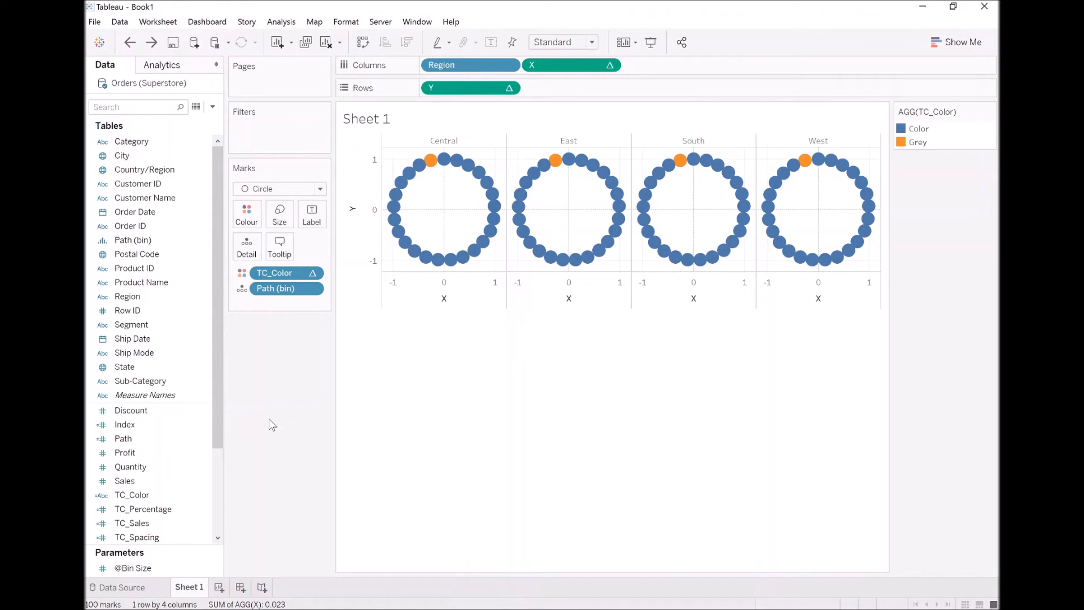
click(275, 272)
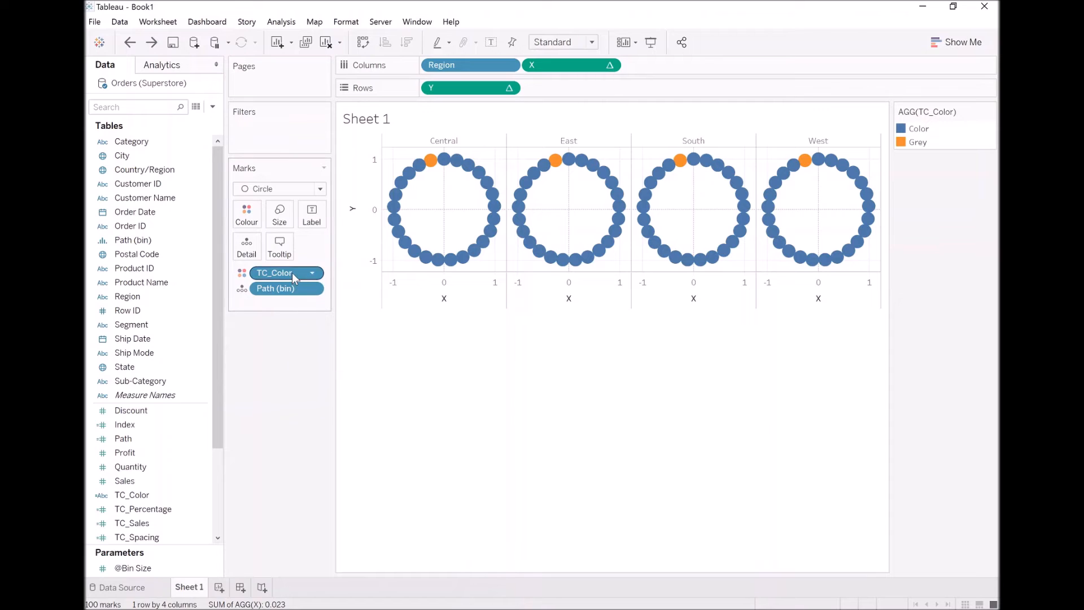
right_click(275, 272)
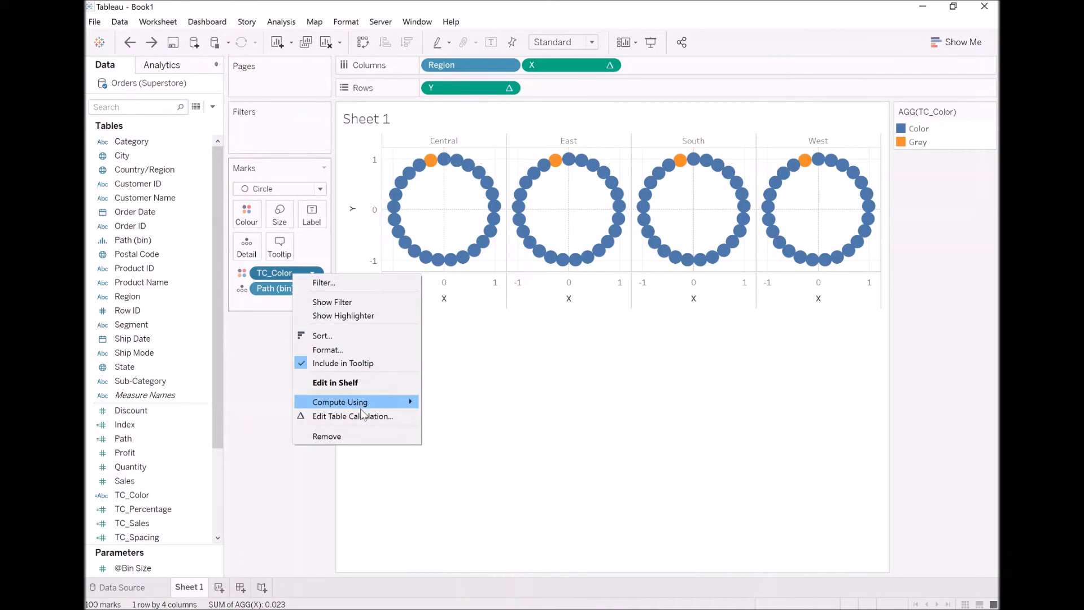
Set the nested TC_Total Sales calculation to compute across both Path (bin) and Region.
click(352, 416)
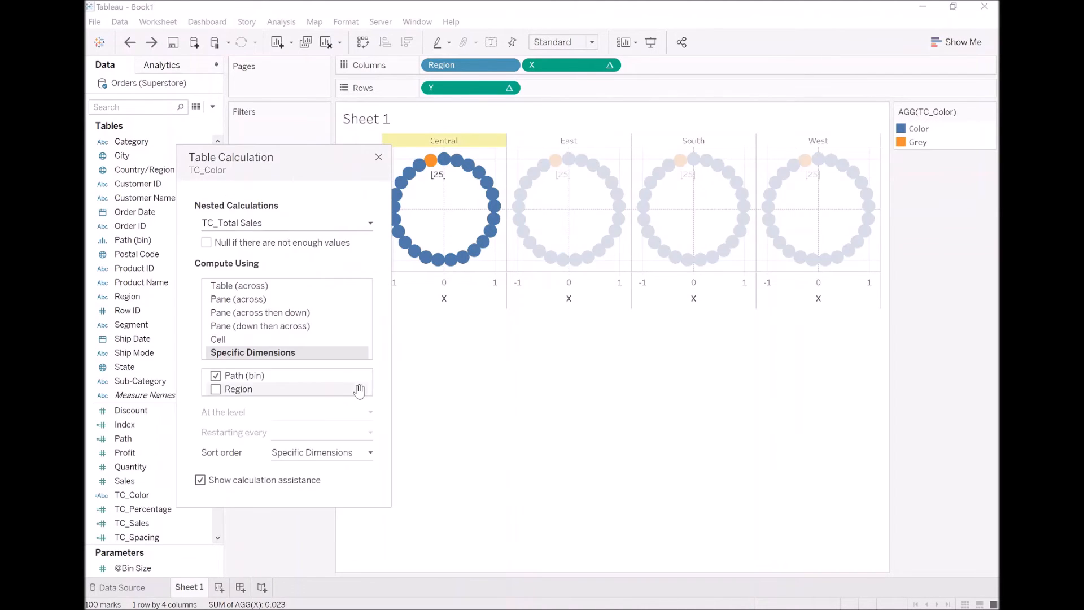
mouse_move(280, 254)
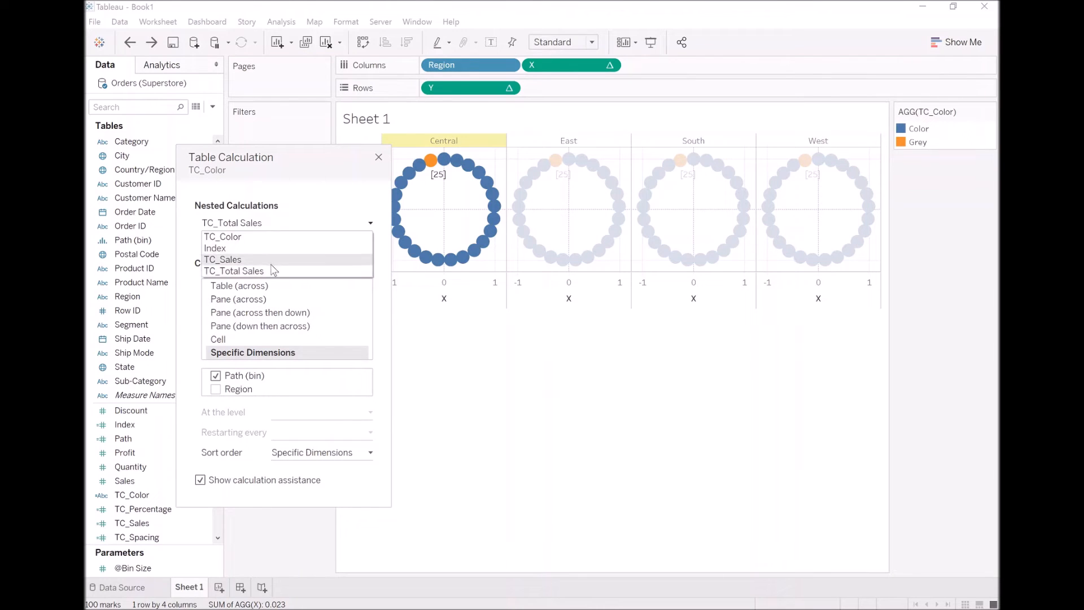
click(234, 270)
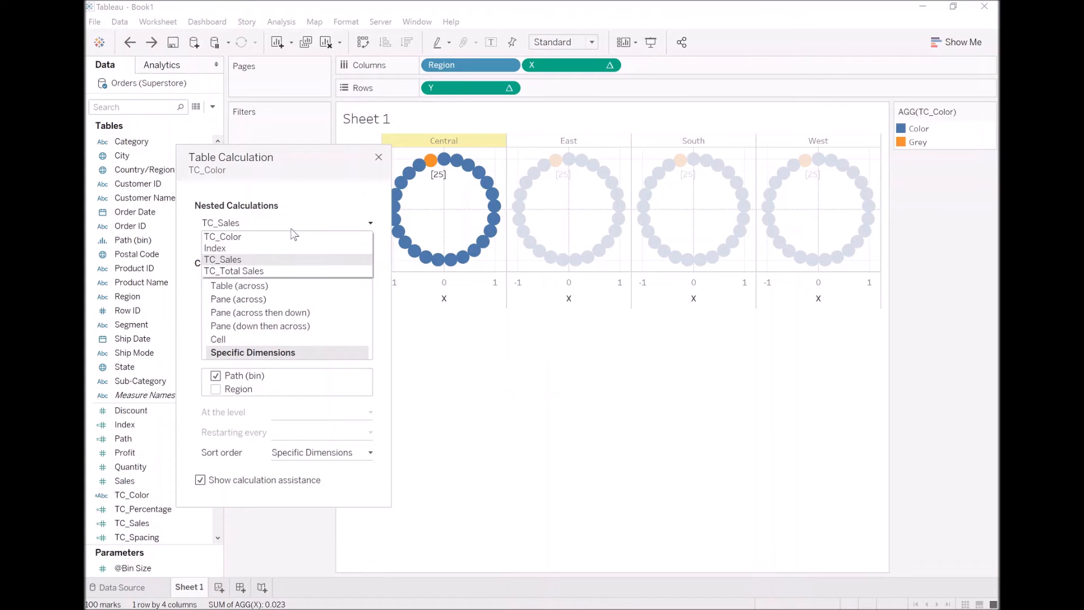
click(233, 270)
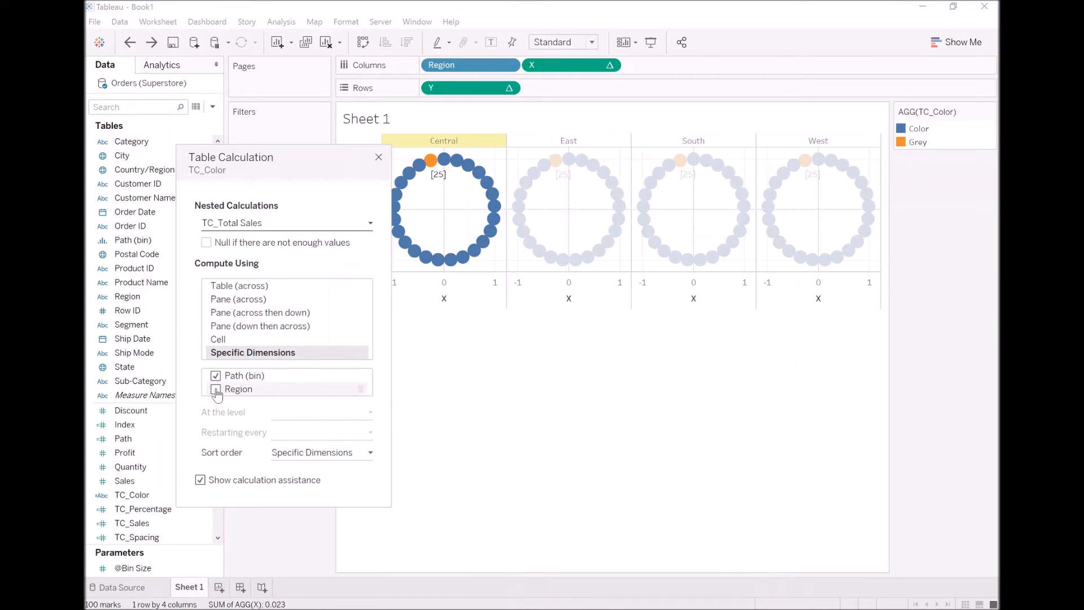
click(215, 389)
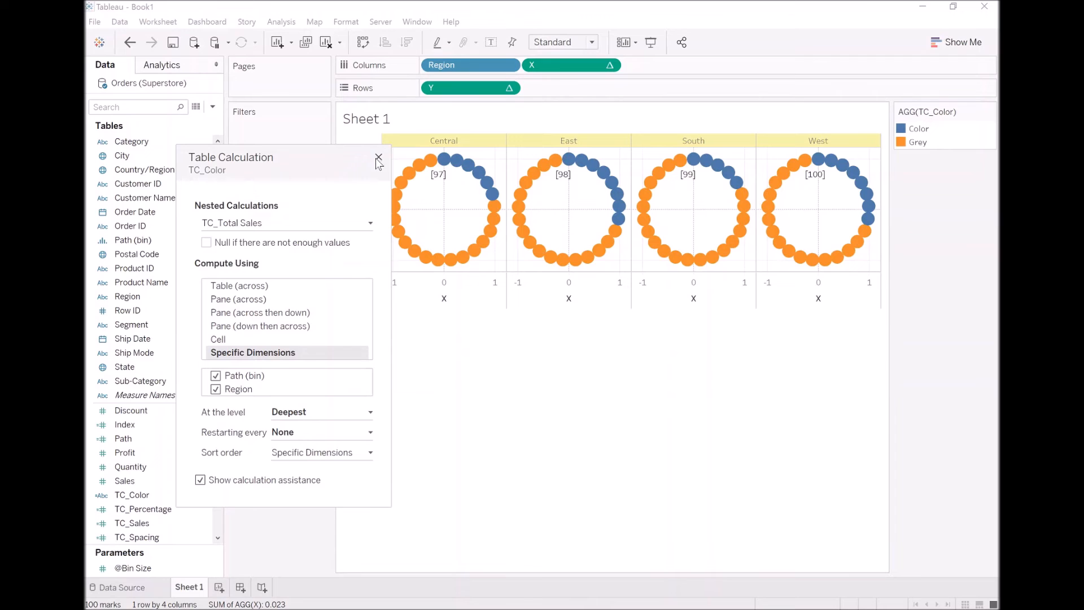
Give the Grey value the lightest swatch from the Grey palette in the colour legend.
click(379, 159)
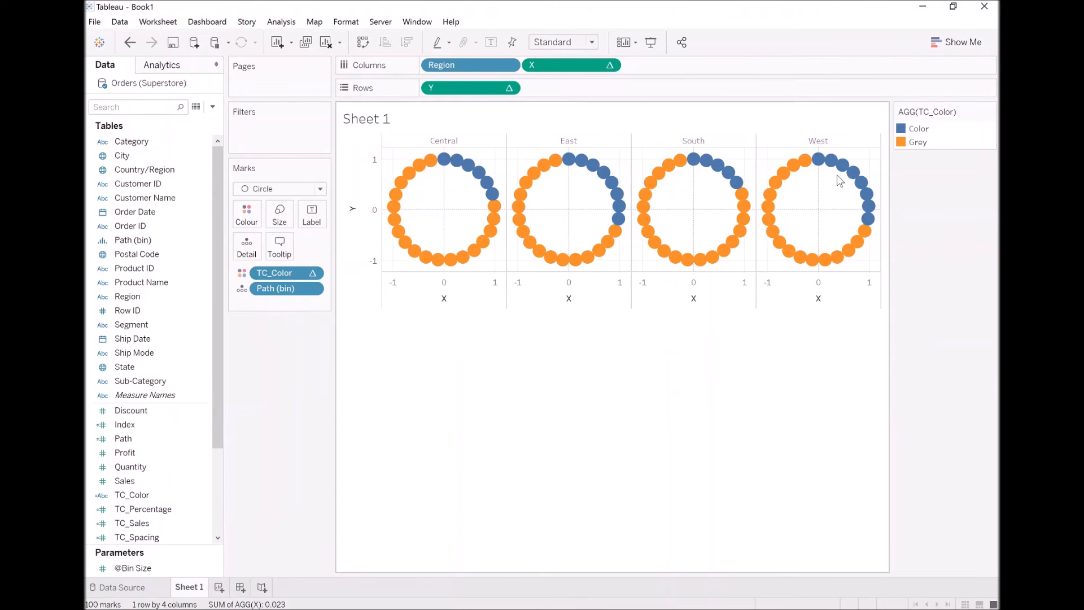
mouse_move(828, 267)
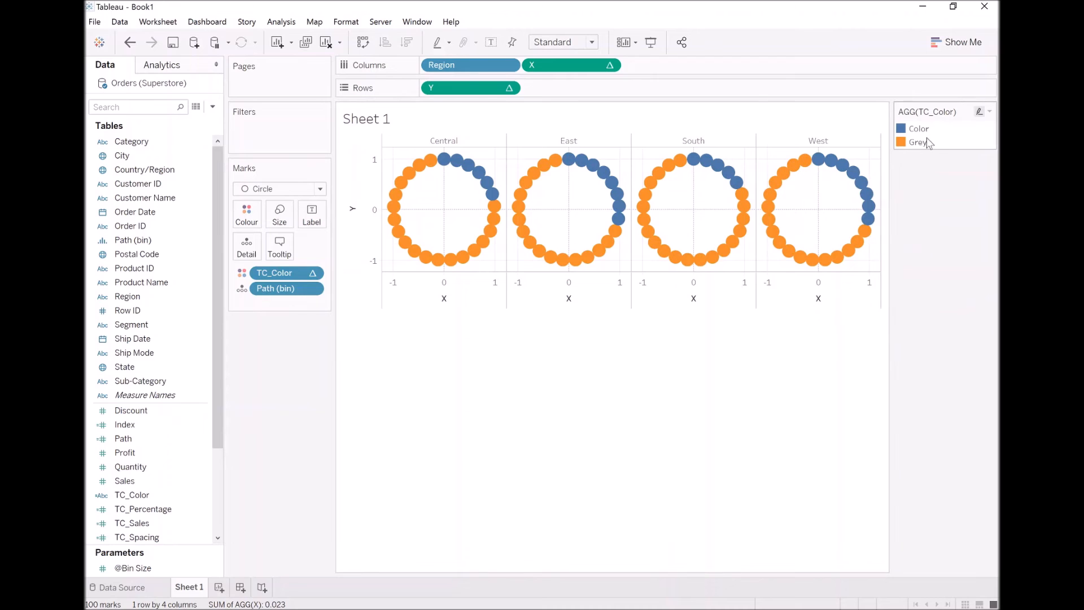
double_click(919, 143)
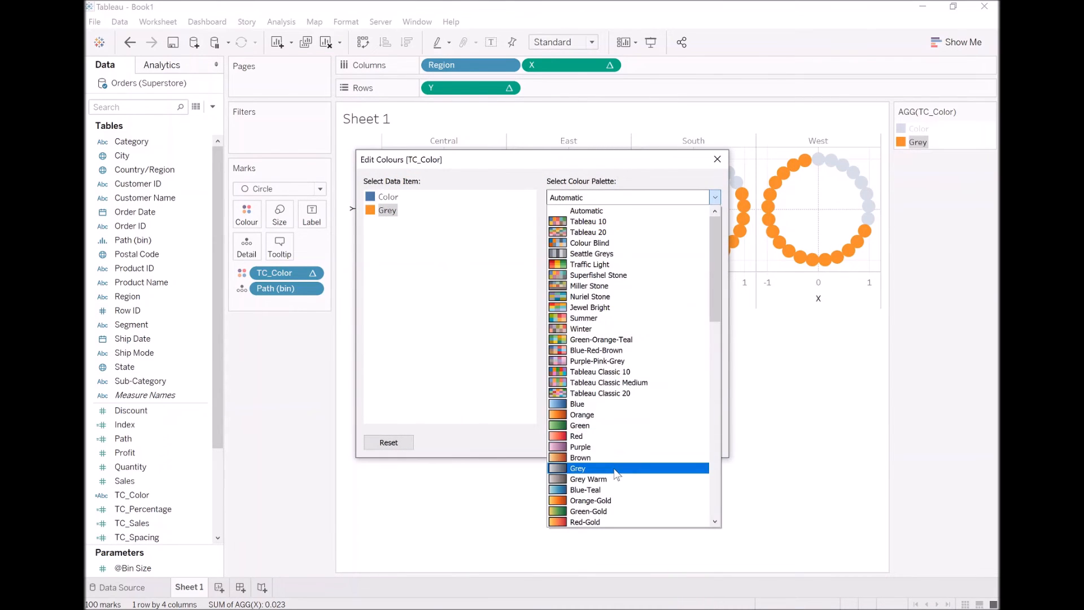
click(578, 468)
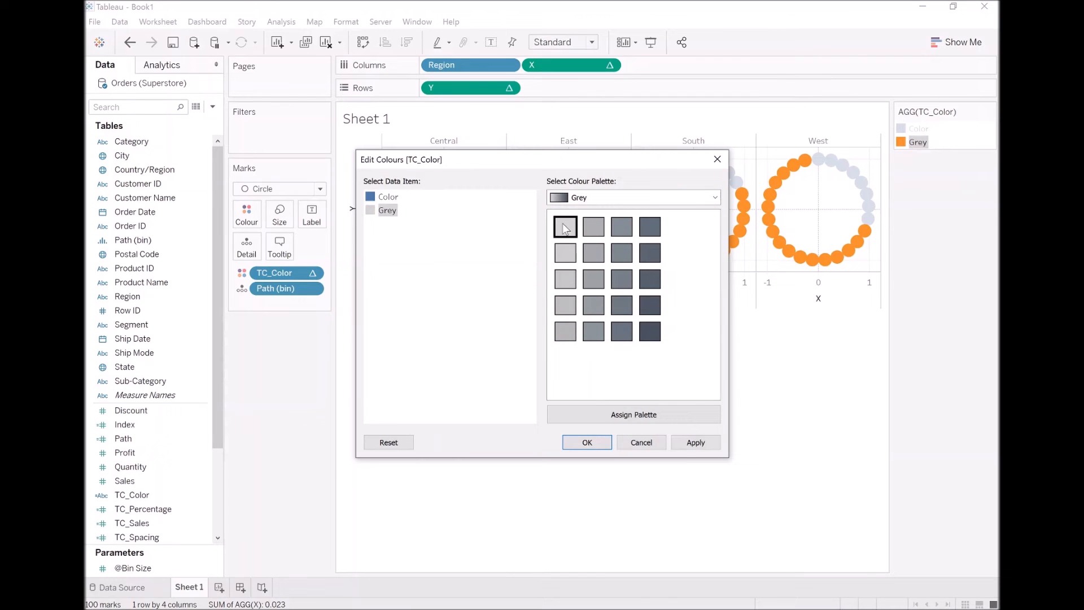
click(586, 443)
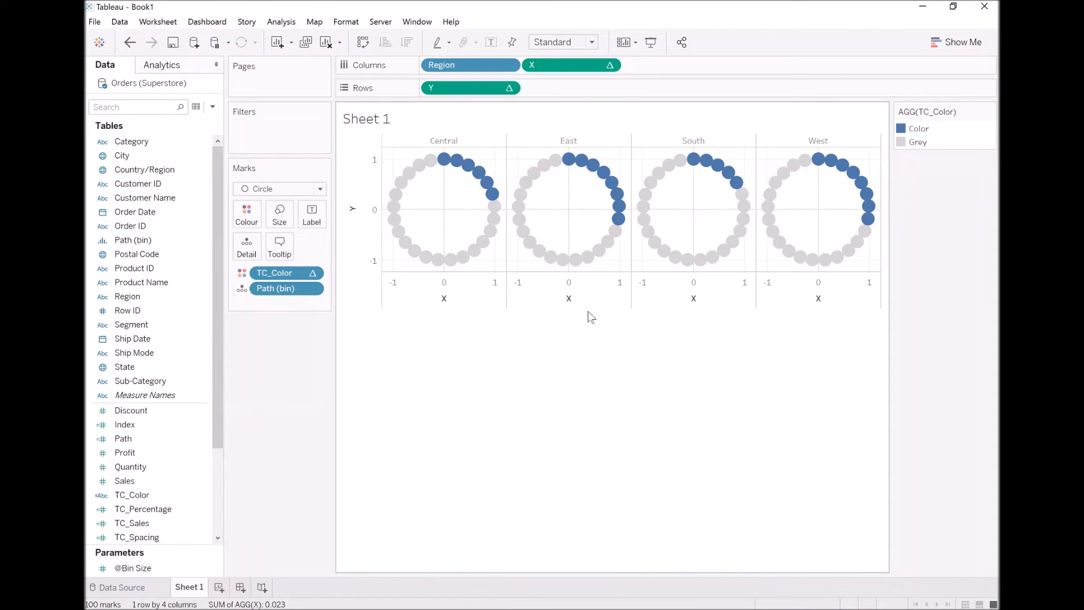
mouse_move(486, 186)
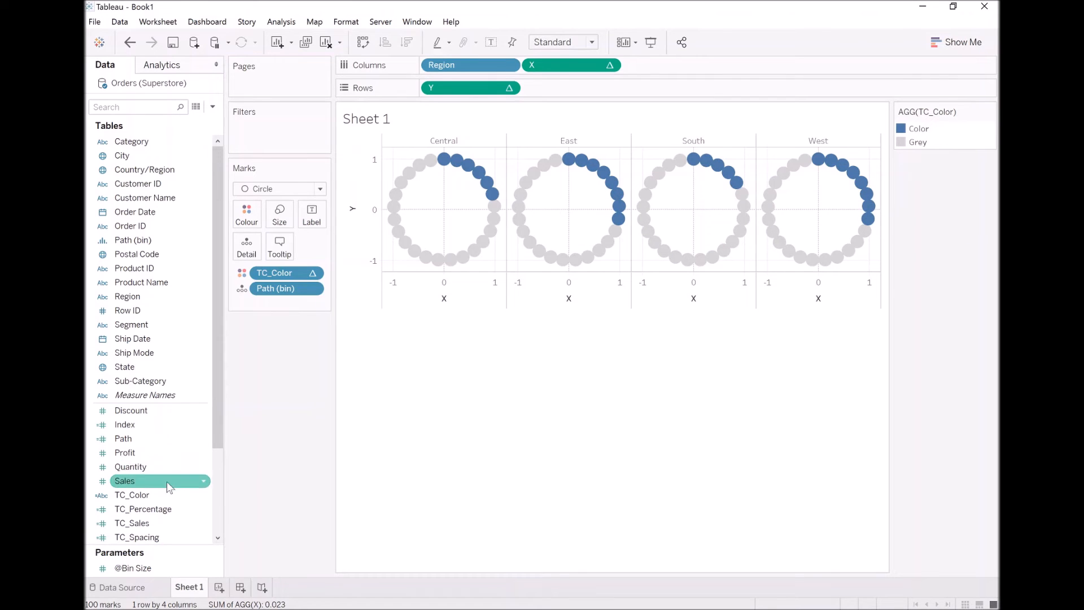
Replace "Color" in TC_Color with WINDOW_MAX(MAX([Region])) so arcs take region colours.
right_click(132, 495)
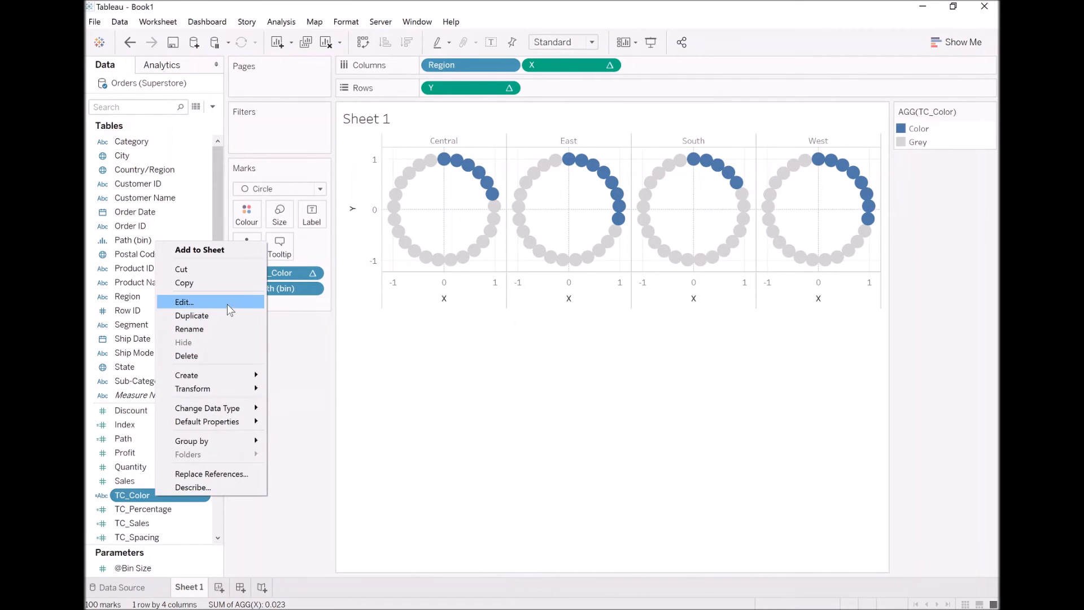
click(185, 303)
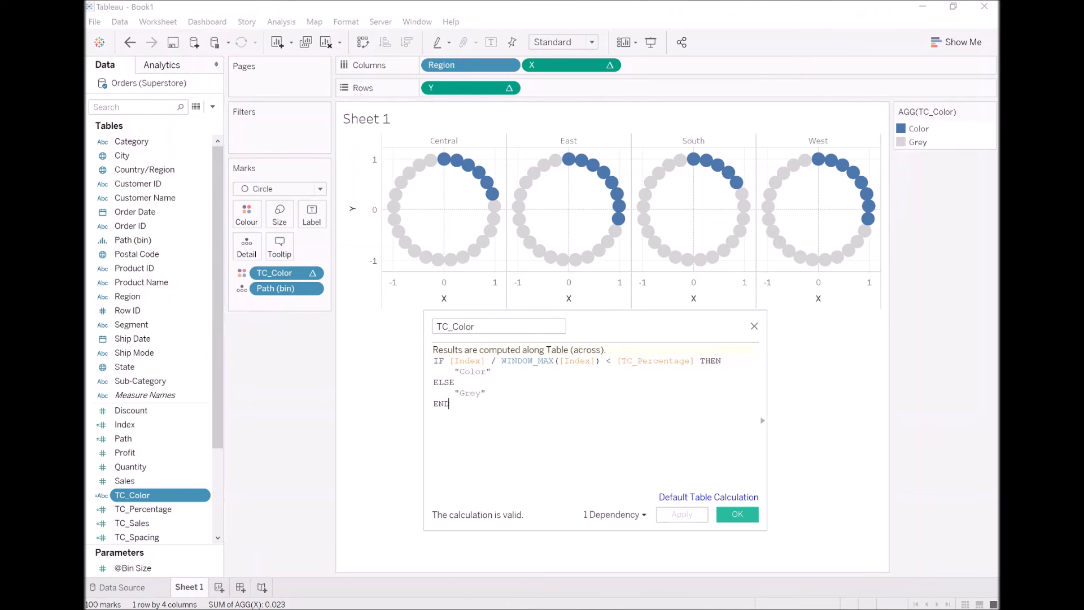
double_click(472, 371)
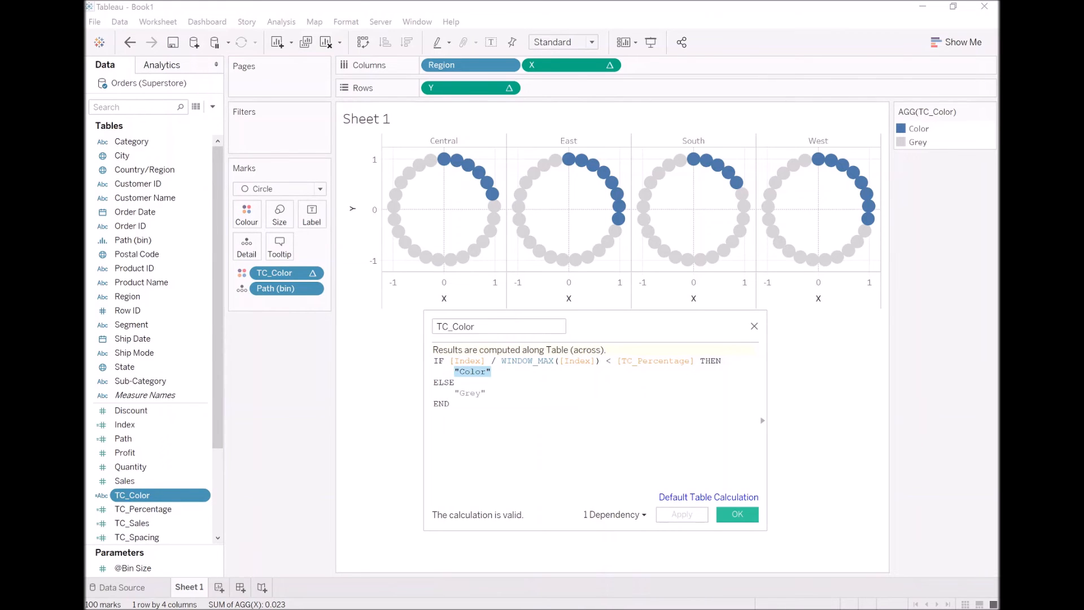
text(WINDOW_MAX(MAX()
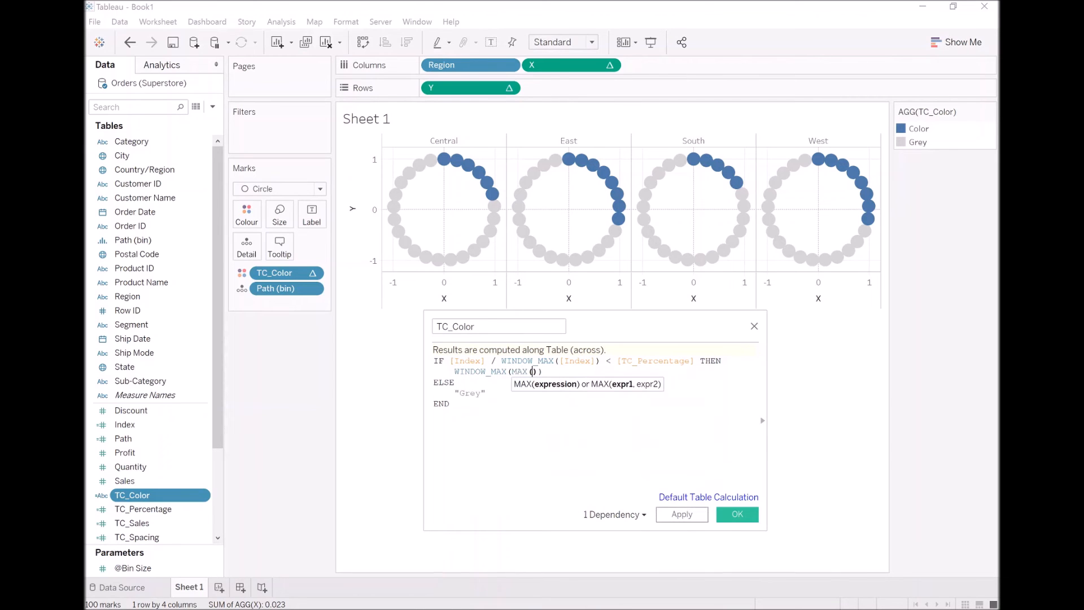
text(C)
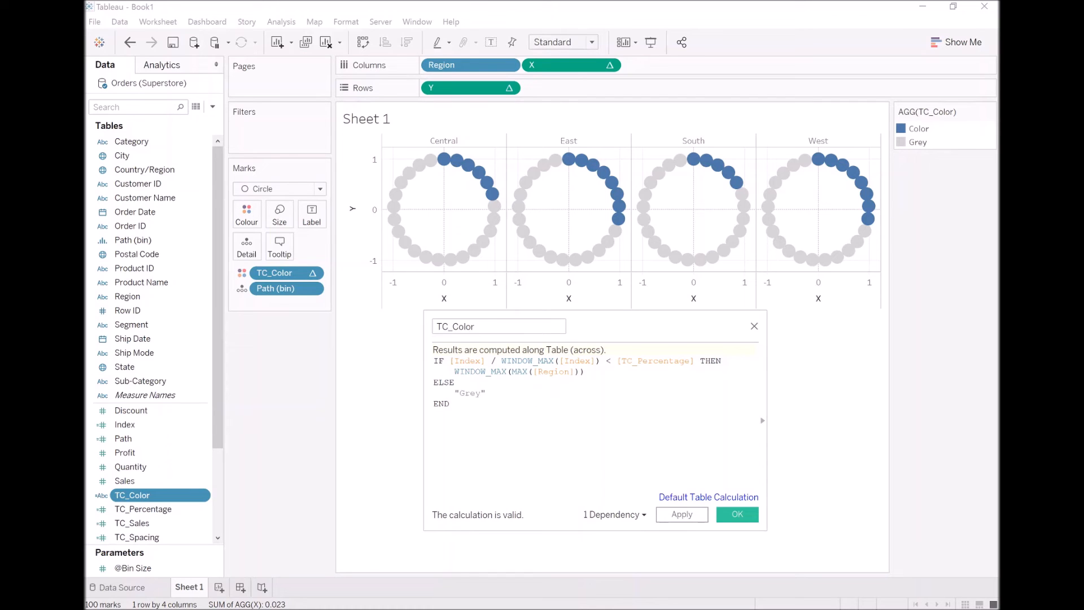
double_click(518, 371)
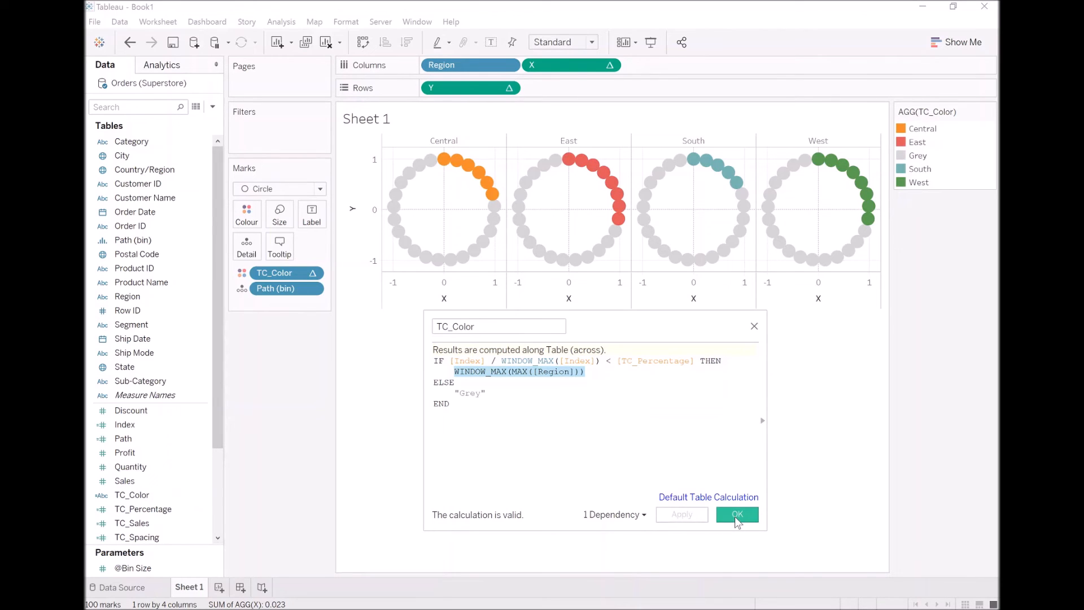
click(736, 514)
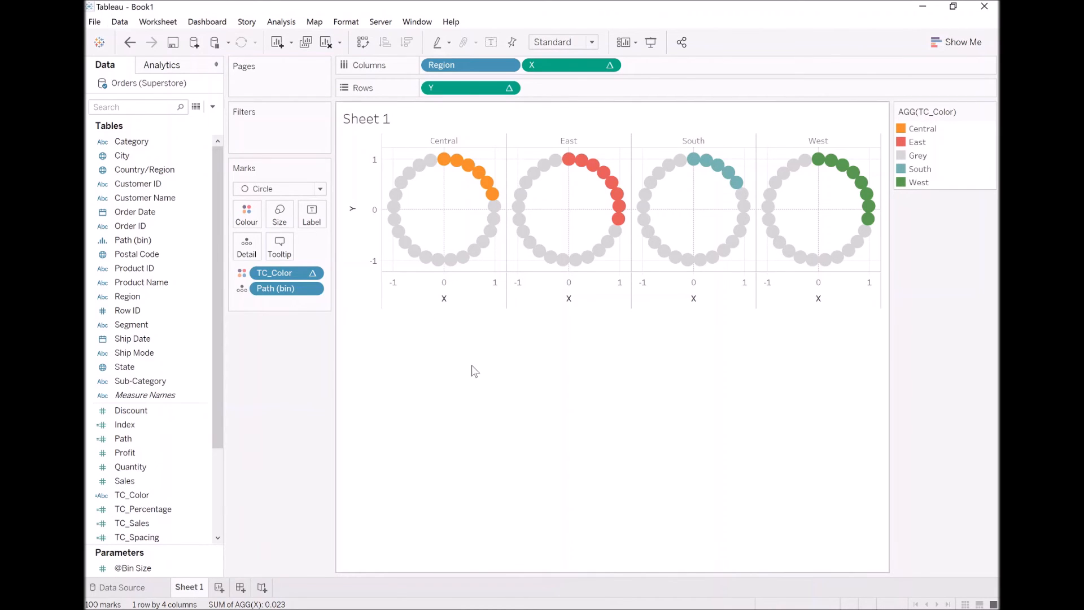
Add TC_Percentage to Columns as a discrete header above each ring.
click(122, 438)
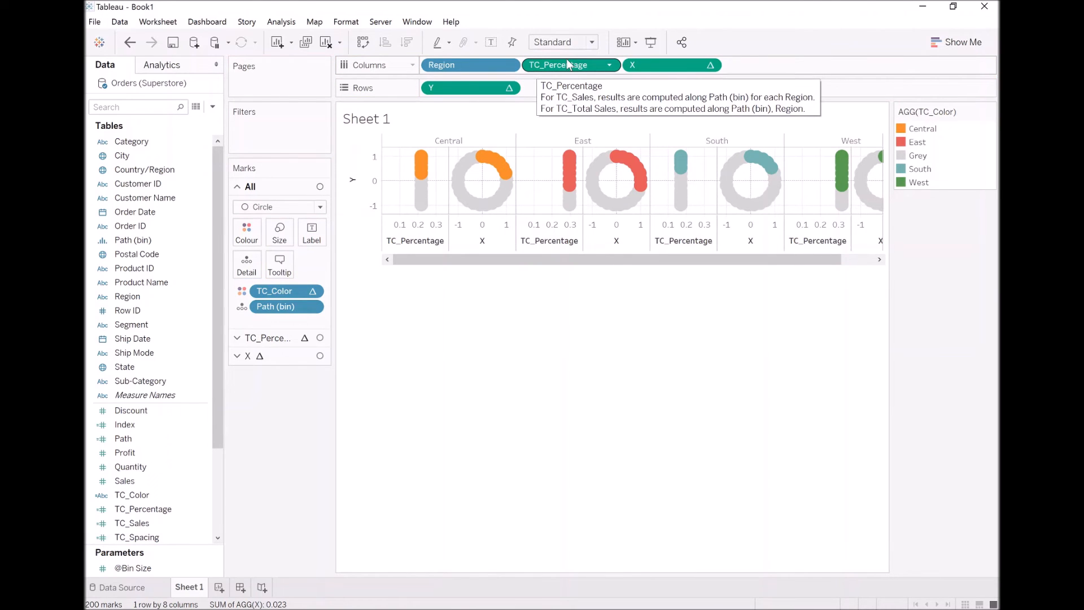
click(609, 64)
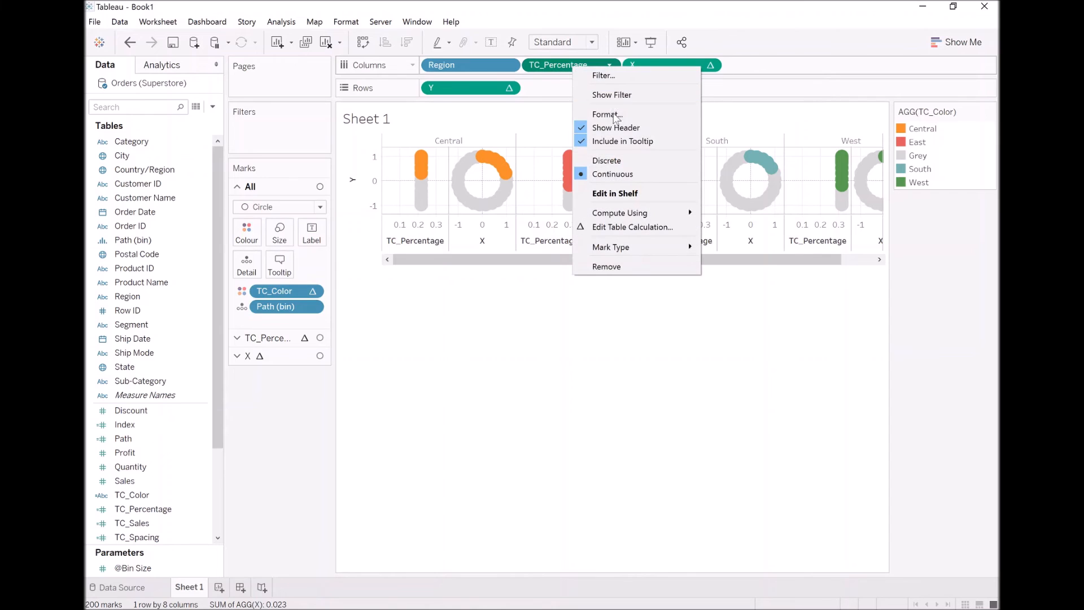
mouse_move(608, 161)
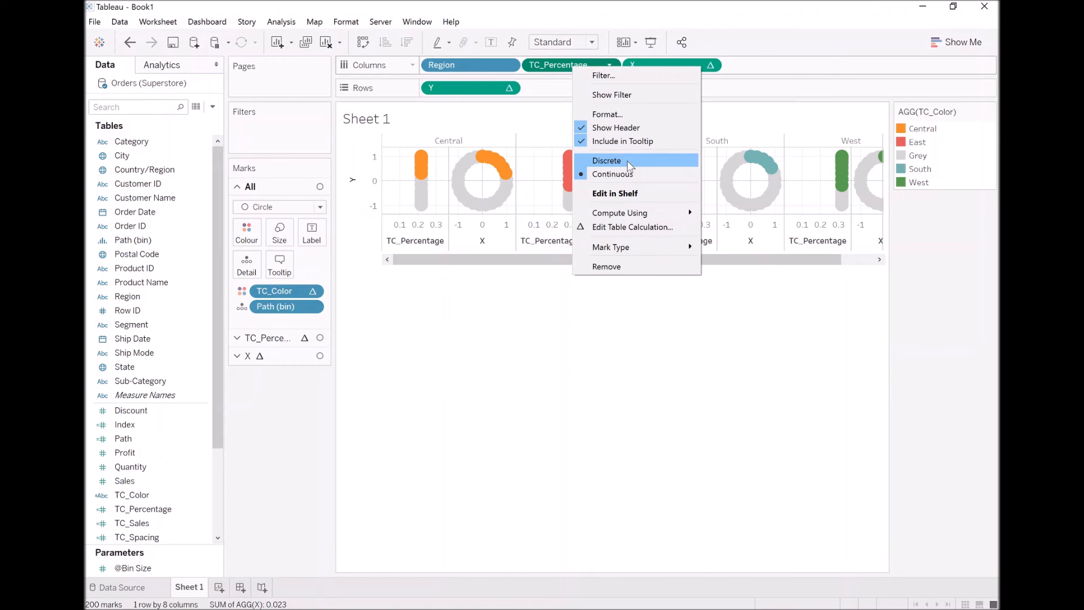
click(612, 172)
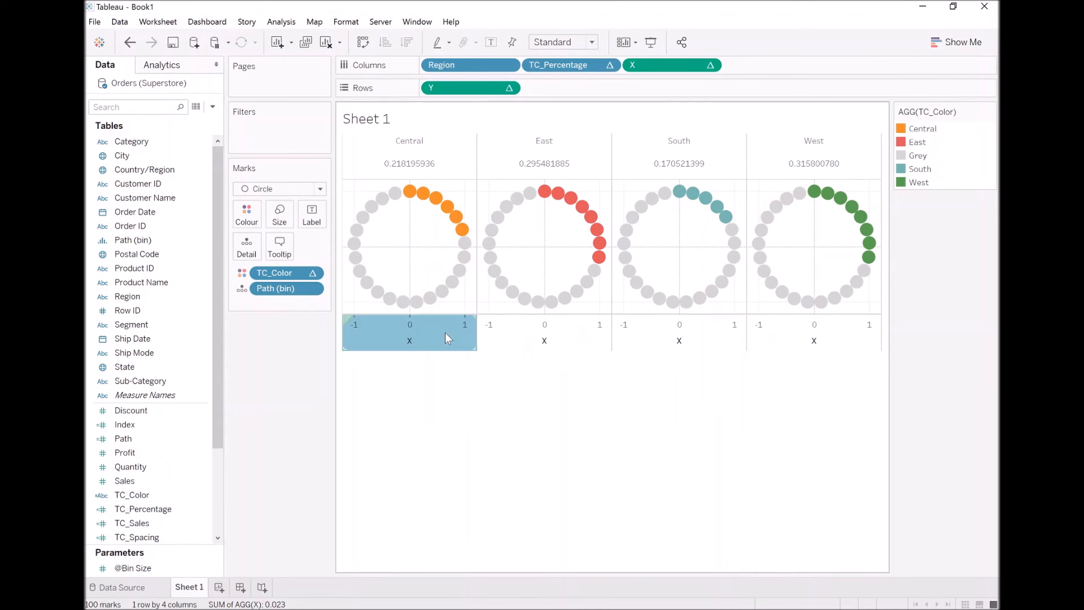
mouse_move(465, 168)
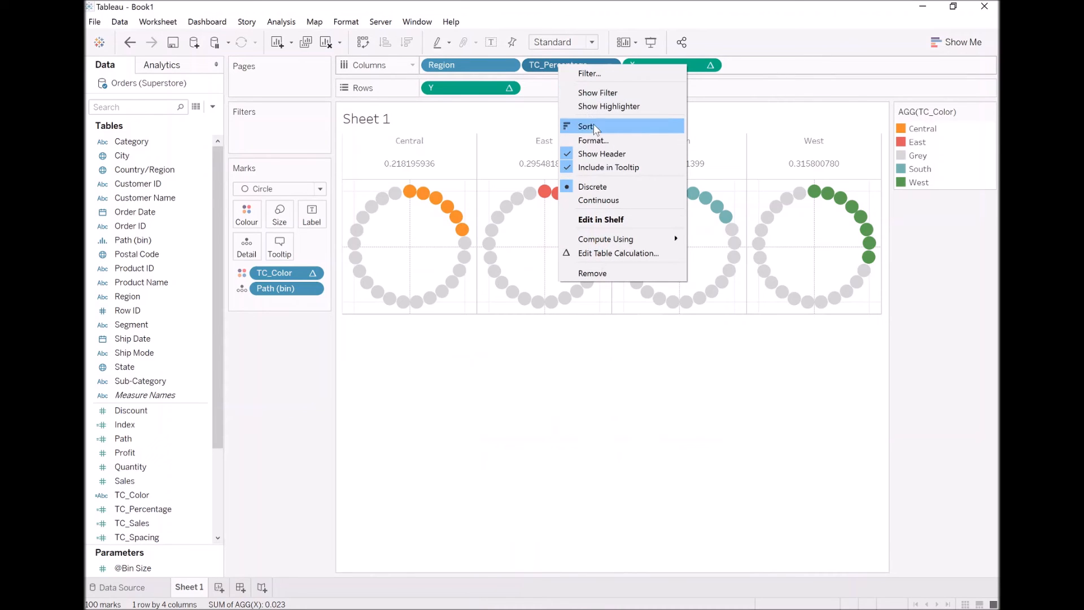
mouse_move(593, 140)
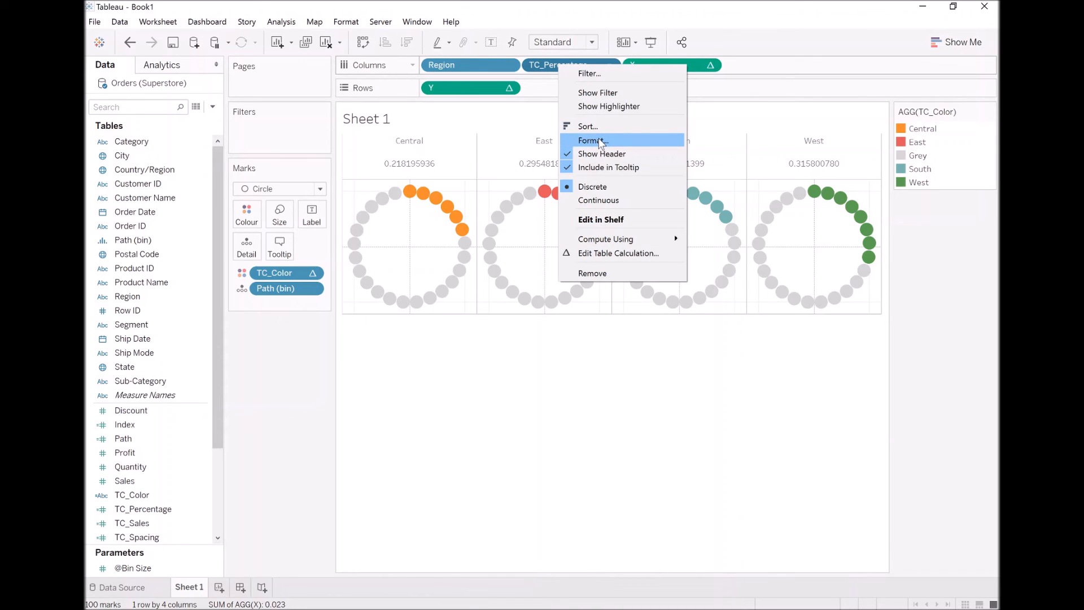
Format the TC_Percentage headers as Tableau Bold, size 16, dark, percentage with two decimals.
click(591, 140)
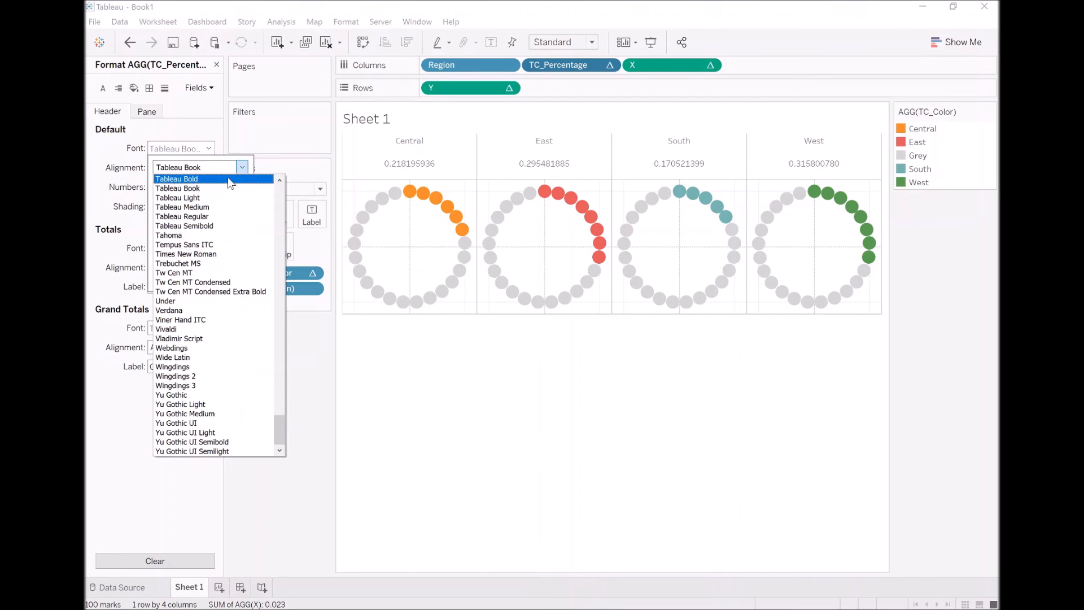
click(176, 179)
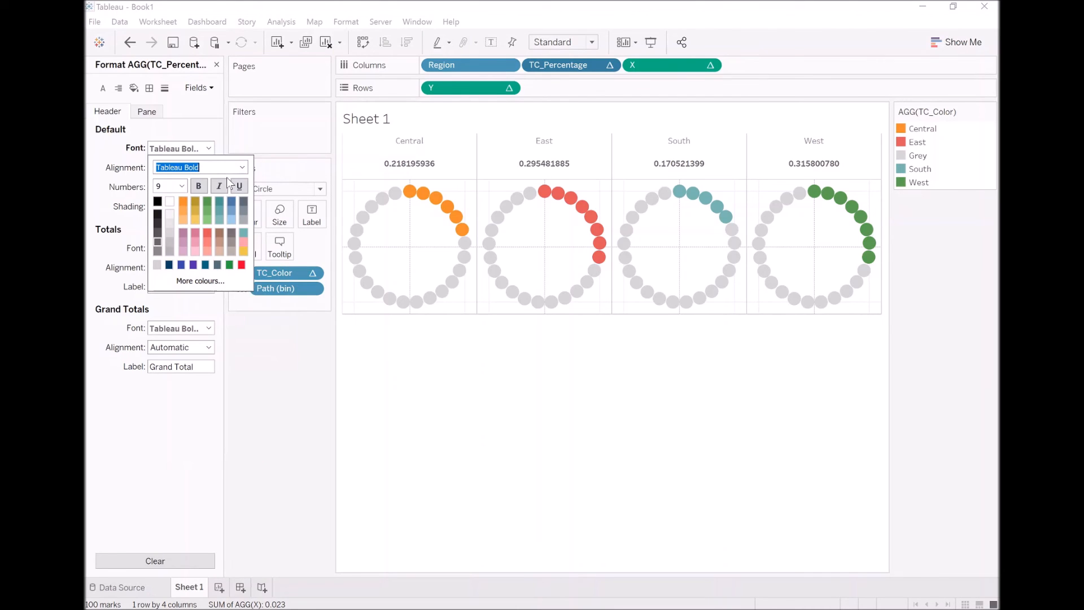
click(170, 186)
text(16)
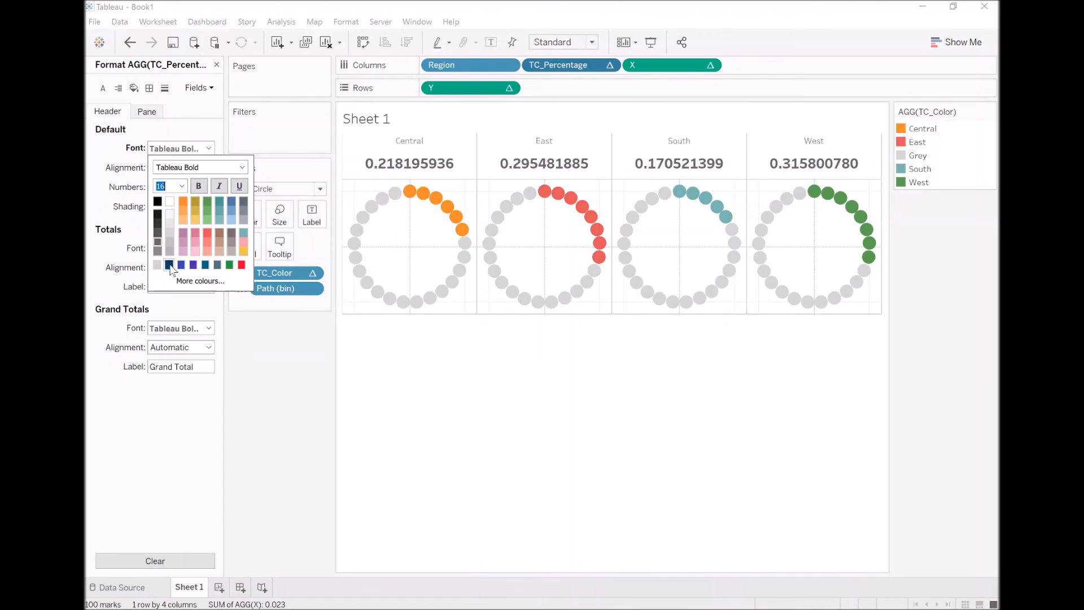
click(181, 186)
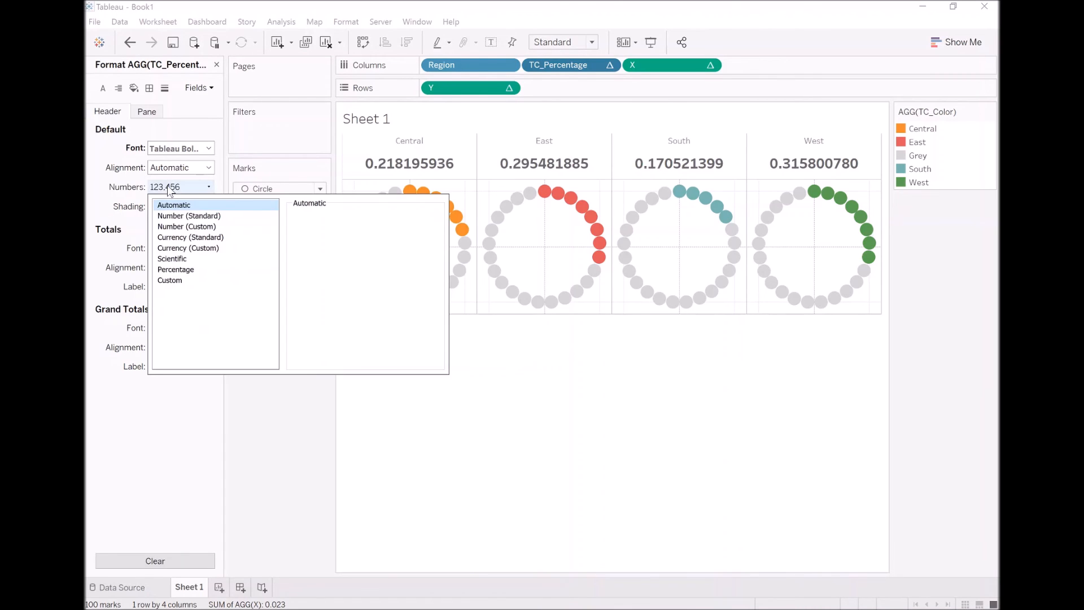
click(176, 269)
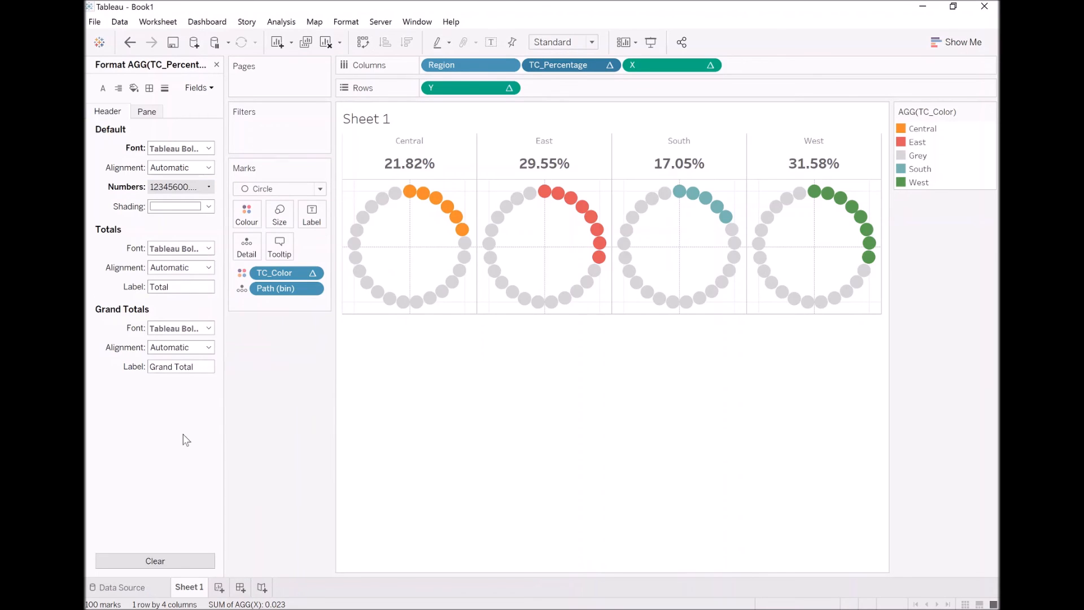
Remove all grid and axis lines from the sheet via the Format Lines settings.
right_click(397, 229)
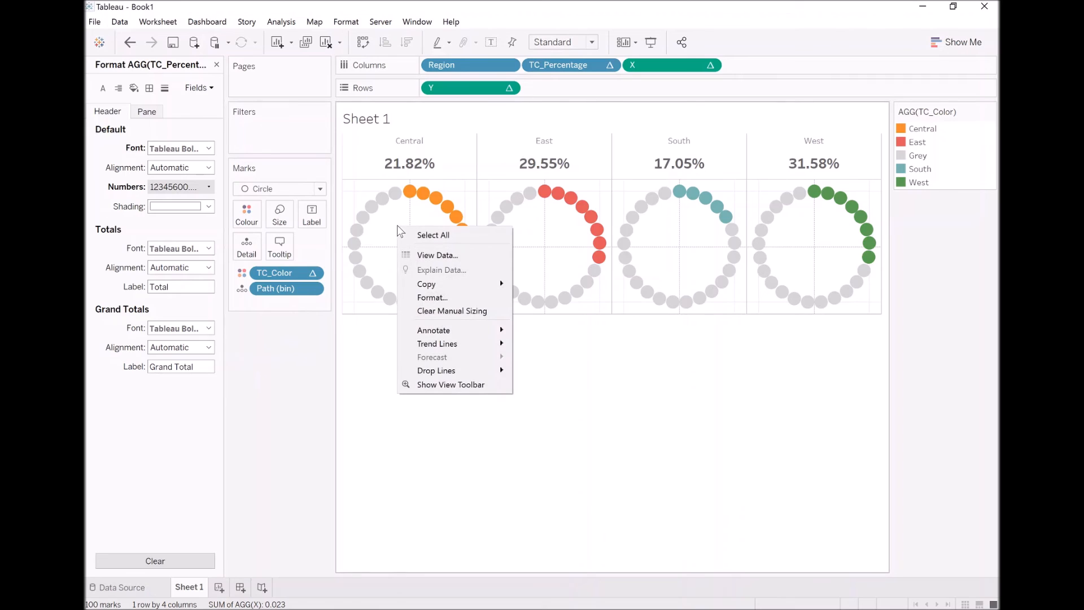
mouse_move(387, 242)
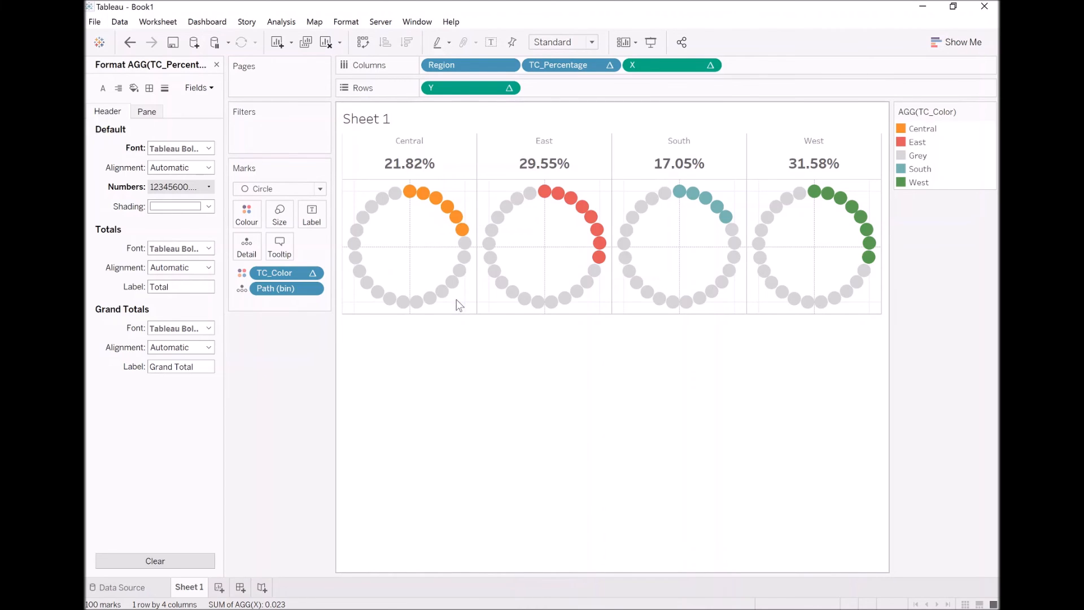
click(165, 89)
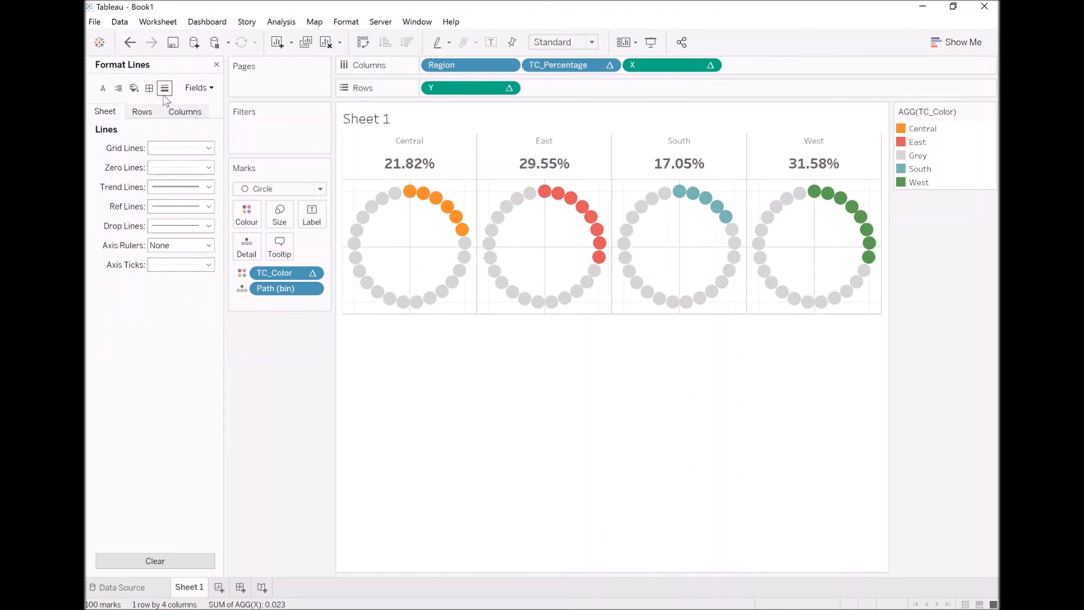
click(208, 147)
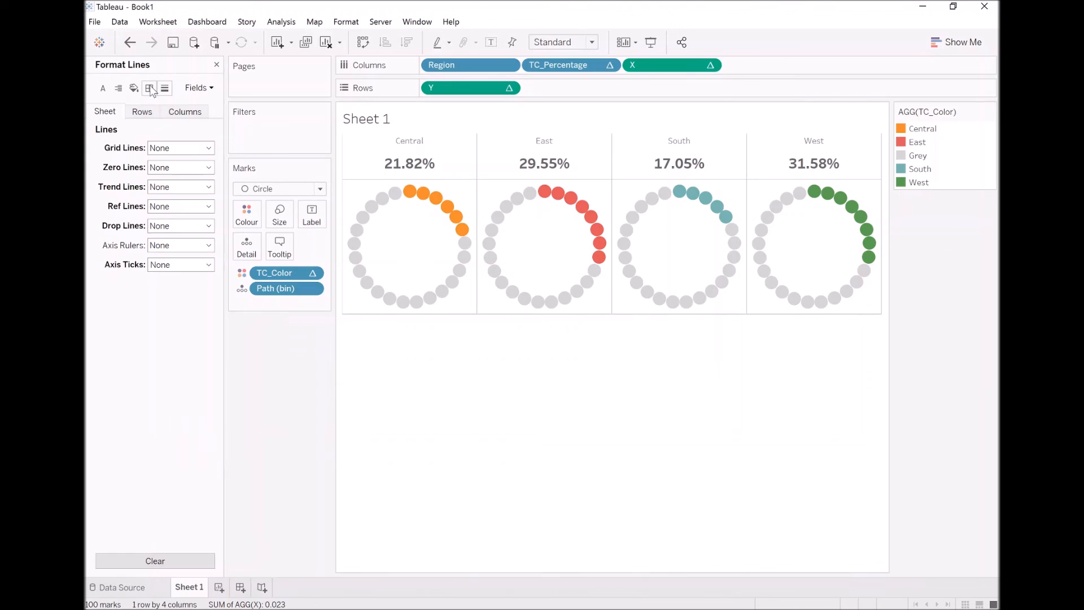
Remove the row divider borders and rename the sheet Circle Dot Chart.
click(149, 88)
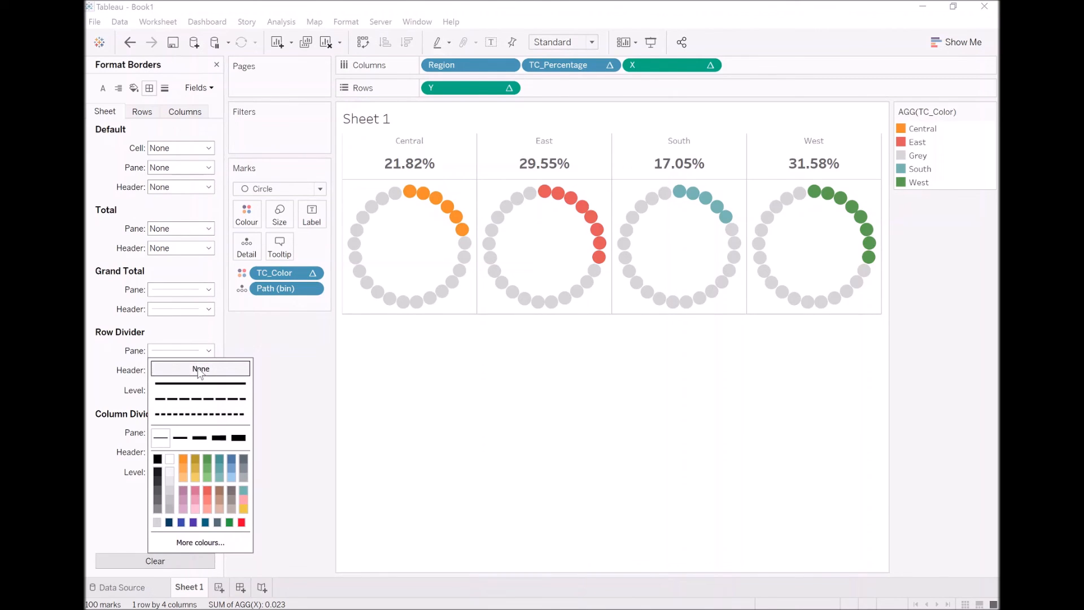
click(200, 368)
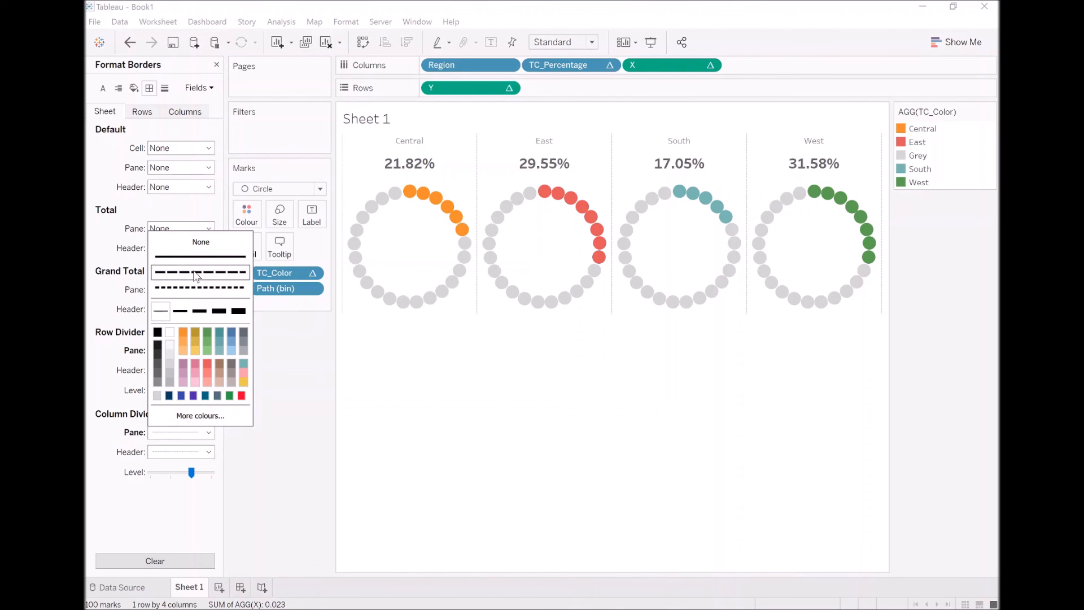
click(189, 587)
text(Circle Dot Chart)
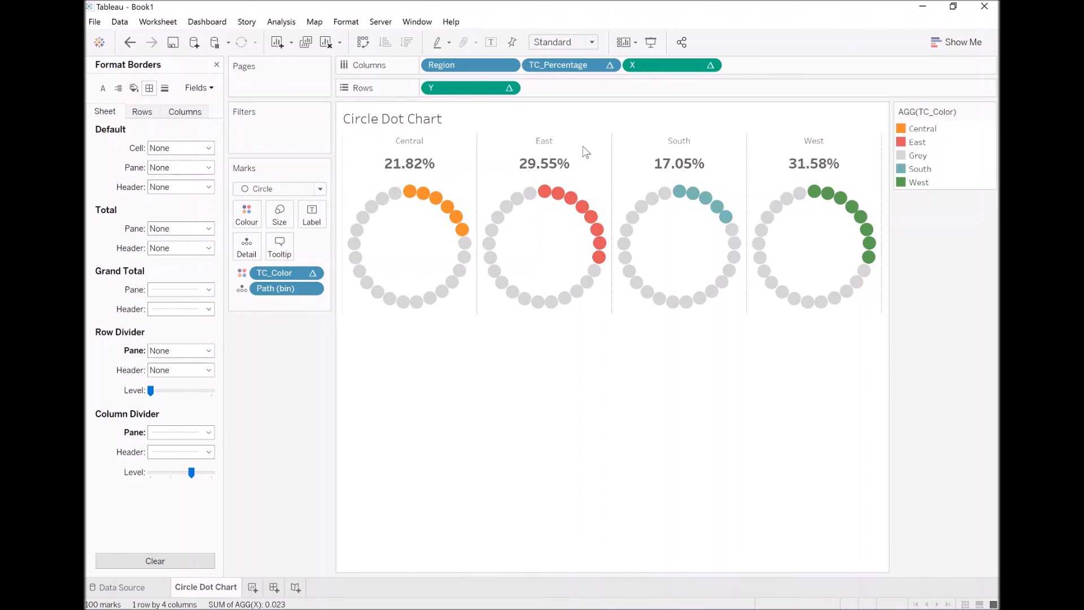
click(987, 112)
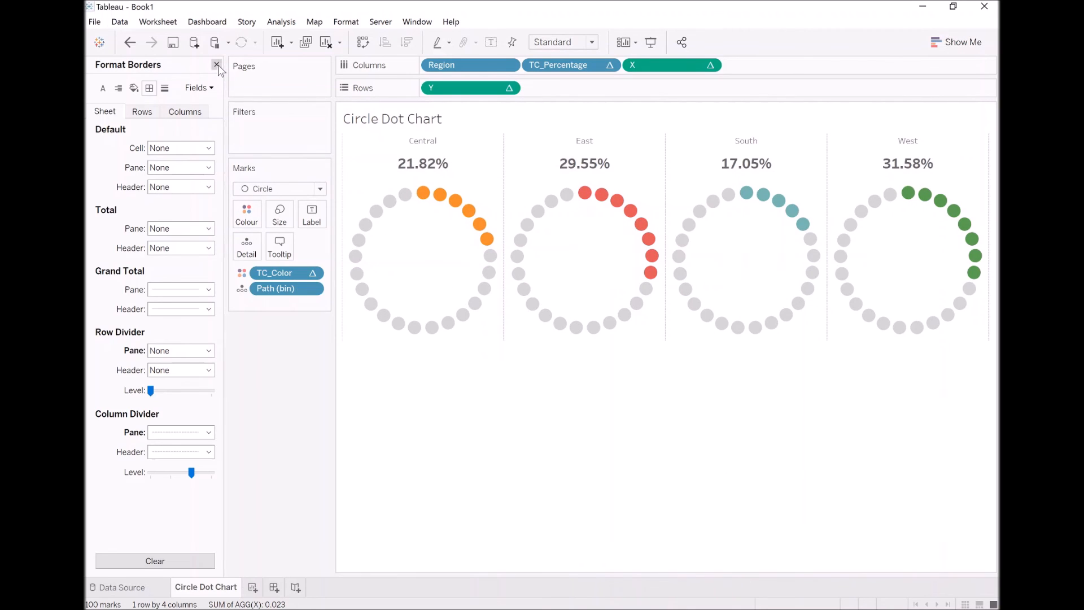
Add a YEAR(Order Date) filter keeping only 2020.
click(217, 65)
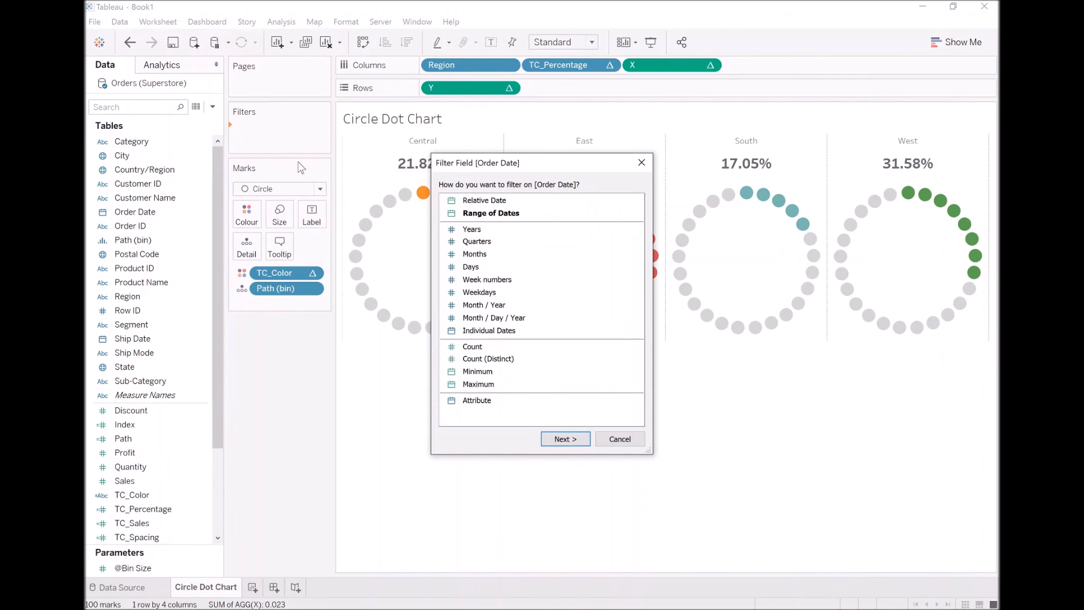
click(619, 440)
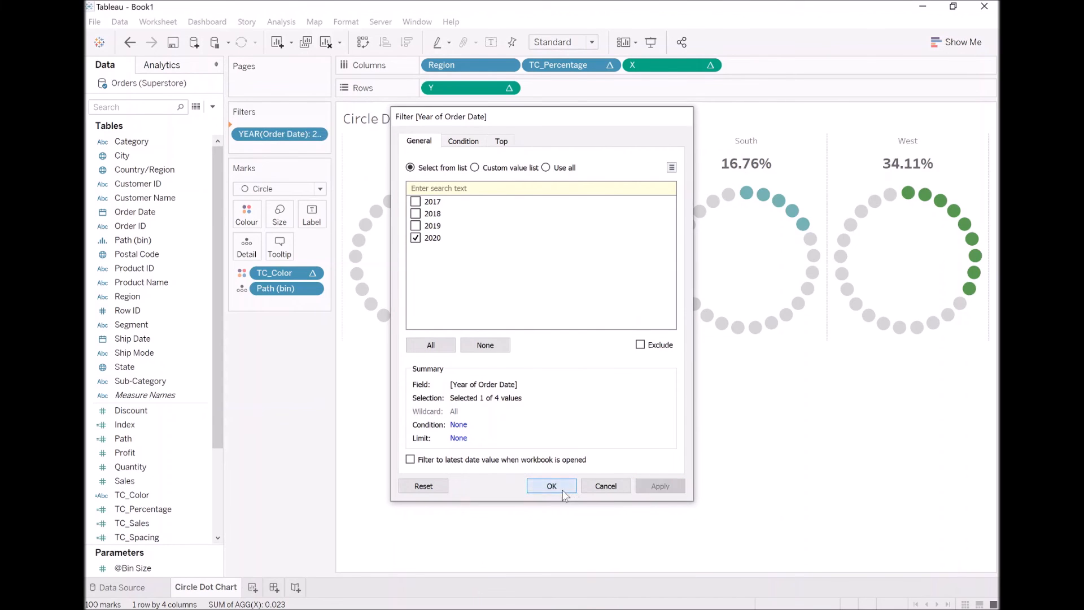
click(551, 486)
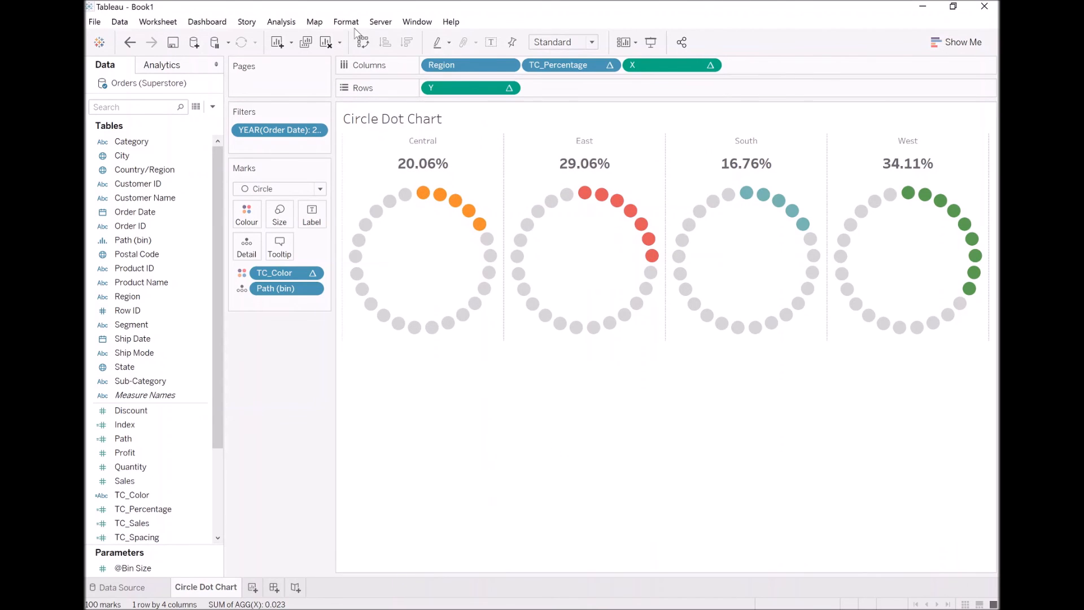
Turn workbook animations on at 1.00 second (Slow) and show the YEAR(Order Date) filter card.
click(346, 21)
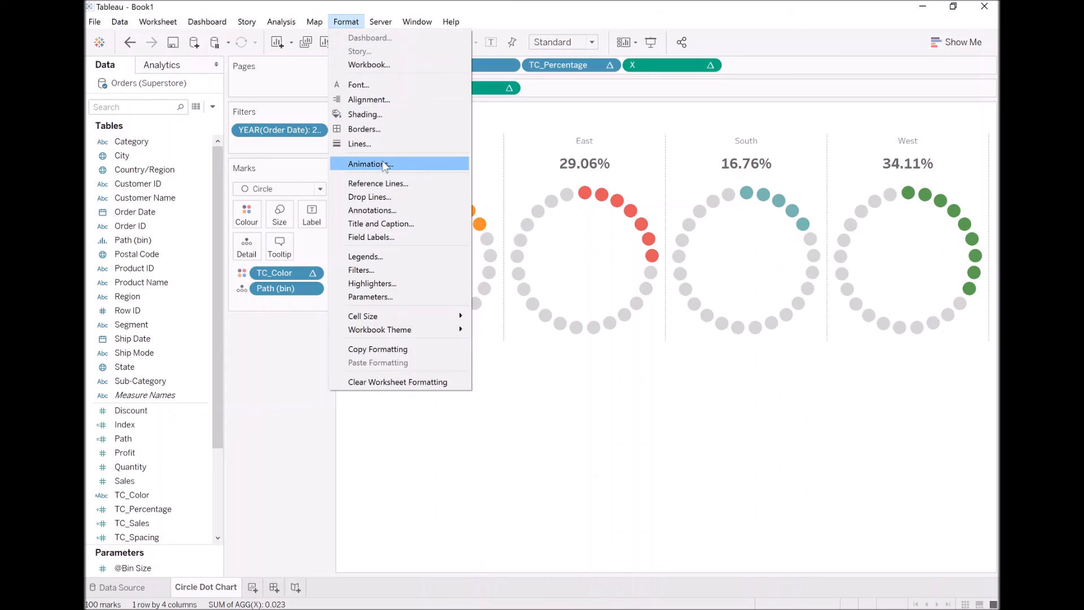
click(370, 164)
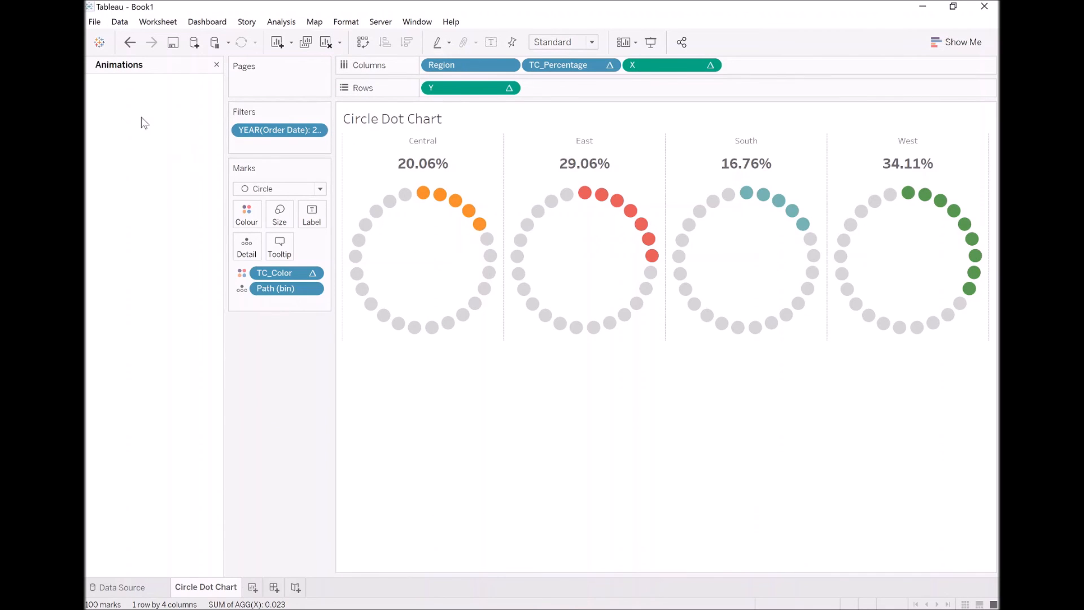
click(124, 115)
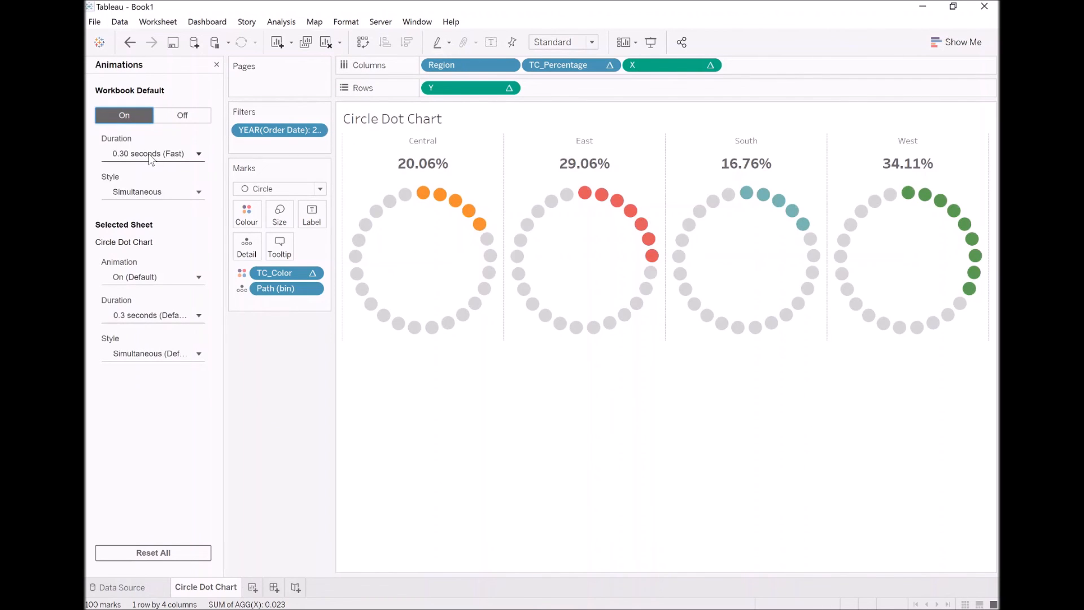
click(152, 154)
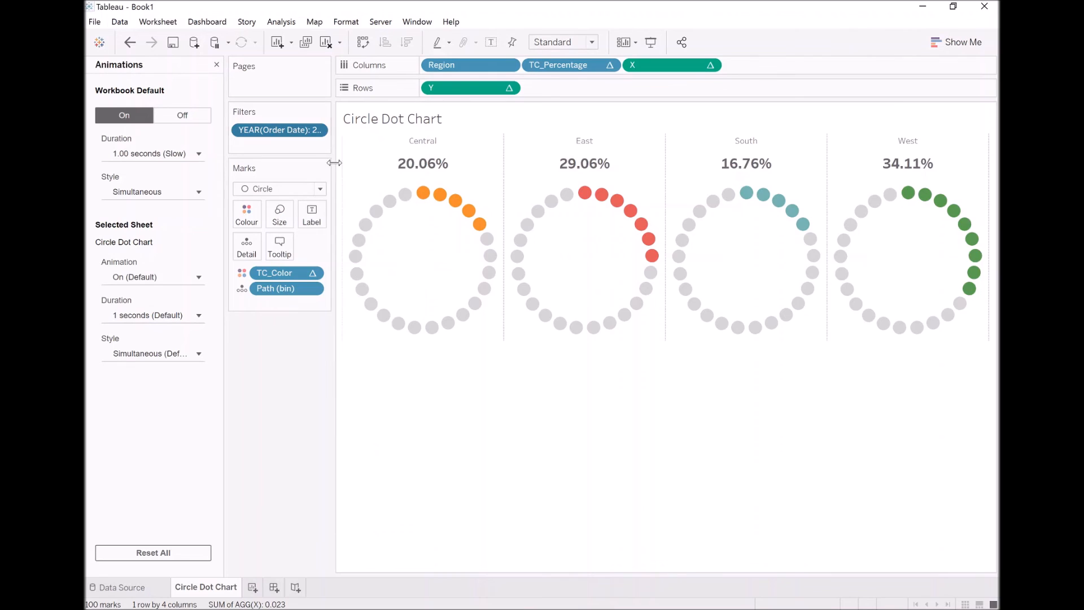
click(972, 112)
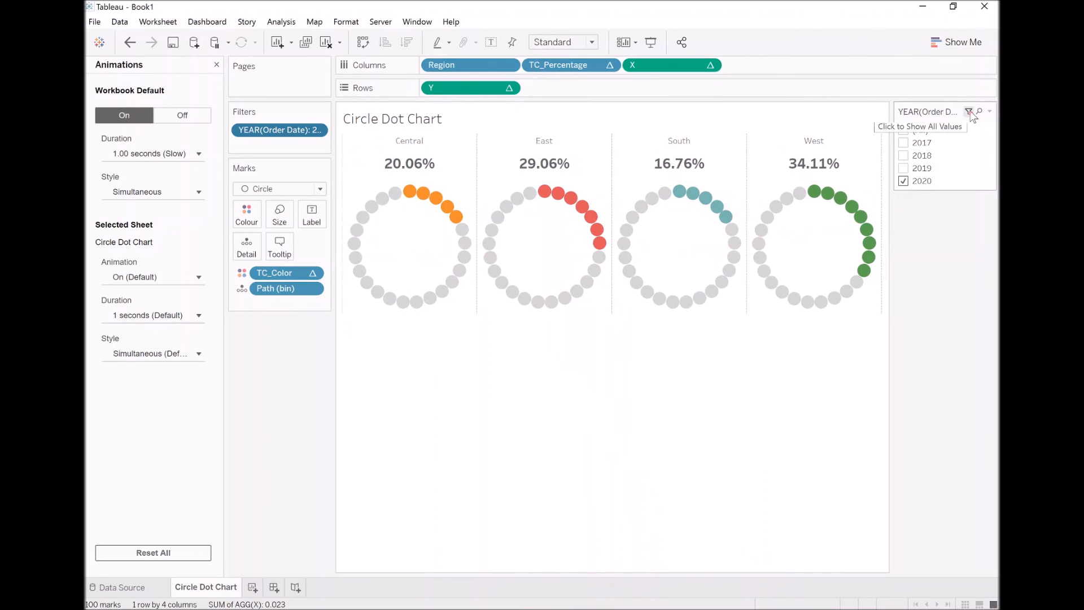
Make the year filter a Single Value list, preview 2019, 2018, 2017, 2018, then return to 2020.
click(991, 112)
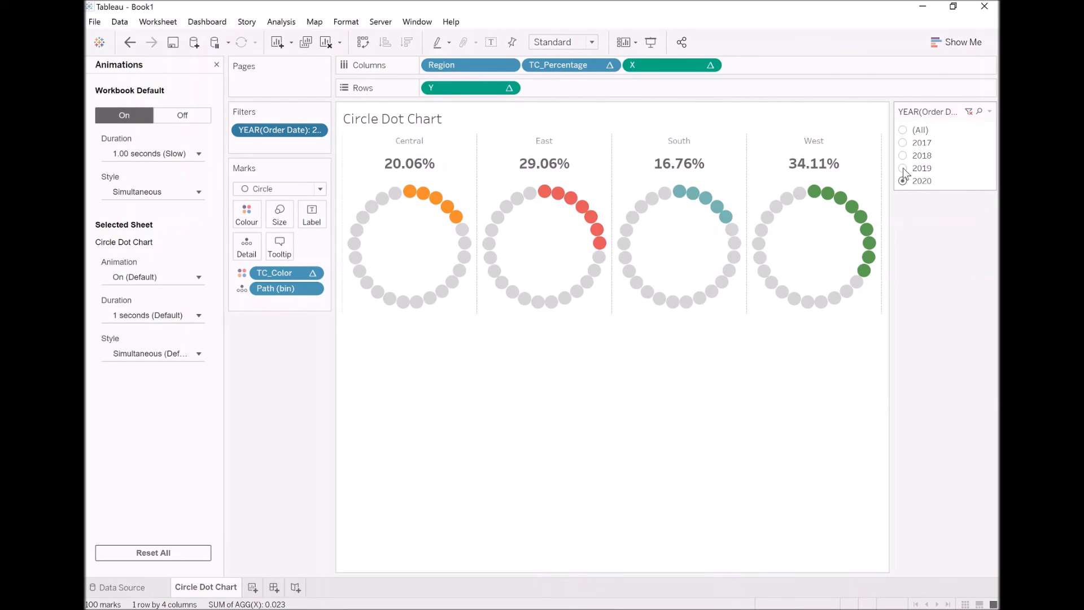
click(903, 168)
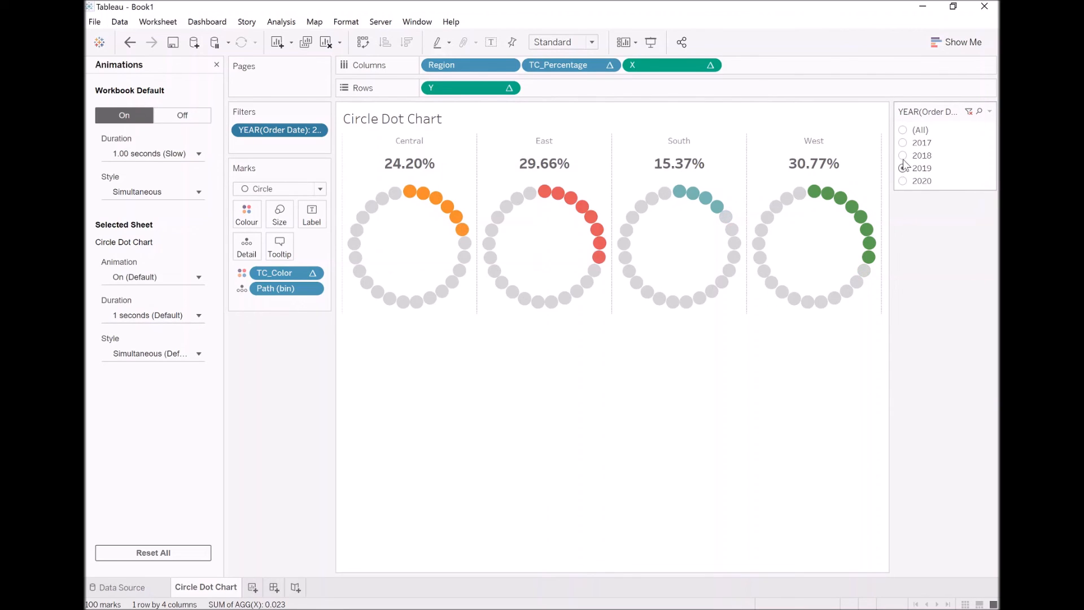
click(904, 154)
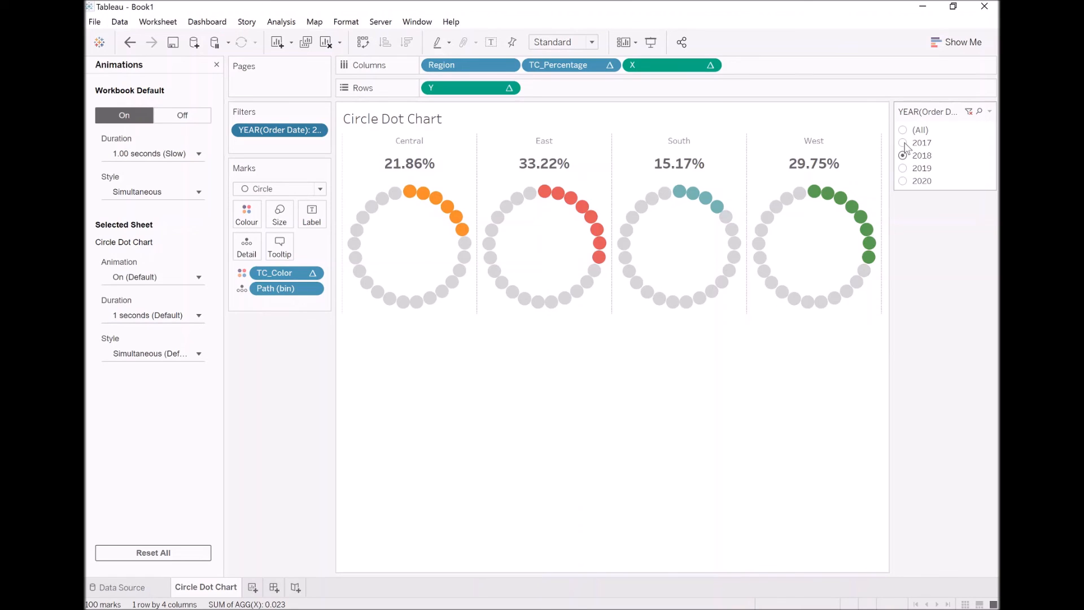
click(903, 142)
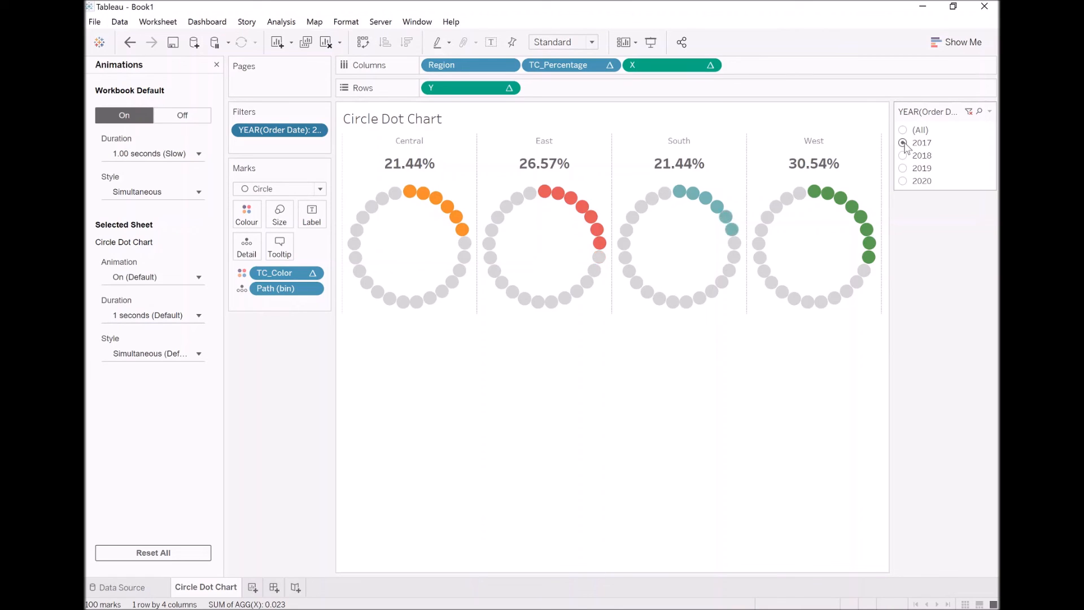
click(904, 155)
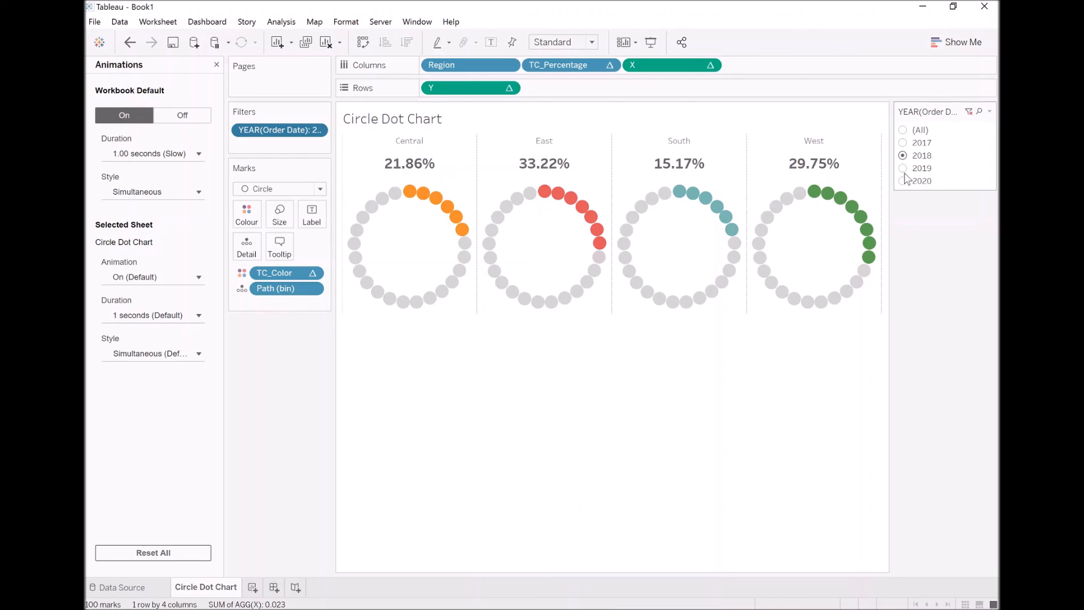
click(903, 180)
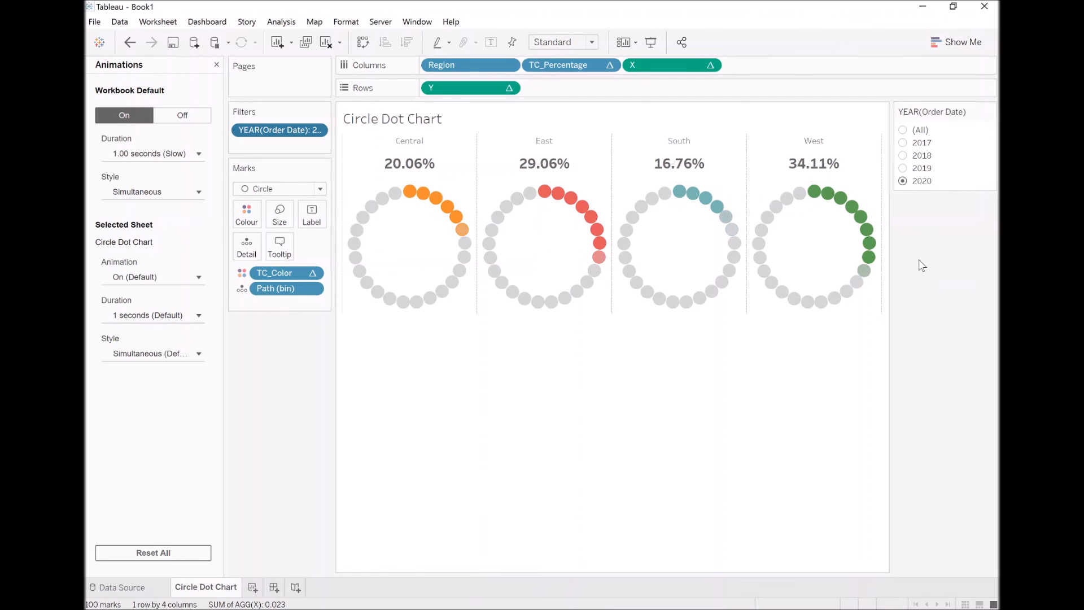